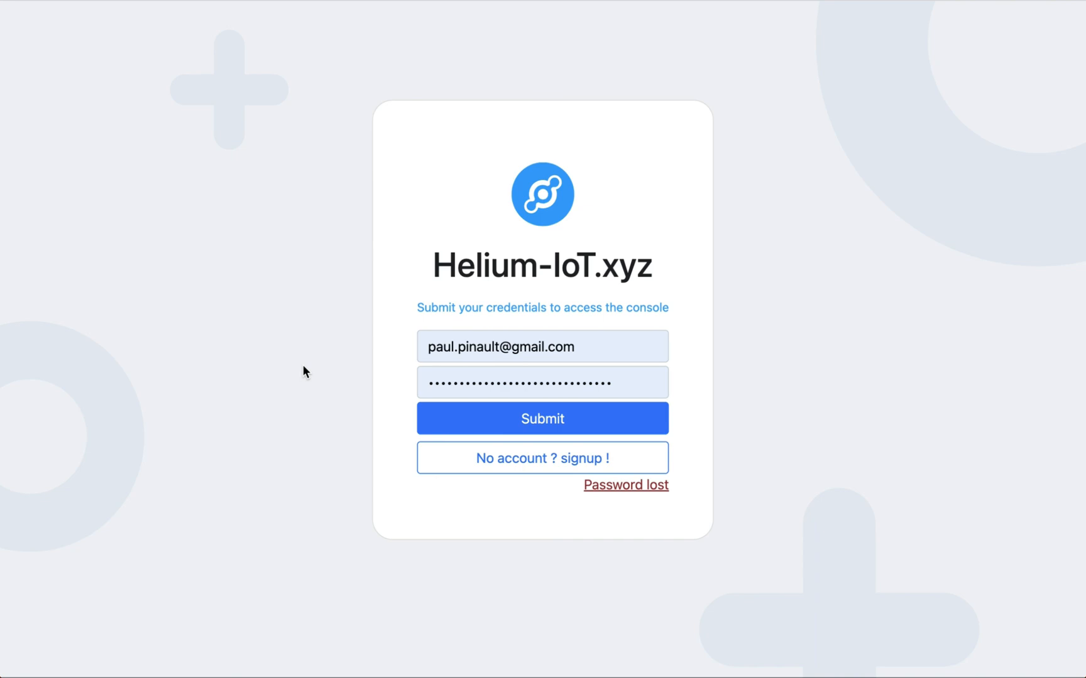
mouse_move(386, 350)
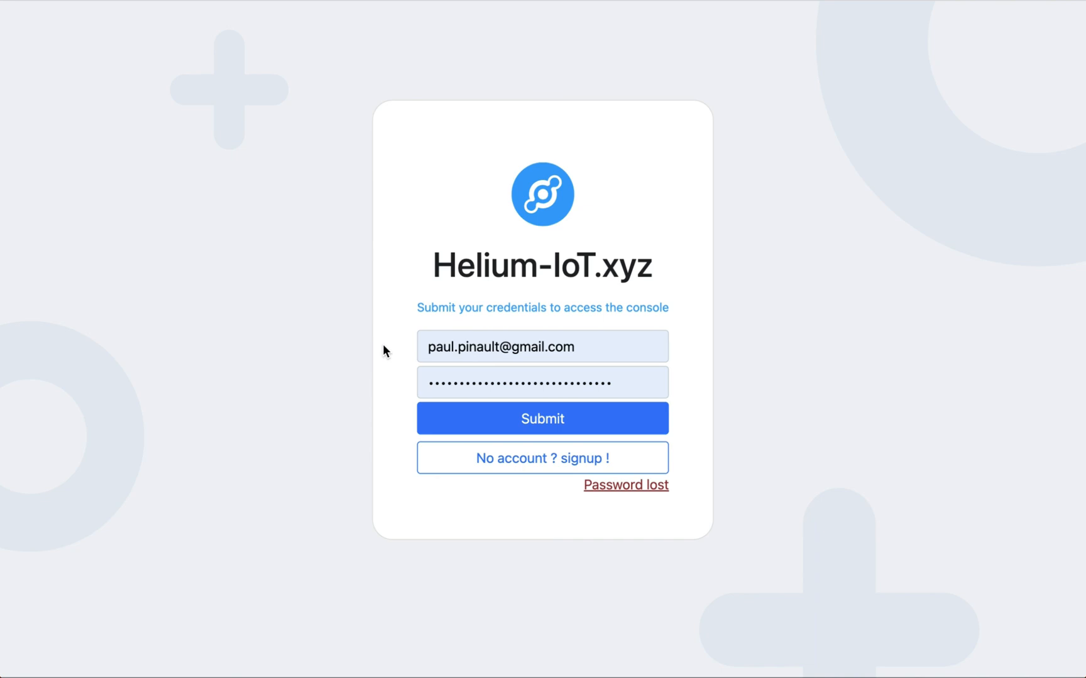
mouse_move(376, 443)
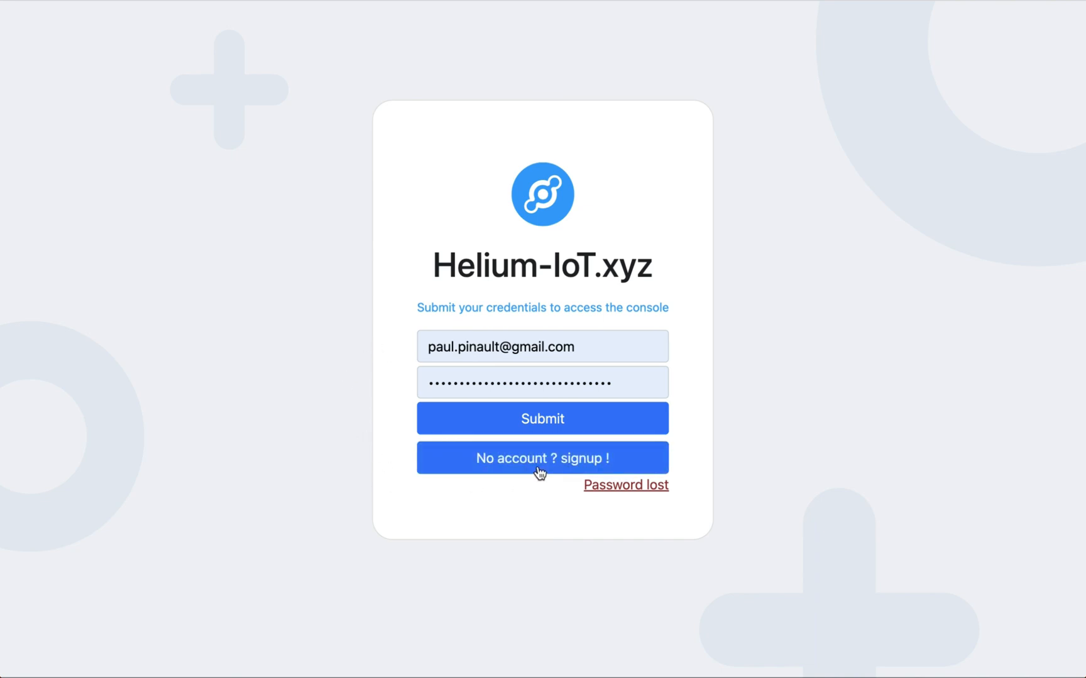
Follow the 'No account ? signup !' link to reach the registration form
click(541, 458)
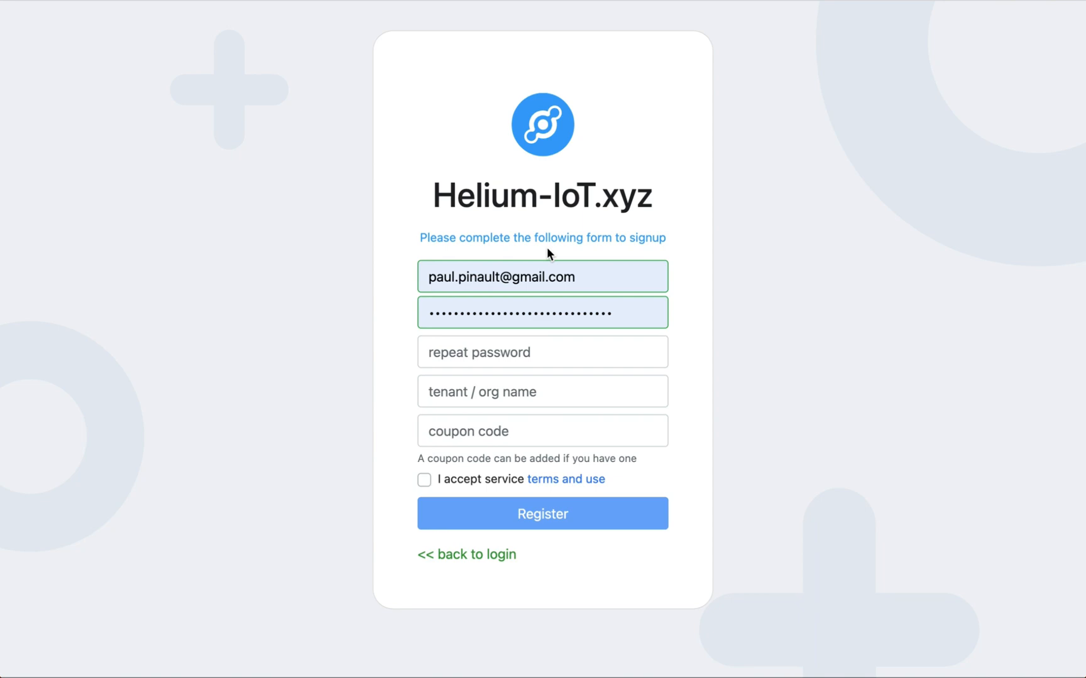
mouse_move(467, 265)
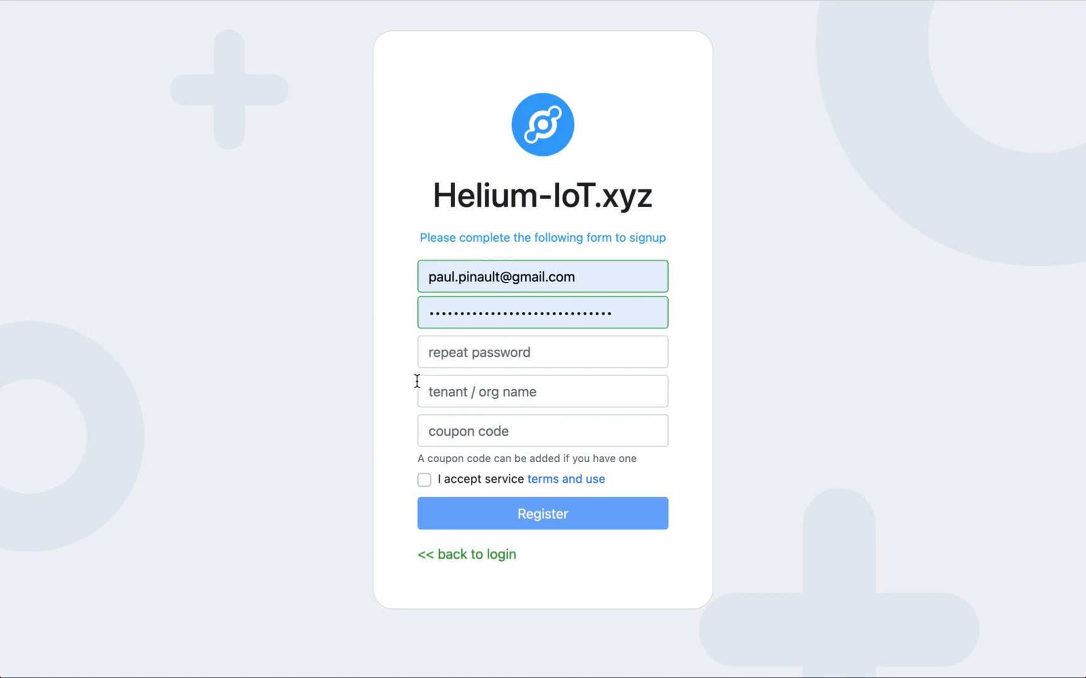
mouse_move(456, 393)
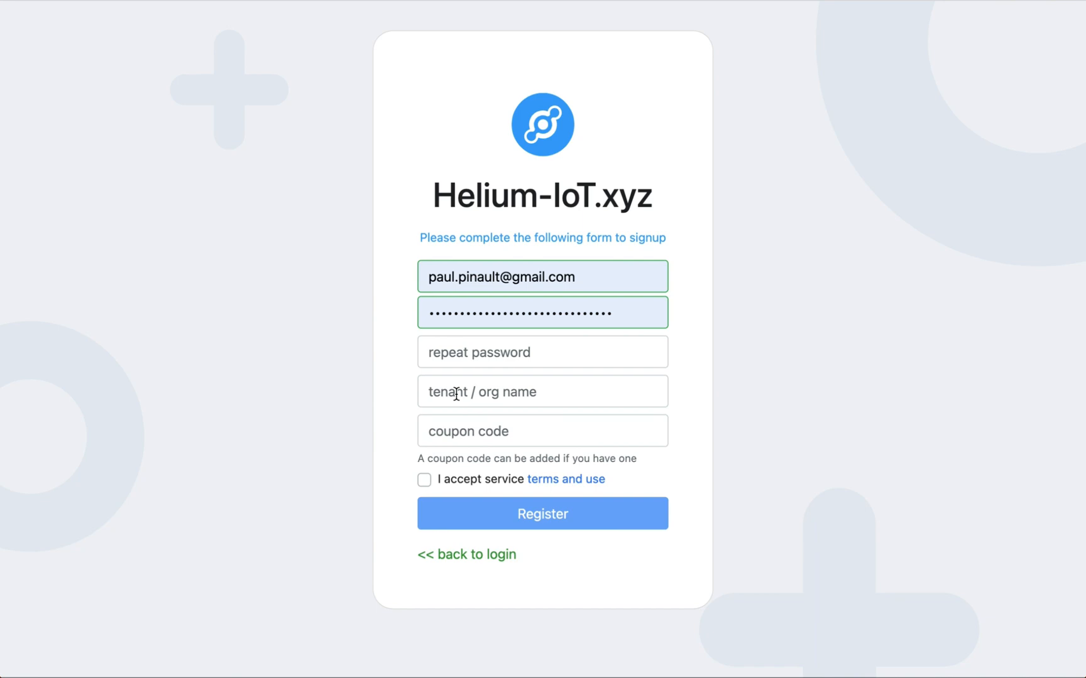
mouse_move(457, 426)
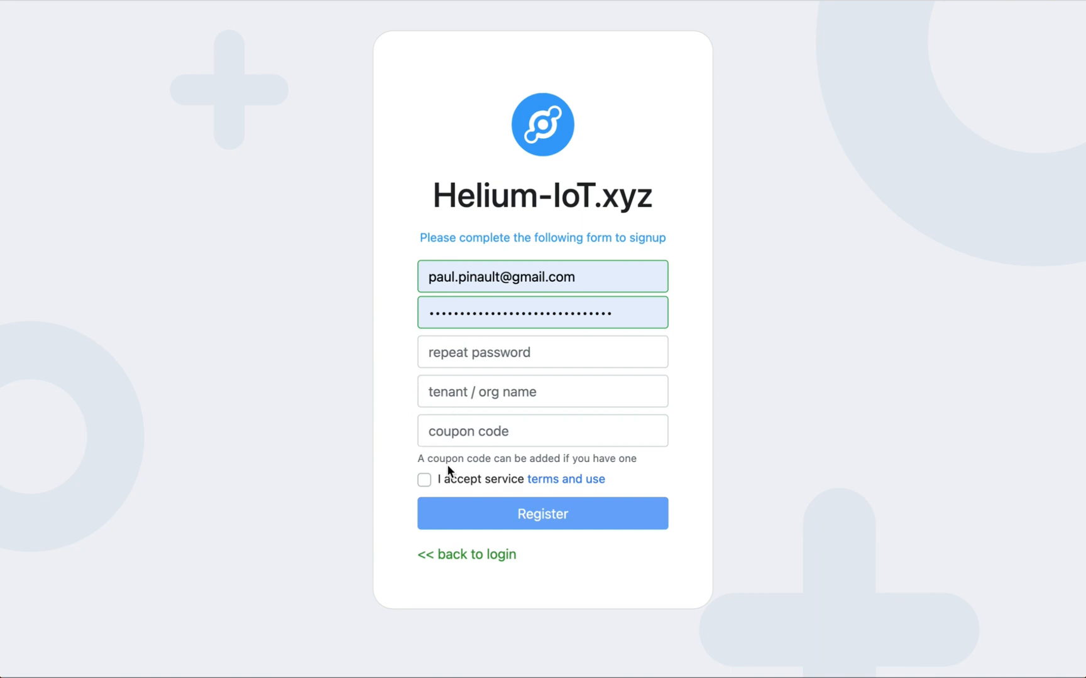
mouse_move(565, 479)
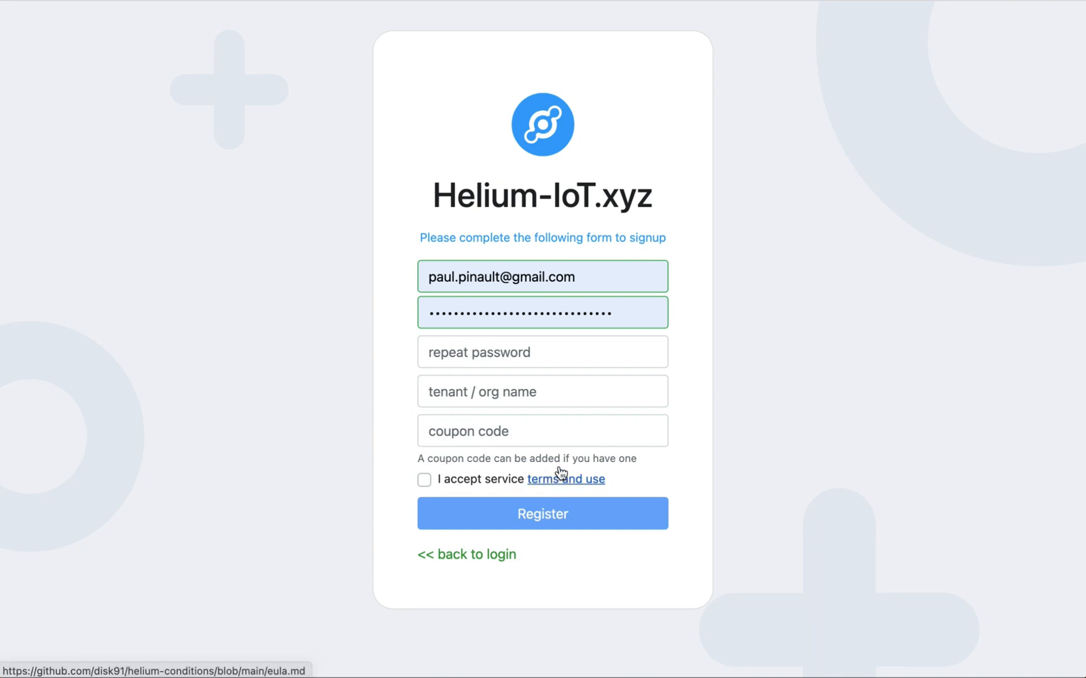
mouse_move(566, 479)
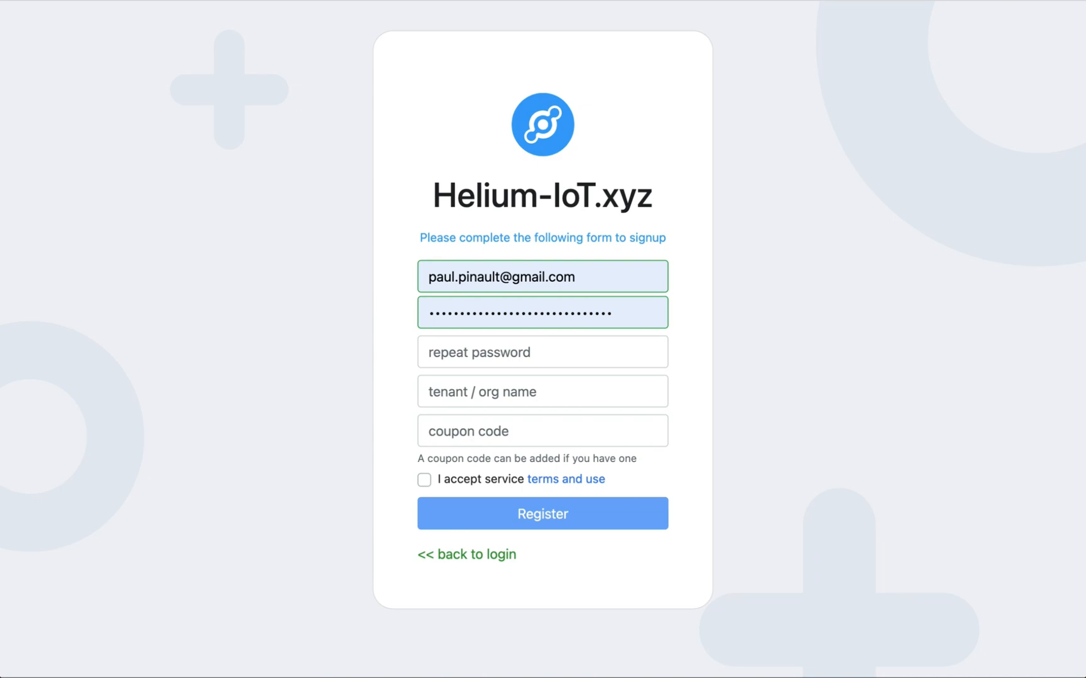
click(568, 479)
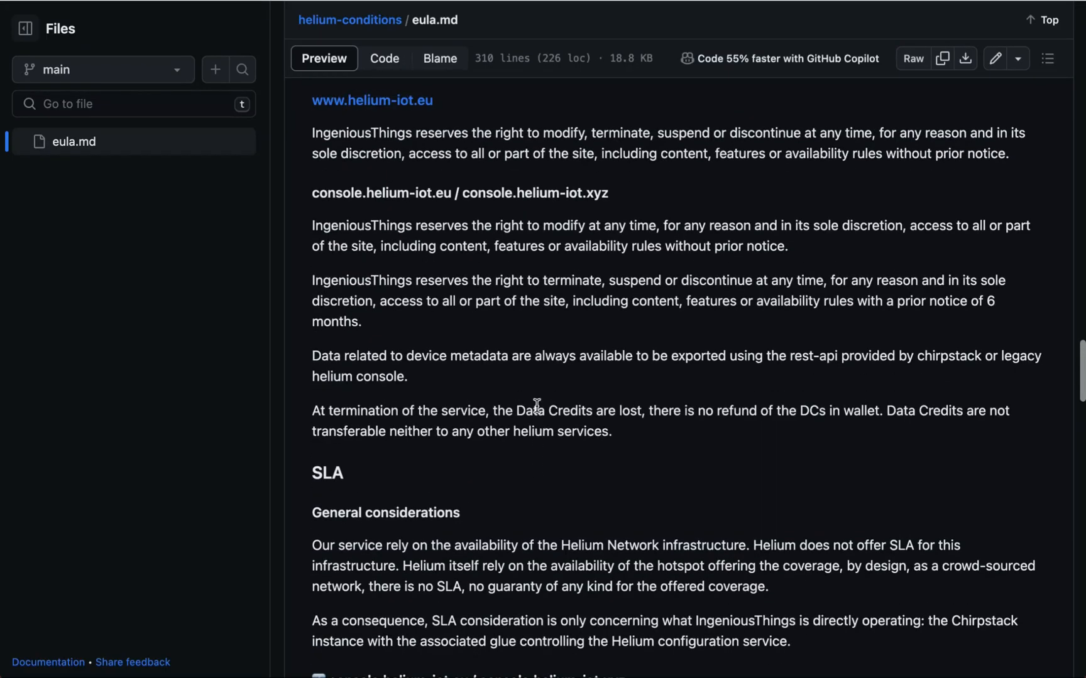
scroll(up, 3)
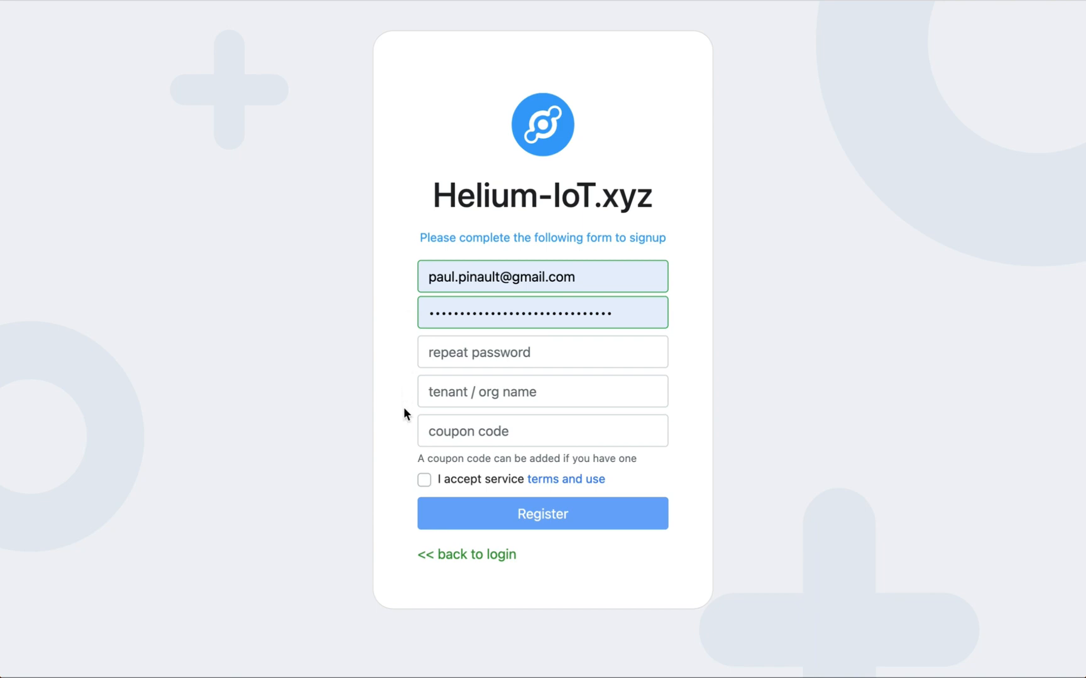
Tick the 'I accept service terms and use' checkbox
click(423, 478)
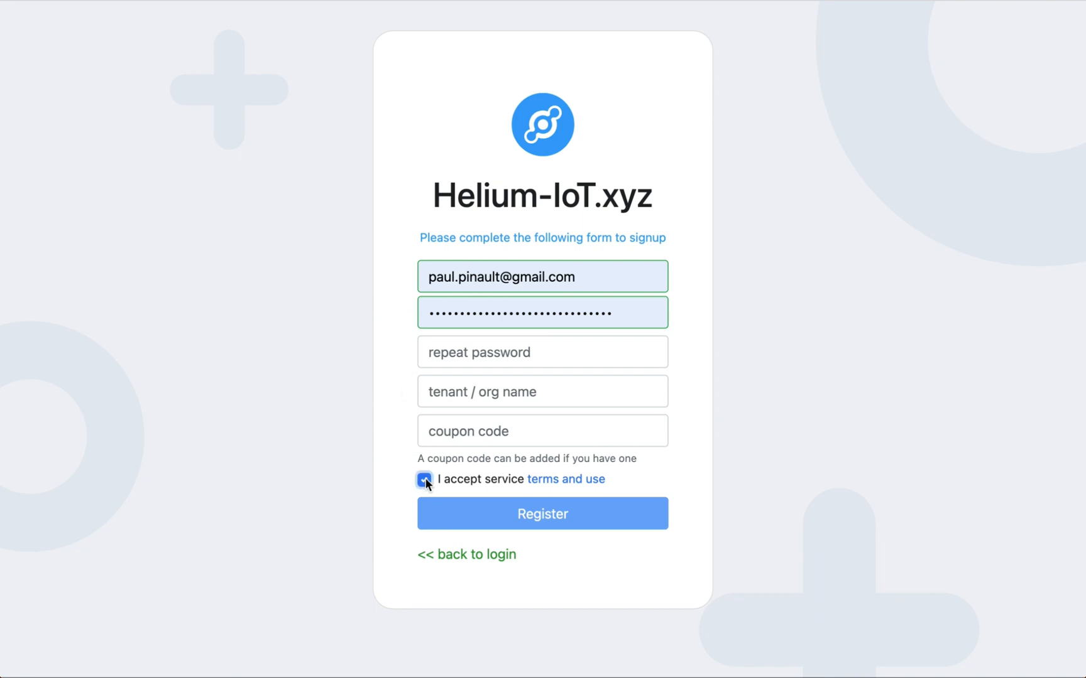
click(423, 478)
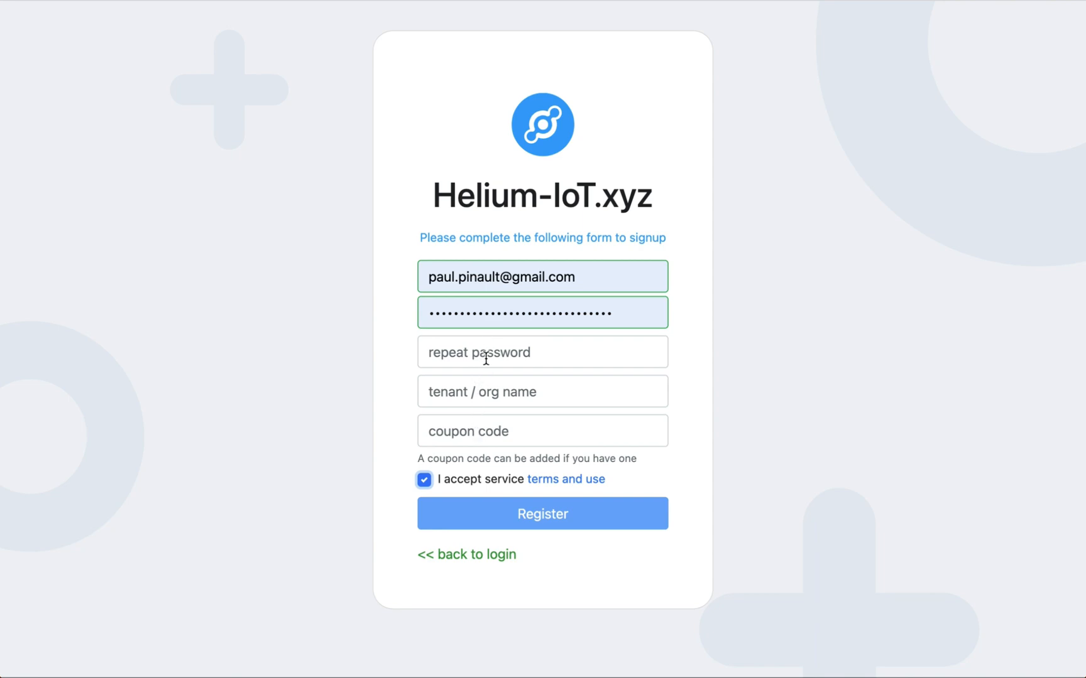
mouse_move(515, 512)
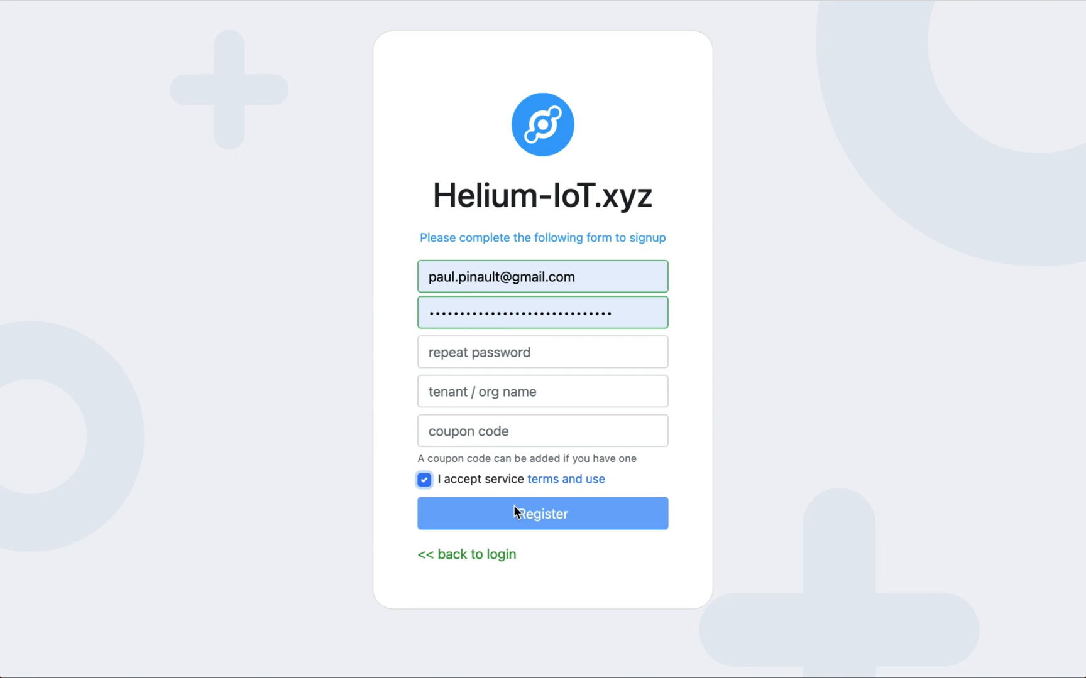
mouse_move(491, 544)
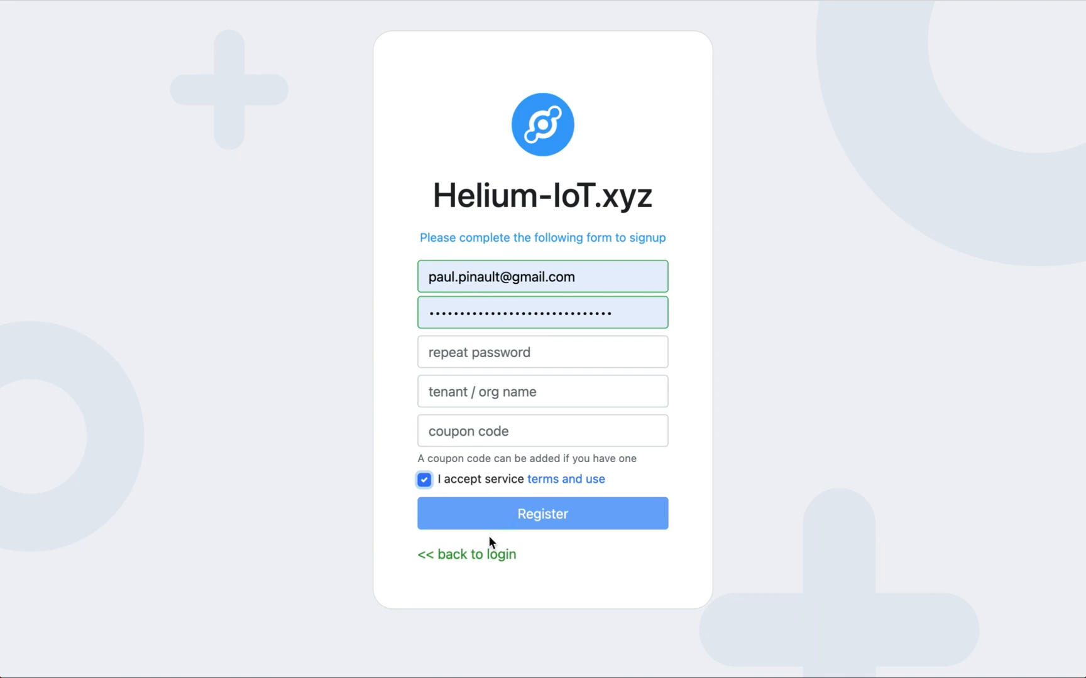
mouse_move(425, 234)
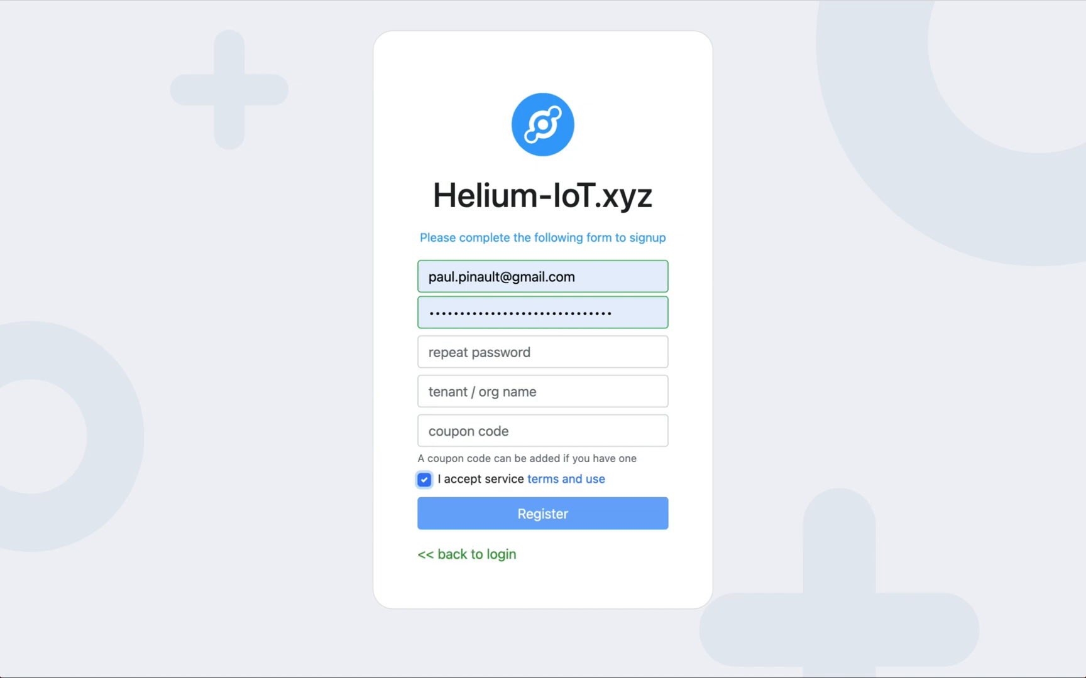
Submit the Staging Console login and land on the disk91.com Gateways page
click(466, 554)
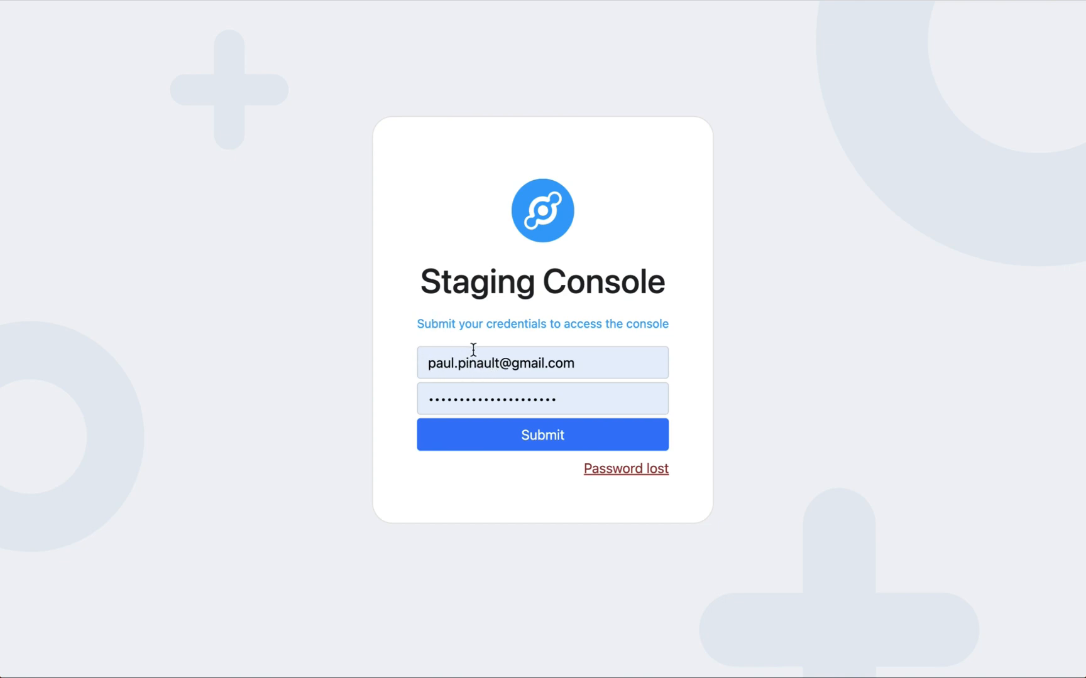
click(542, 435)
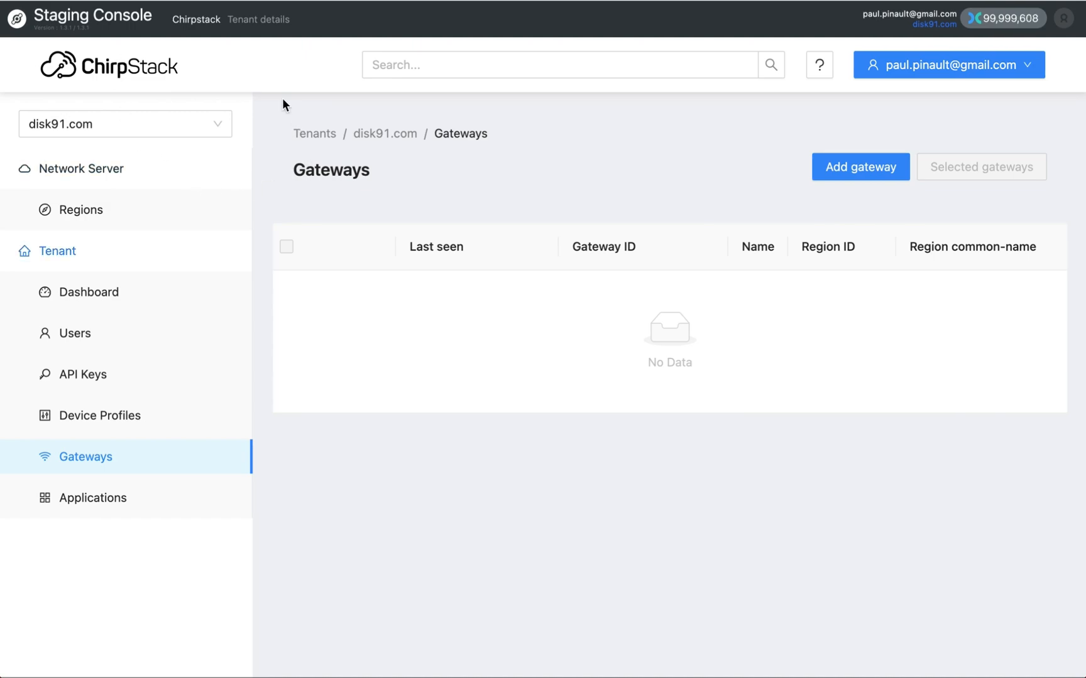
mouse_move(608, 43)
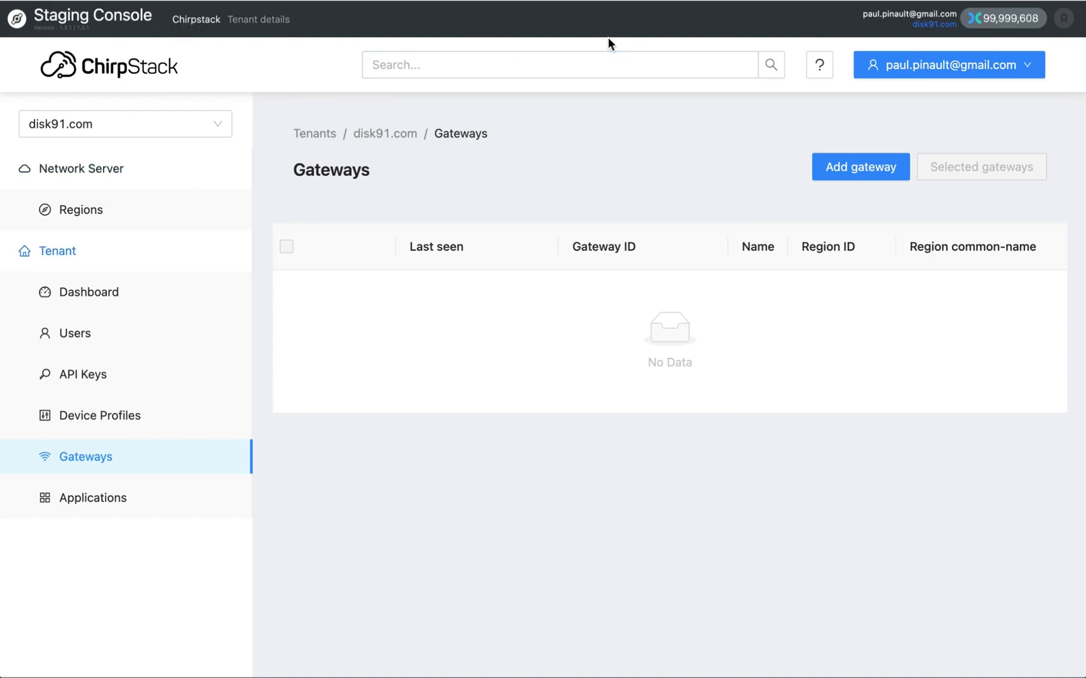
mouse_move(623, 32)
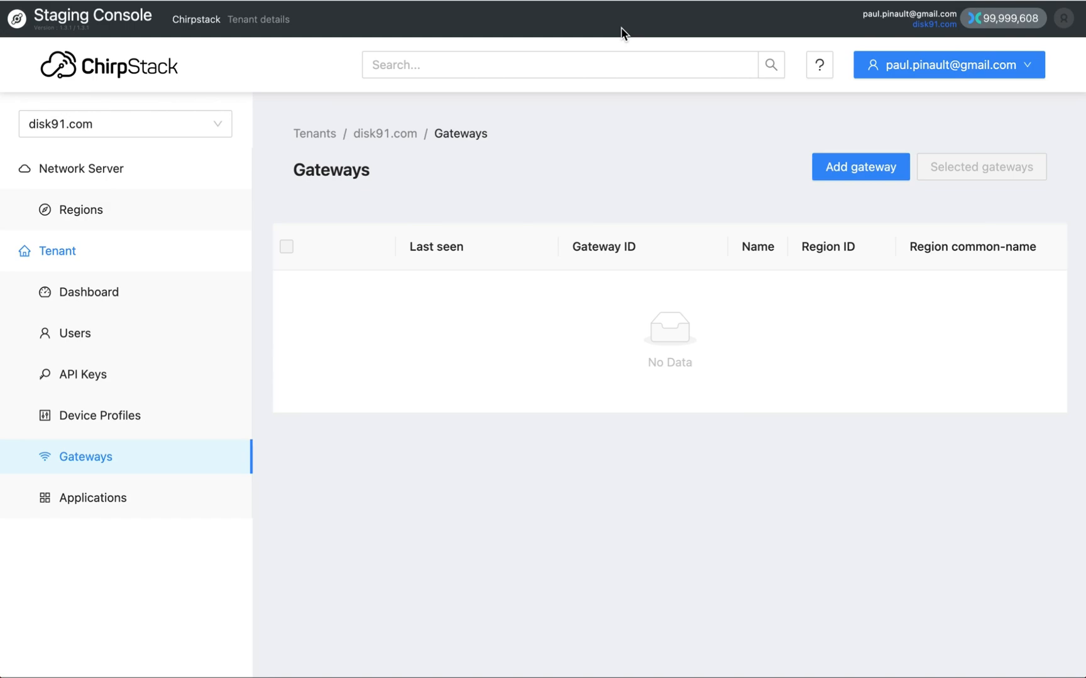
mouse_move(541, 98)
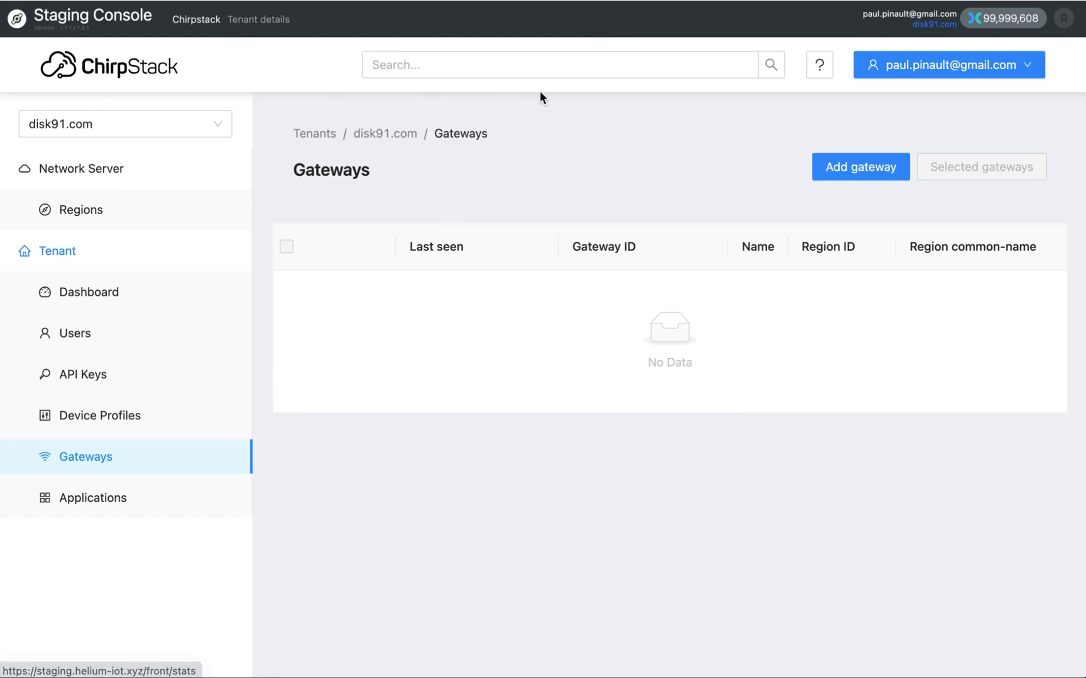
mouse_move(246, 33)
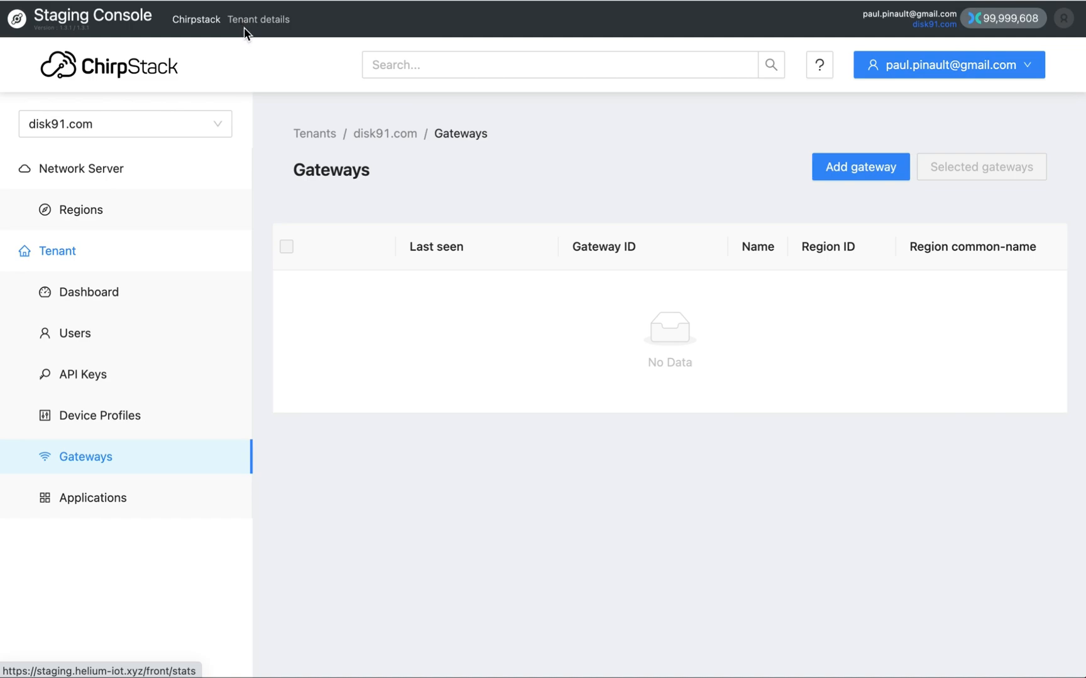
mouse_move(255, 27)
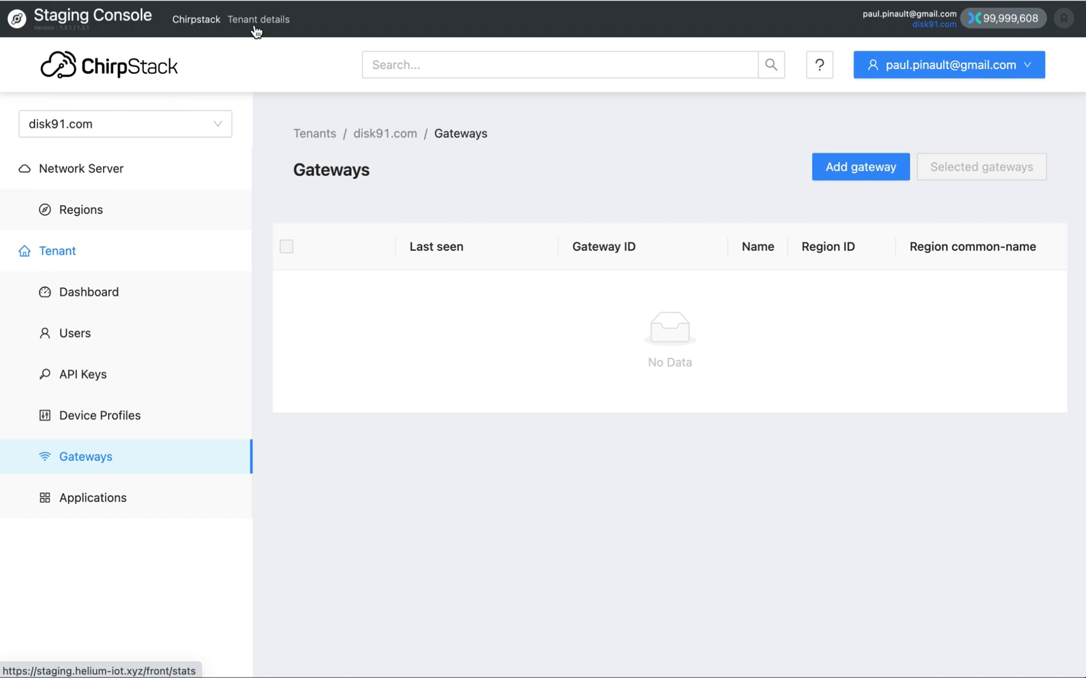
Show the disk91.com Tenant details: setup values, 7-day consumption, max copy 2
click(258, 19)
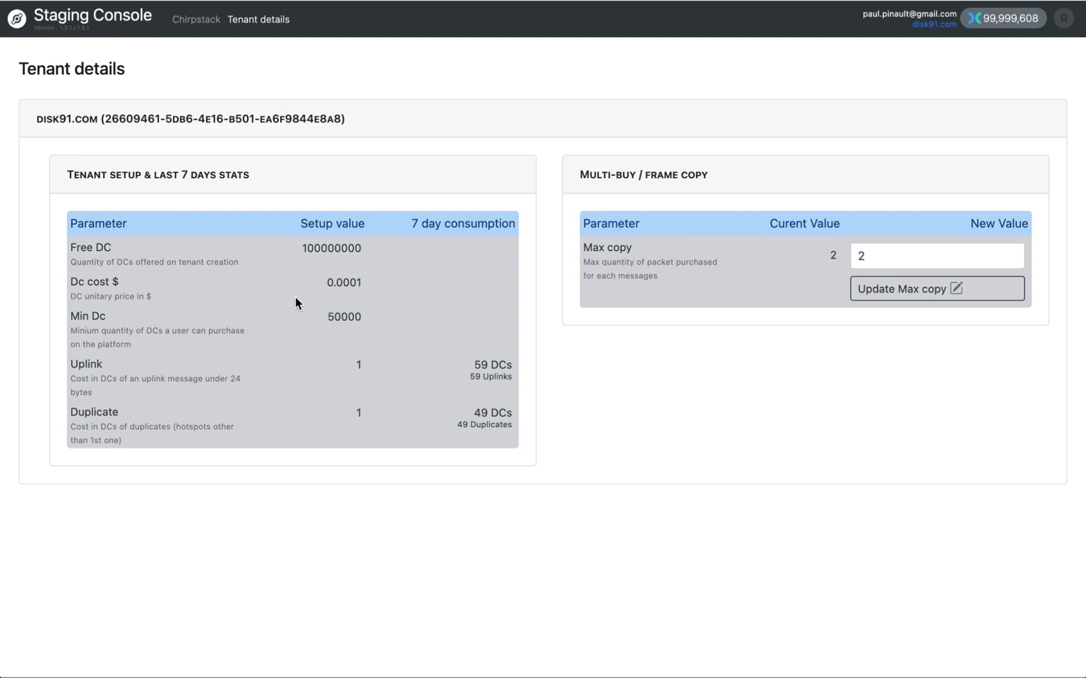
mouse_move(299, 382)
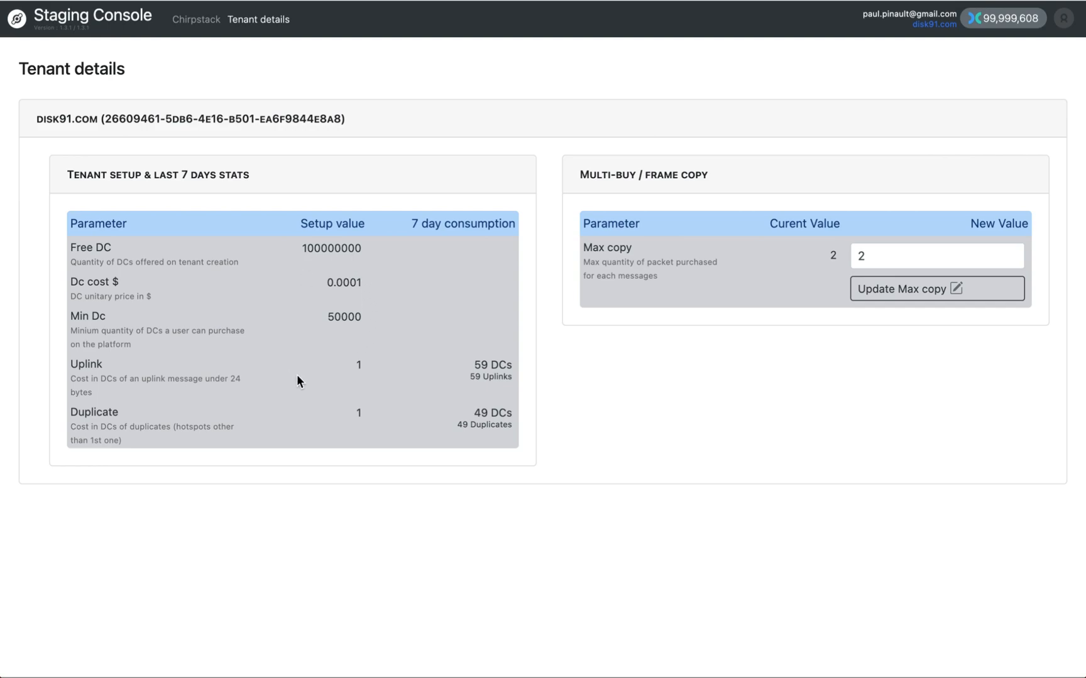
mouse_move(485, 405)
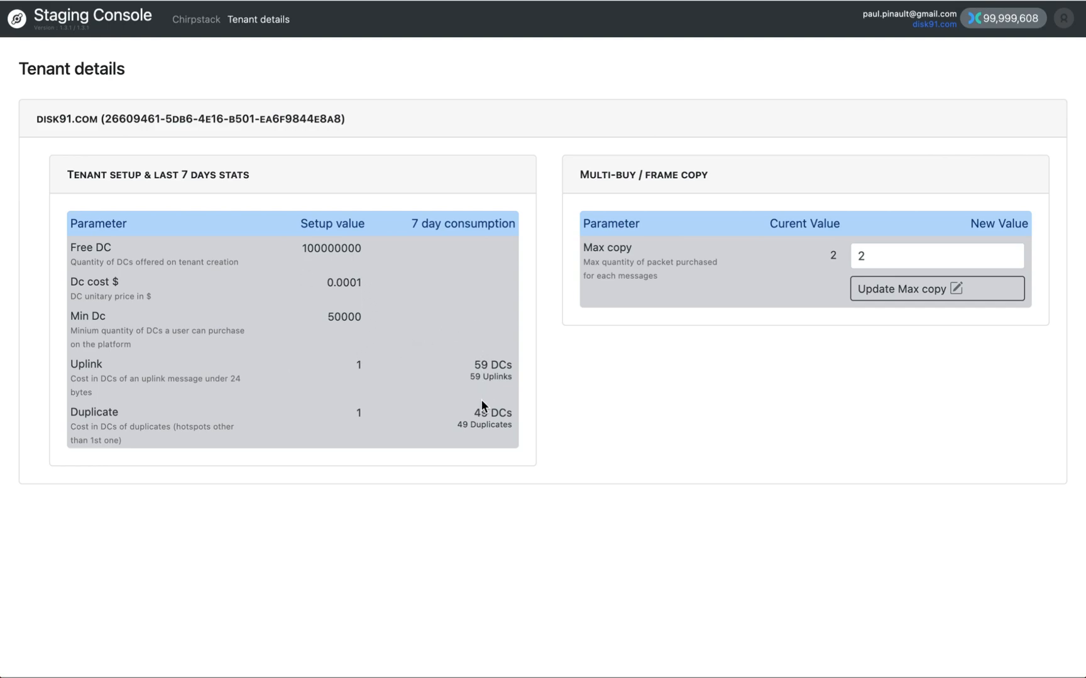
mouse_move(660, 248)
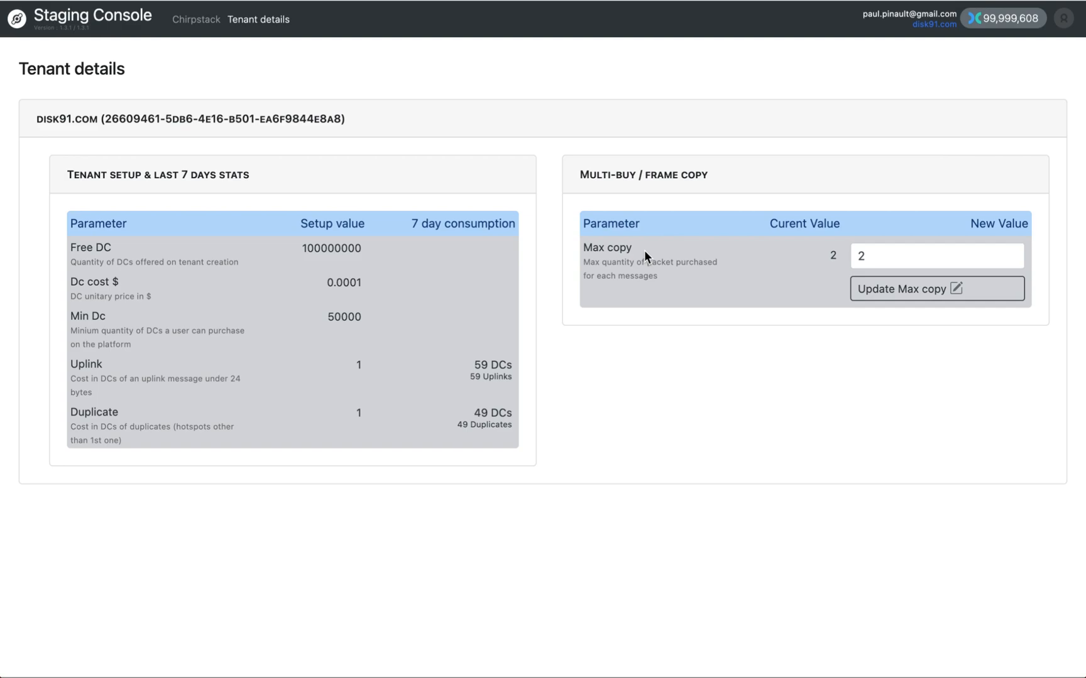
mouse_move(408, 124)
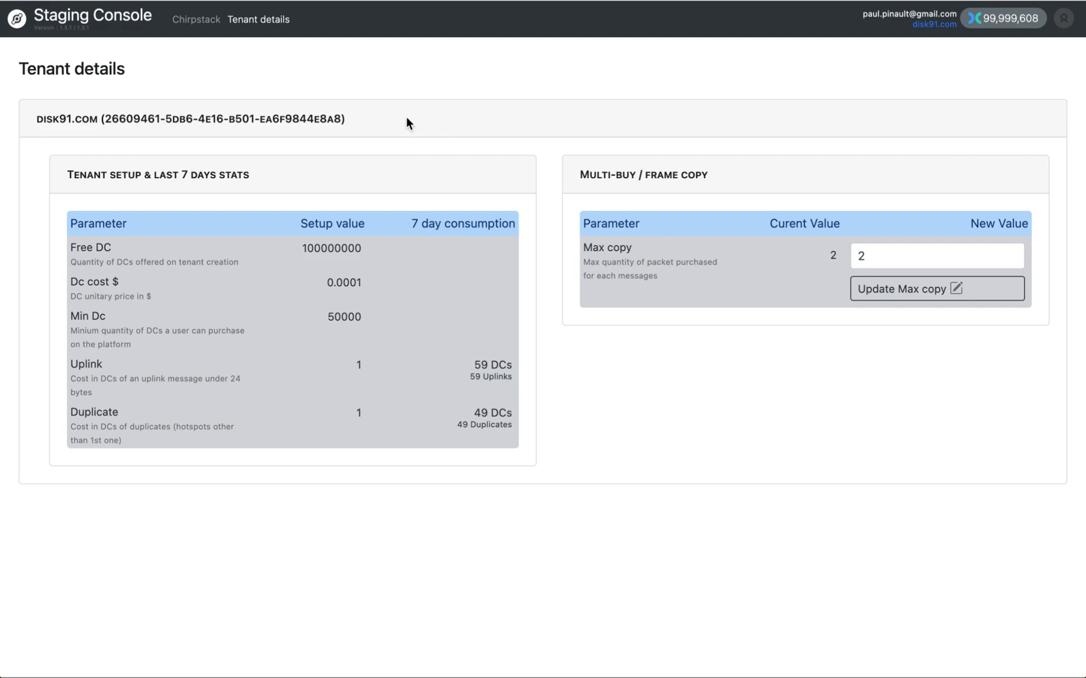
mouse_move(211, 29)
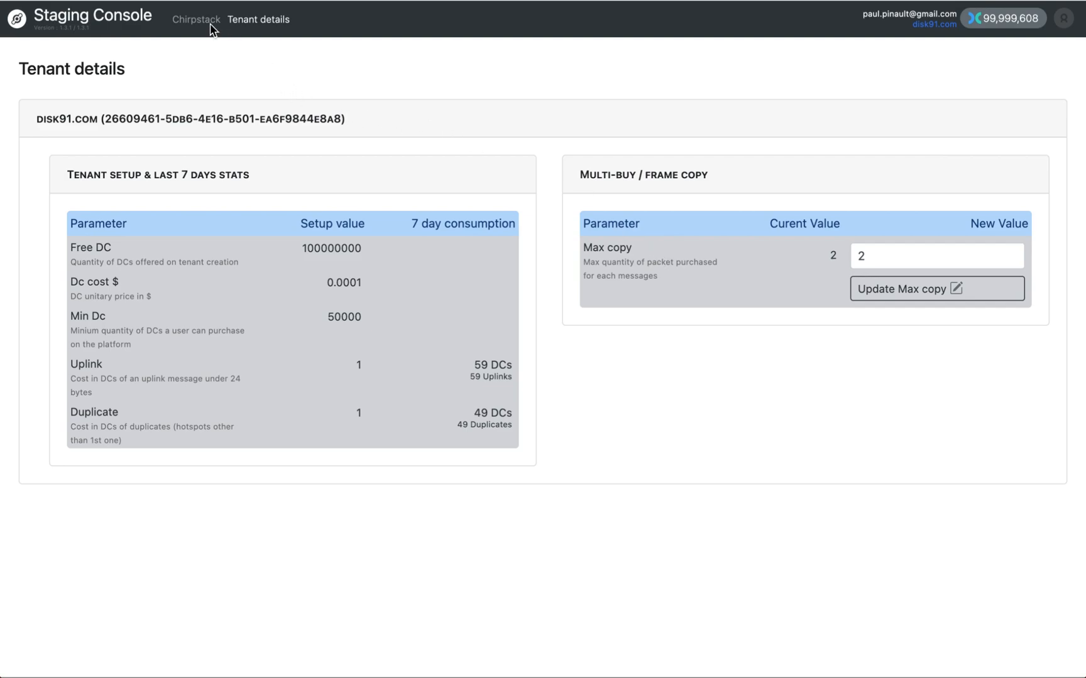
Return to the ChirpStack Gateways page and bring up the avatar account menu
click(196, 19)
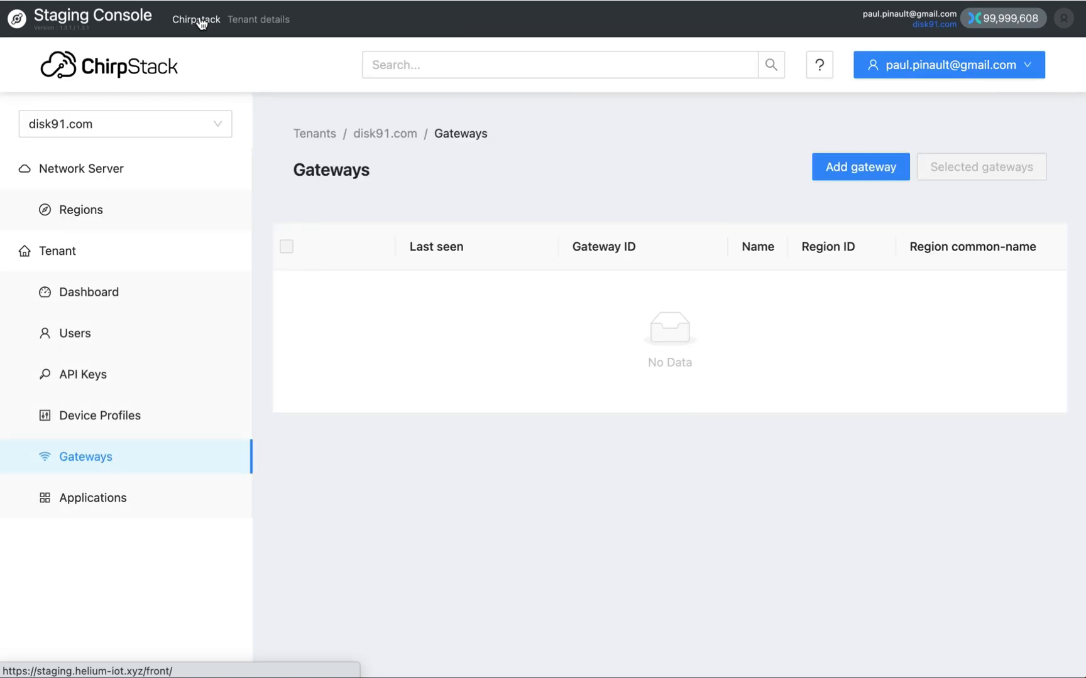
mouse_move(850, 66)
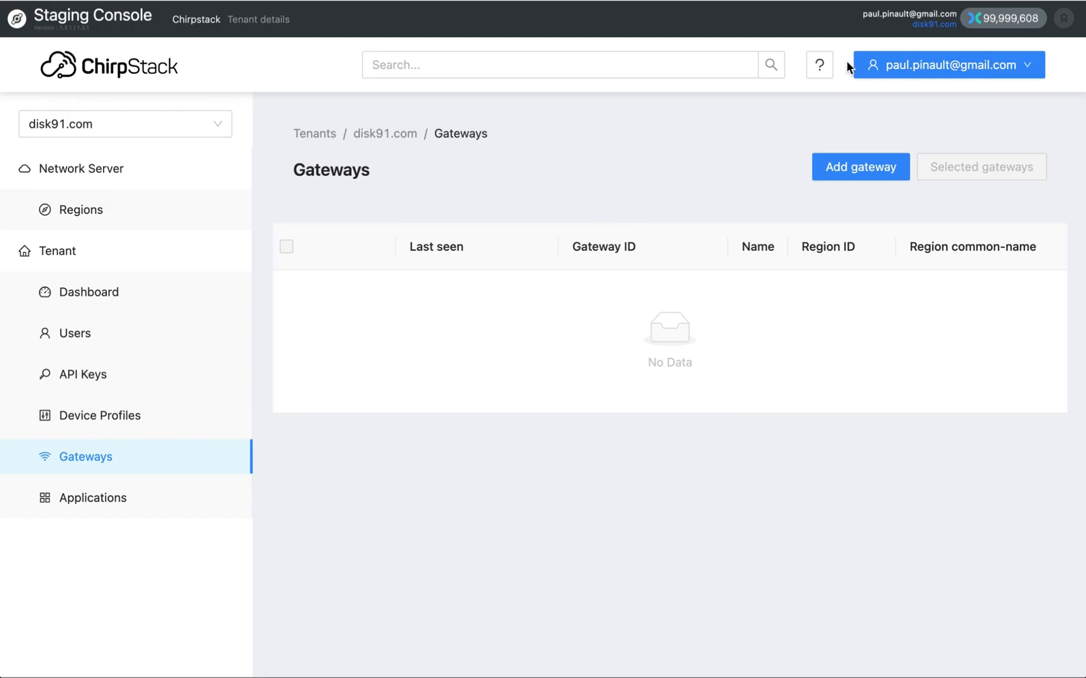
mouse_move(941, 58)
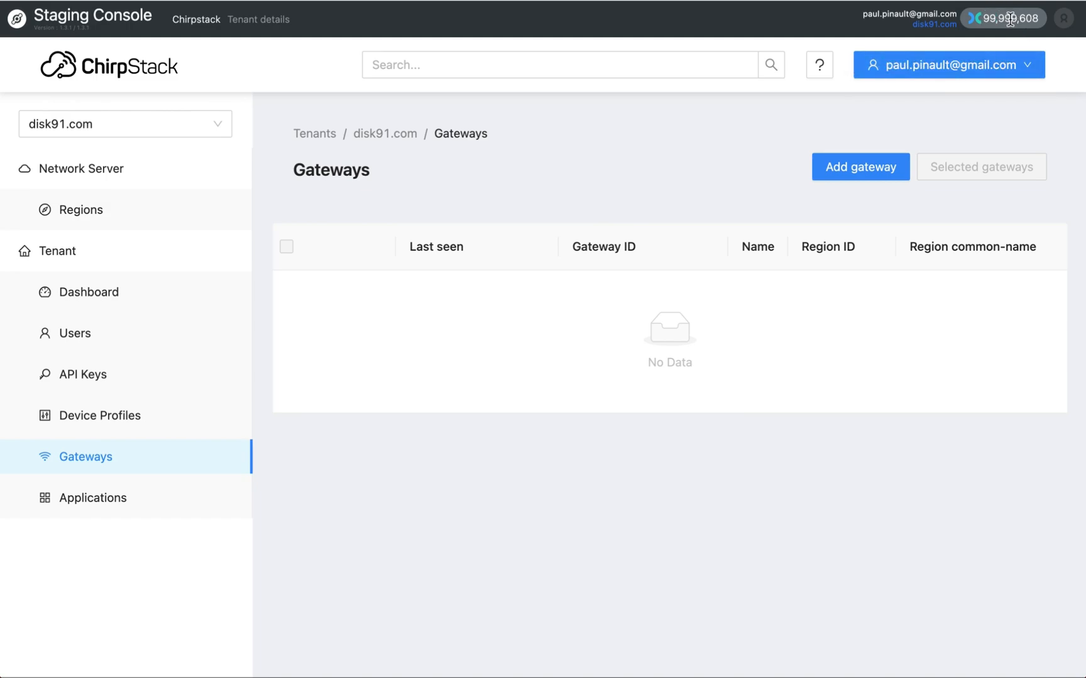
mouse_move(1005, 38)
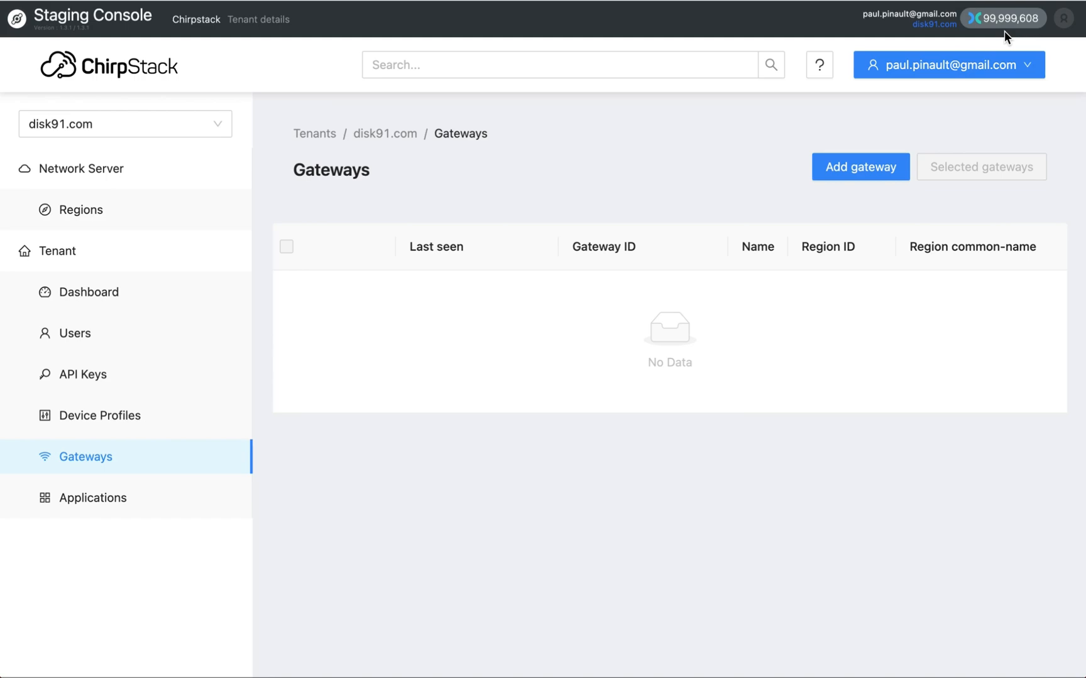
mouse_move(958, 76)
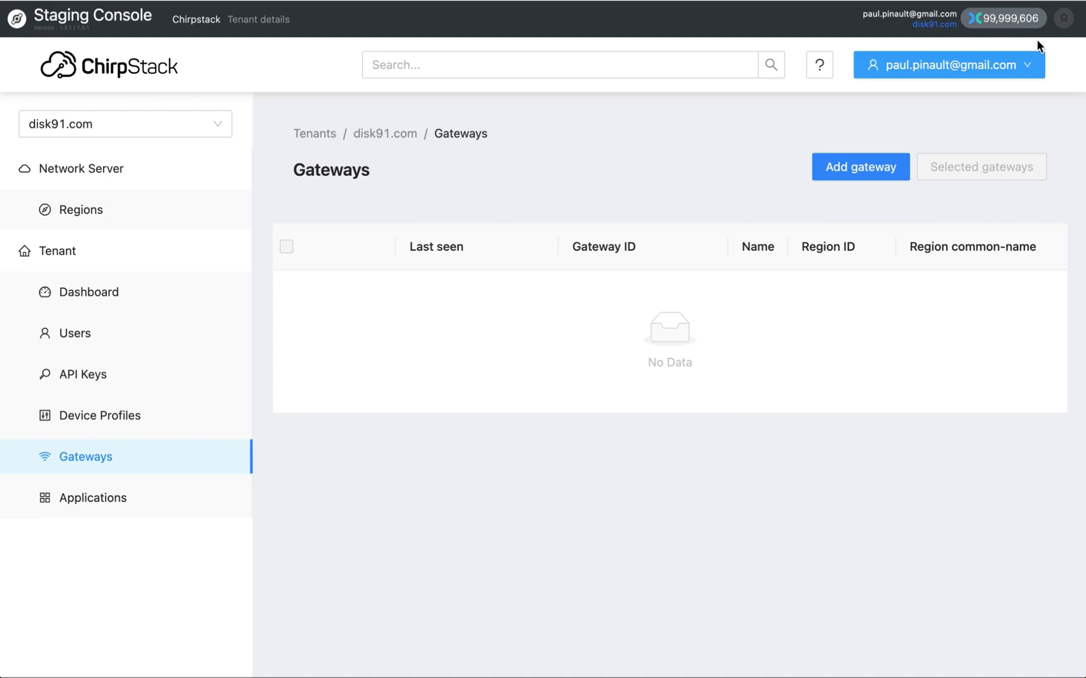
click(1068, 19)
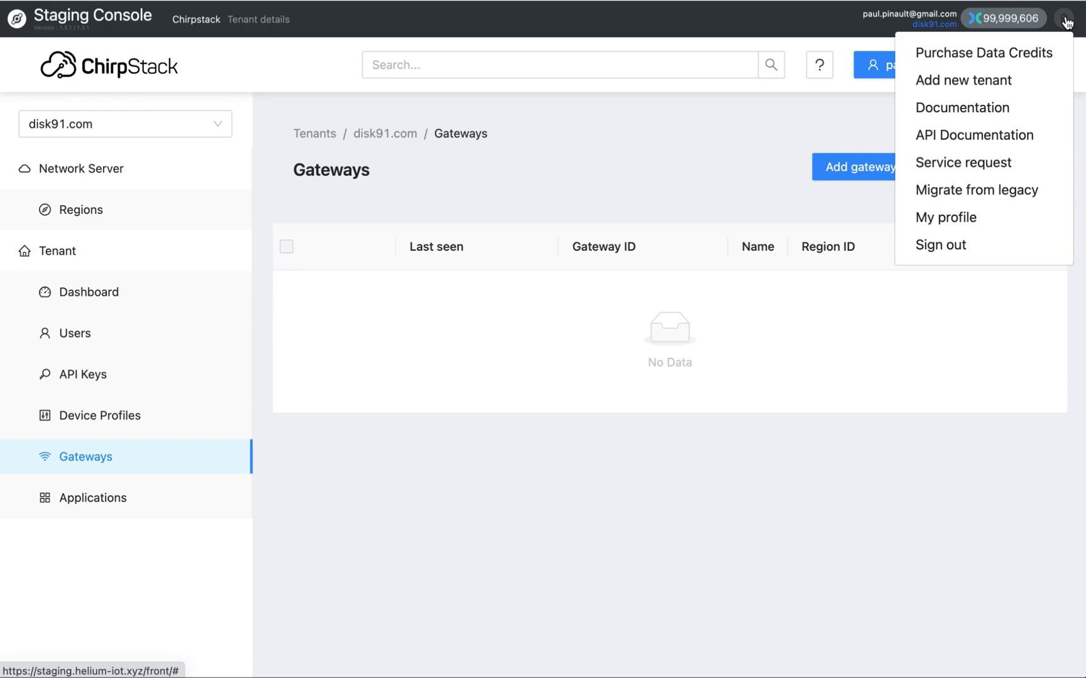
mouse_move(985, 53)
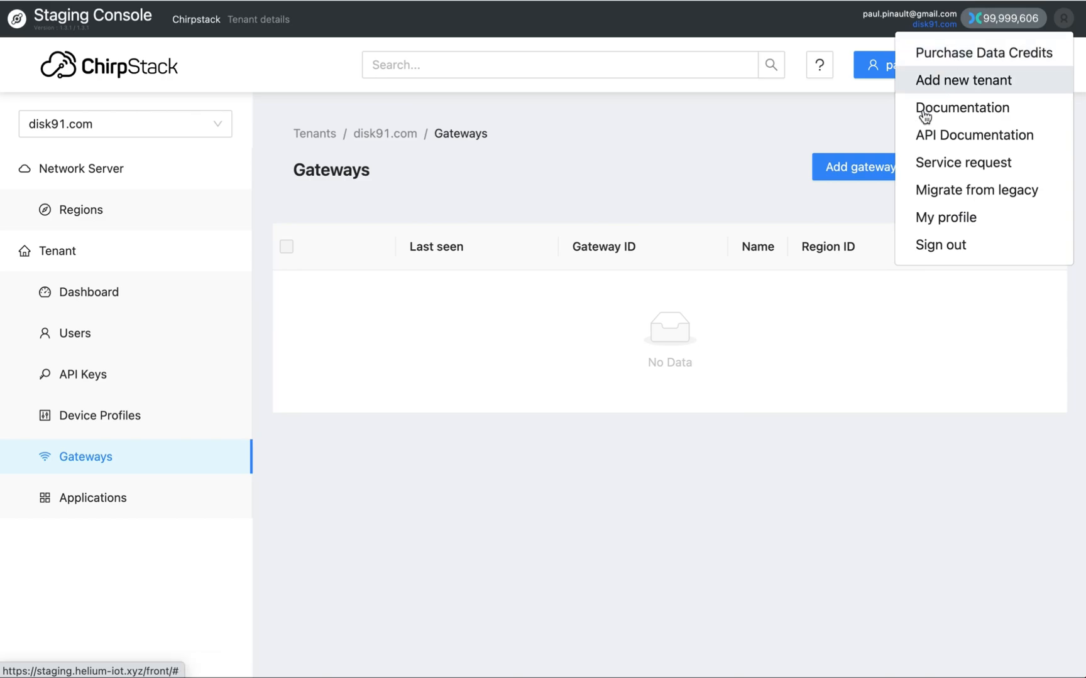
Choose 'My profile' to show company, name, city and country details
click(945, 216)
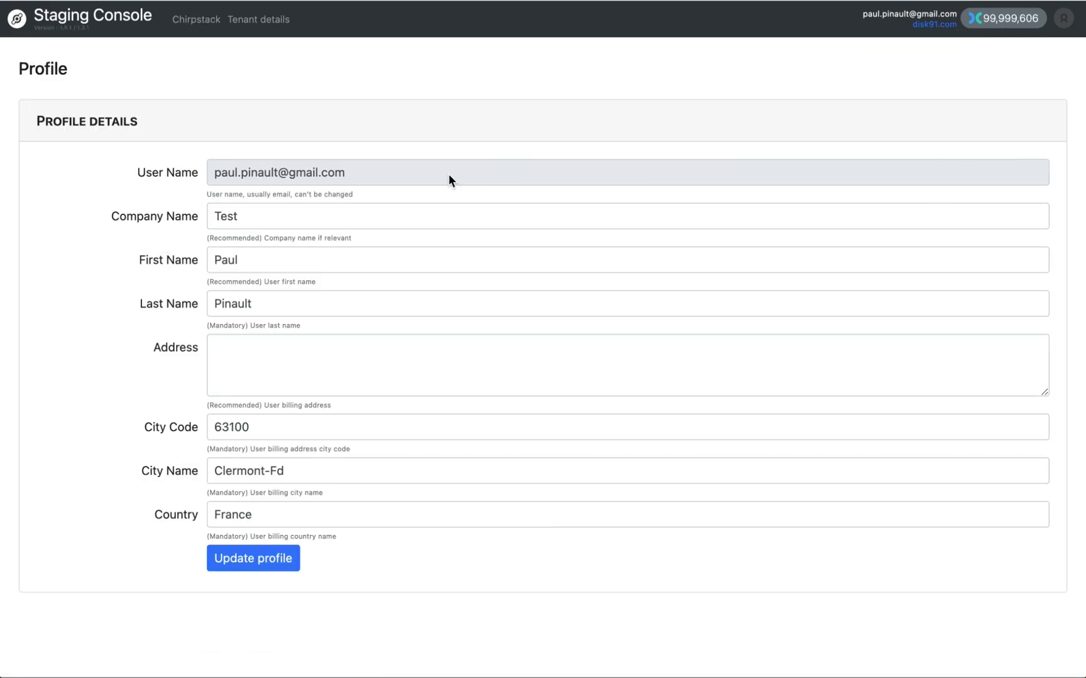
mouse_move(248, 178)
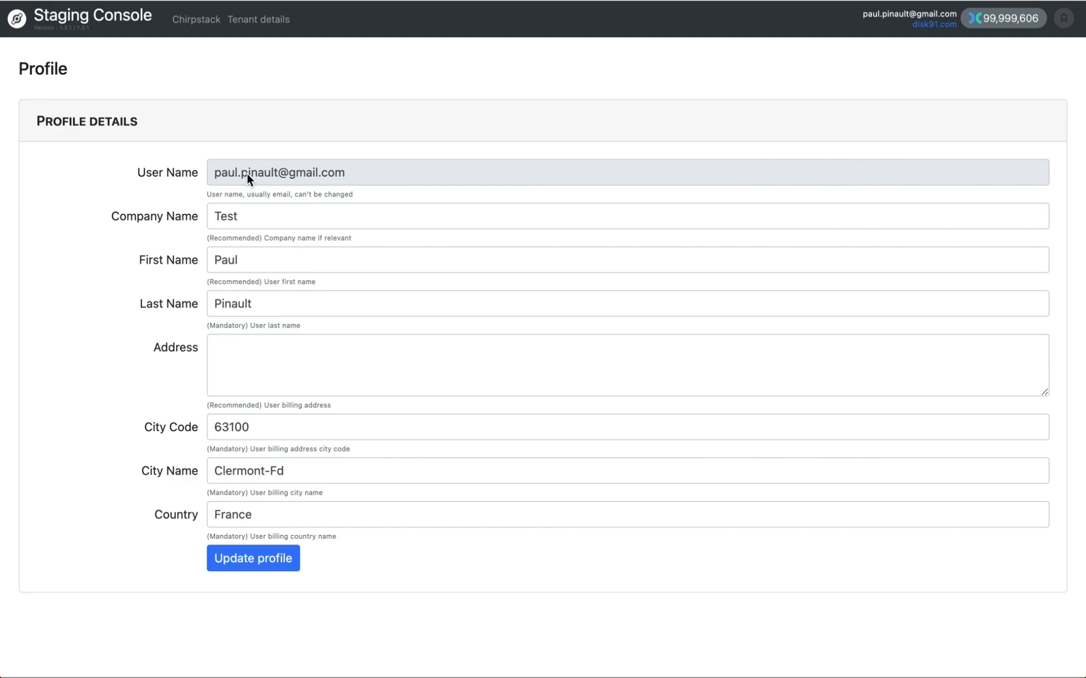
mouse_move(1068, 29)
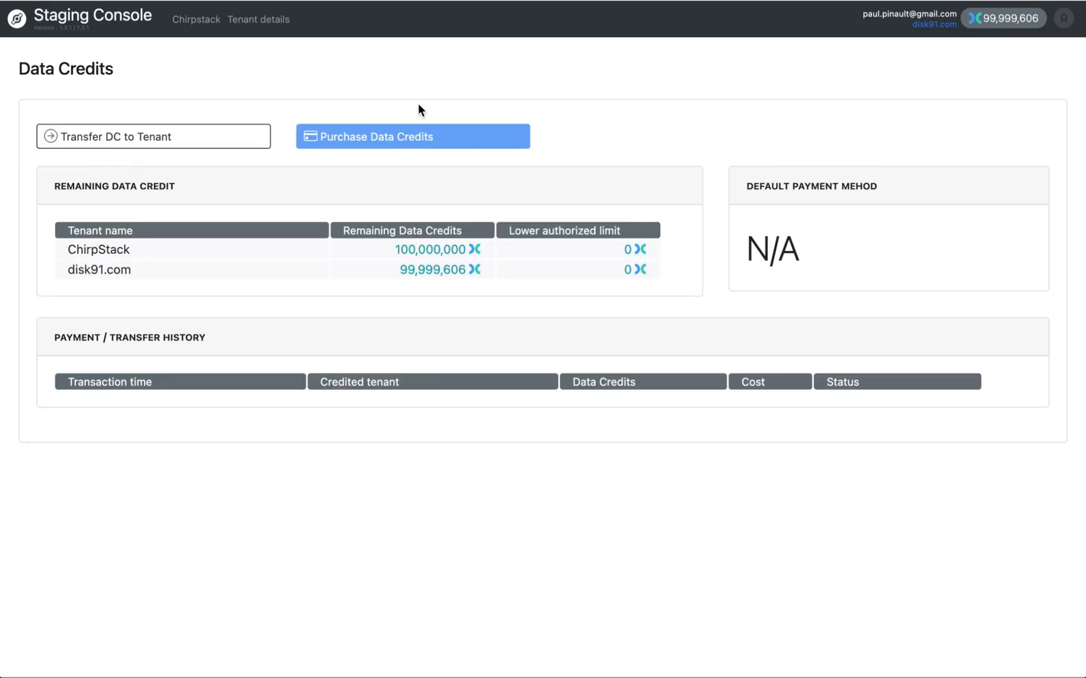
mouse_move(313, 279)
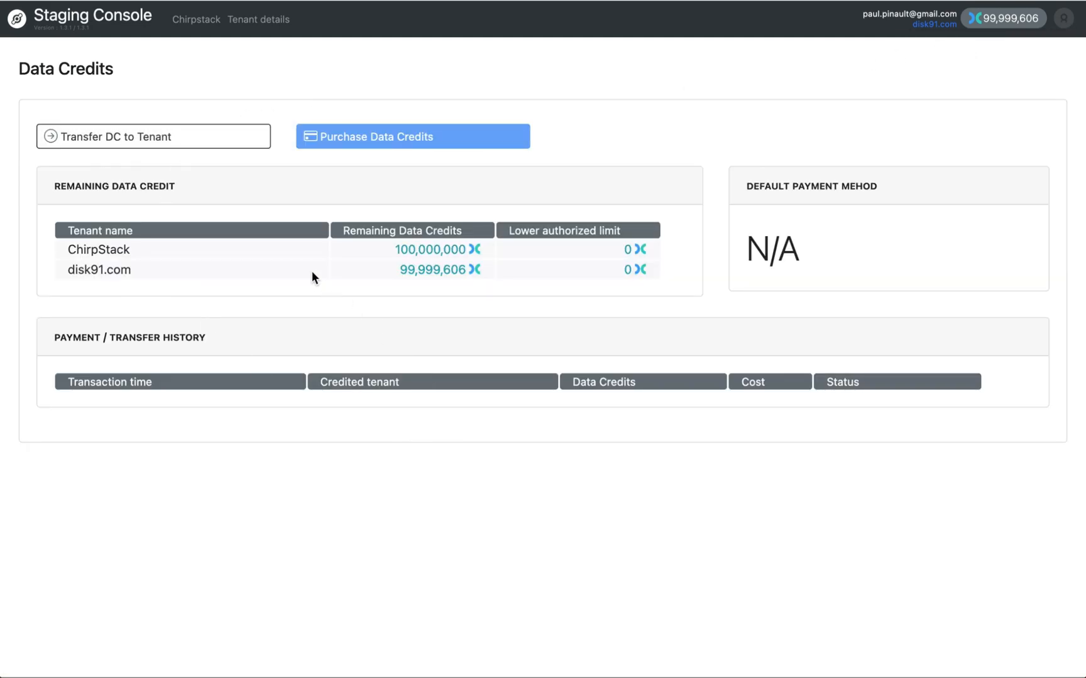
mouse_move(179, 206)
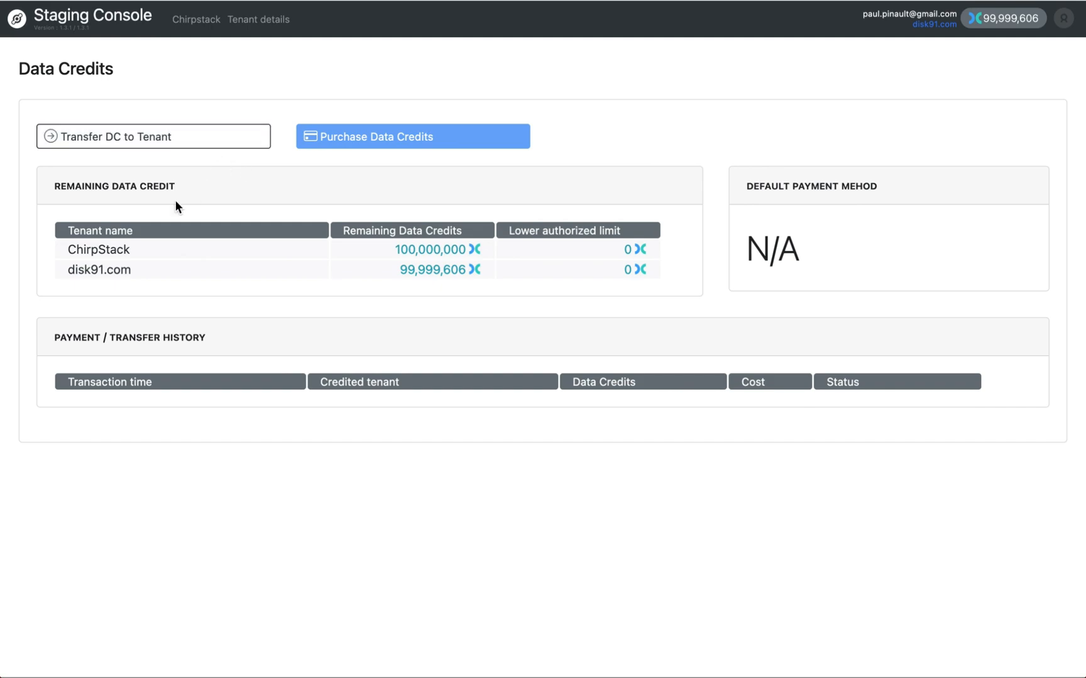
mouse_move(131, 269)
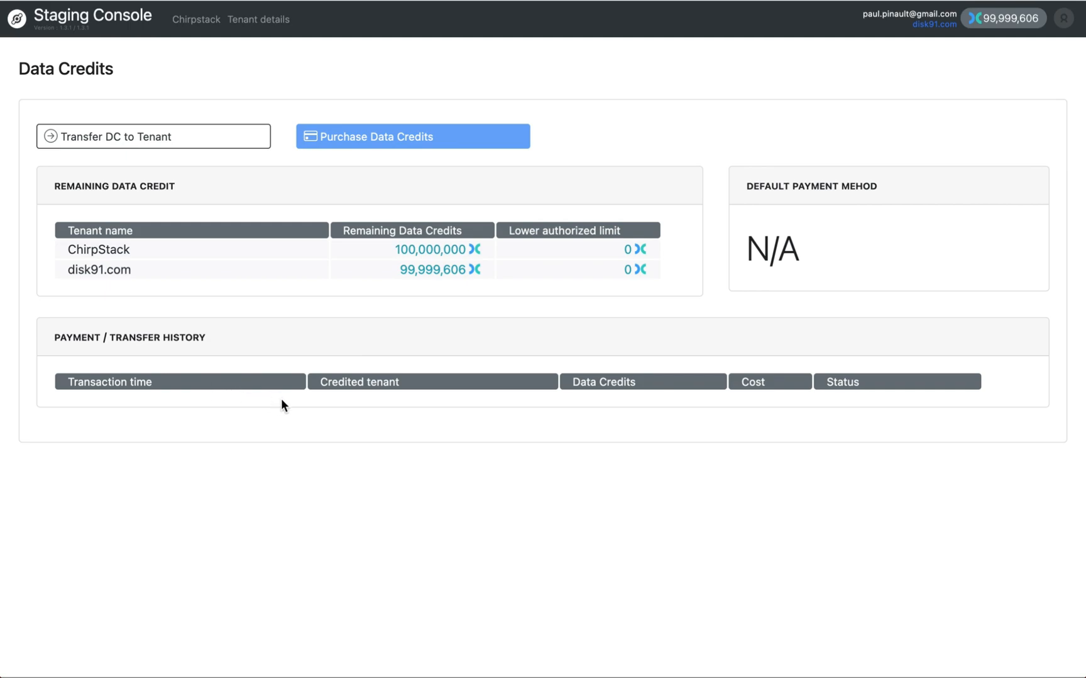
mouse_move(1025, 233)
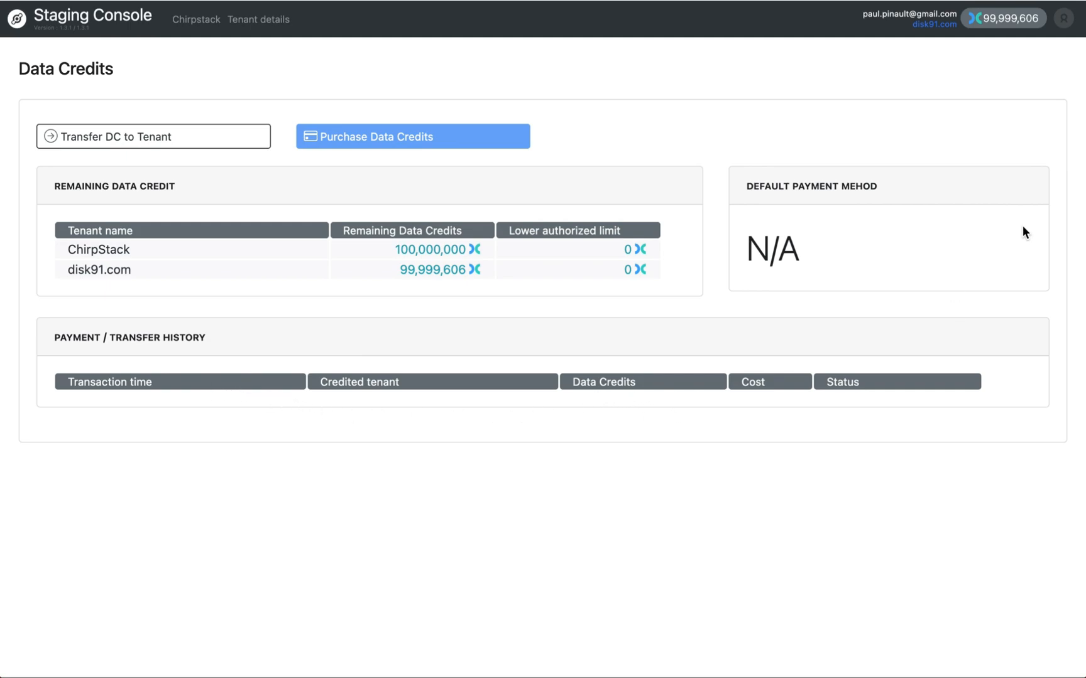
From the avatar menu, go to the Service request page with its one open request
click(1065, 19)
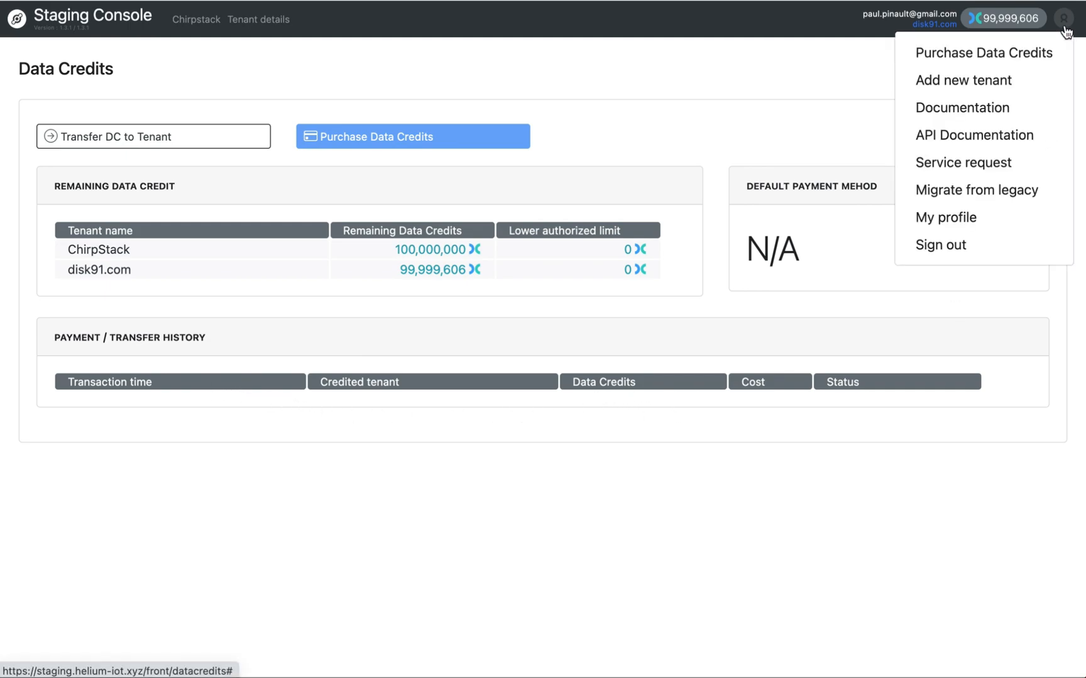
mouse_move(963, 79)
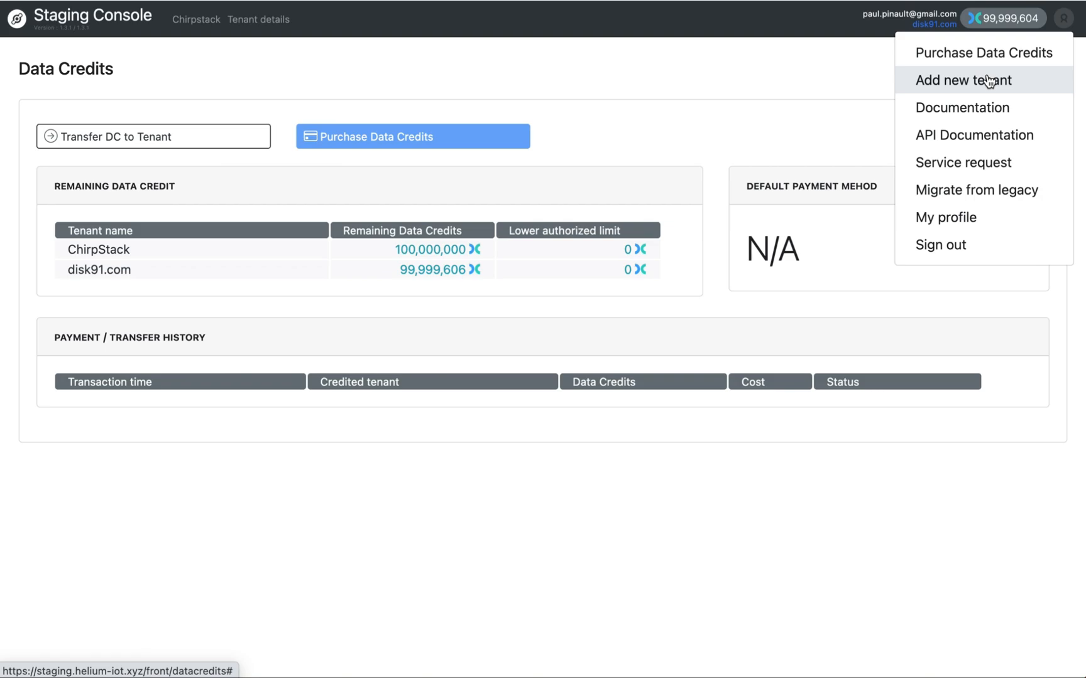
mouse_move(969, 93)
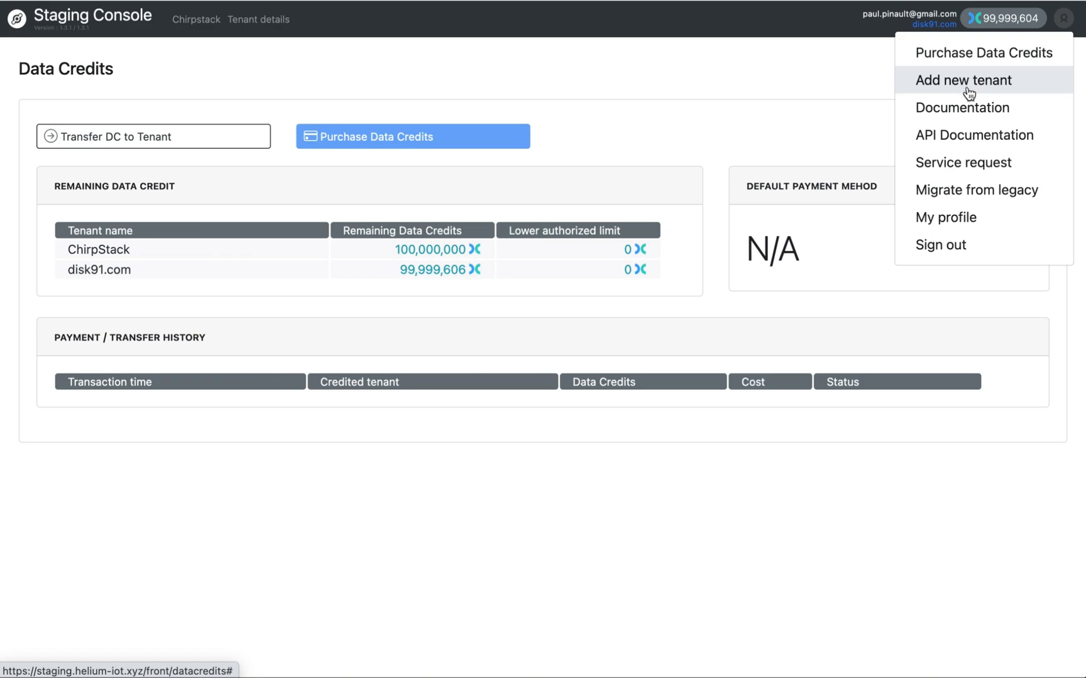
mouse_move(962, 162)
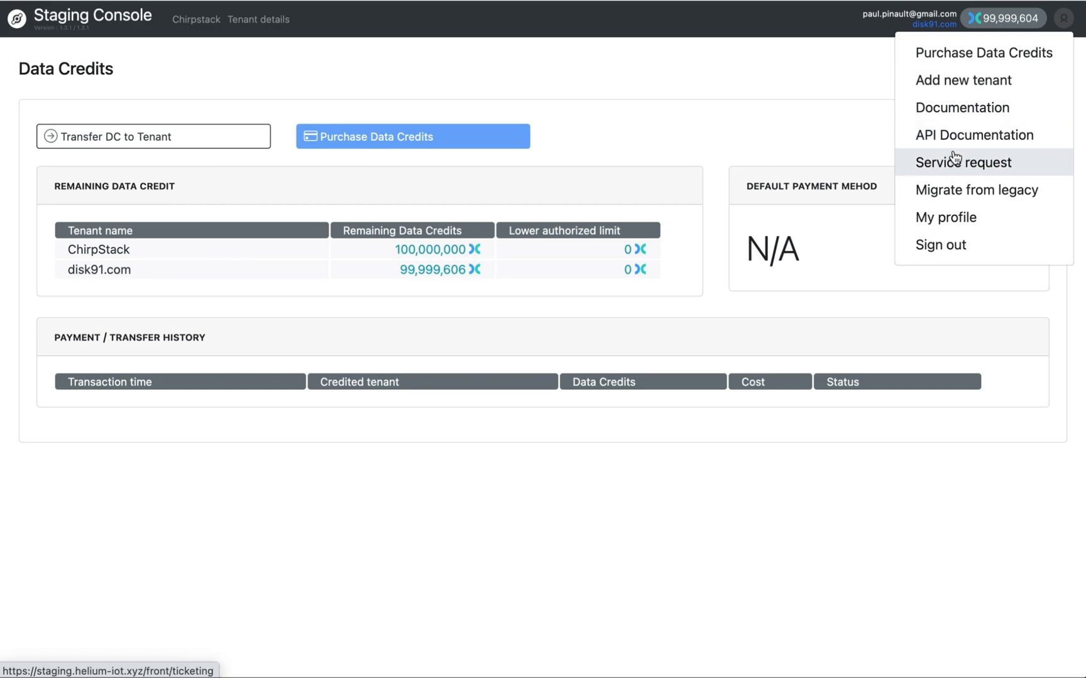
mouse_move(966, 165)
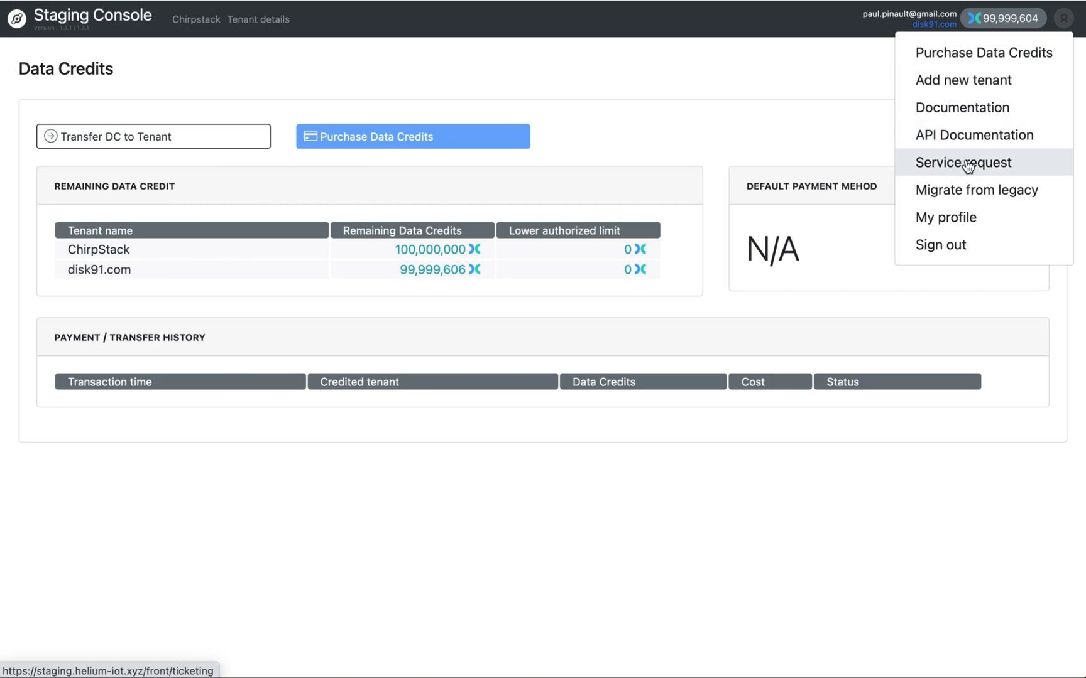
click(962, 162)
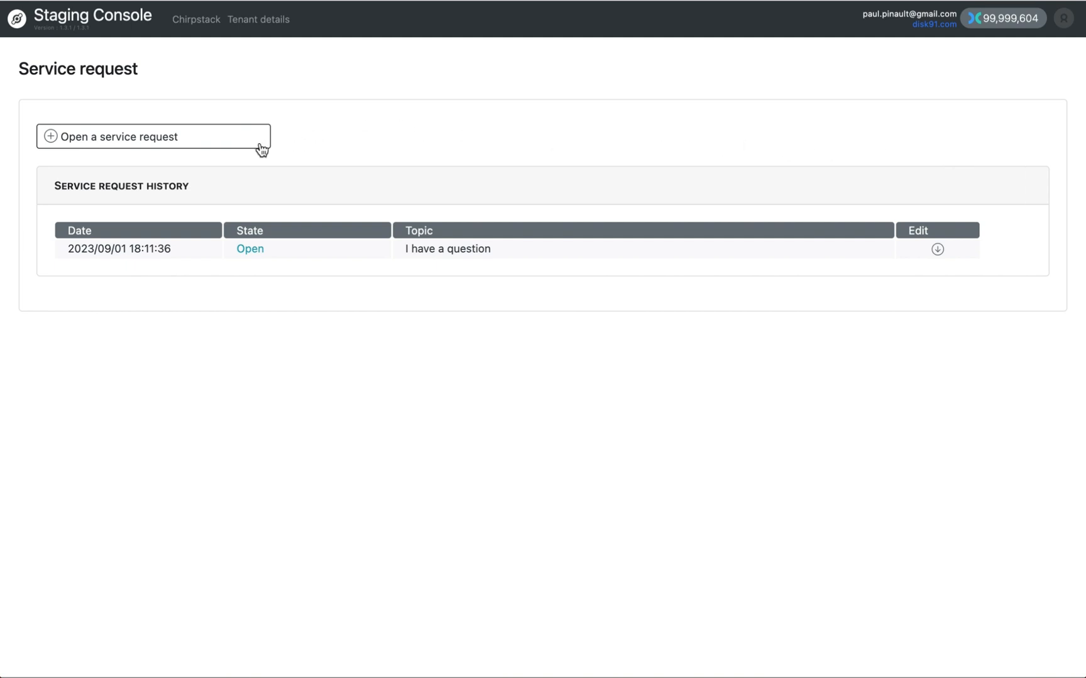
mouse_move(548, 242)
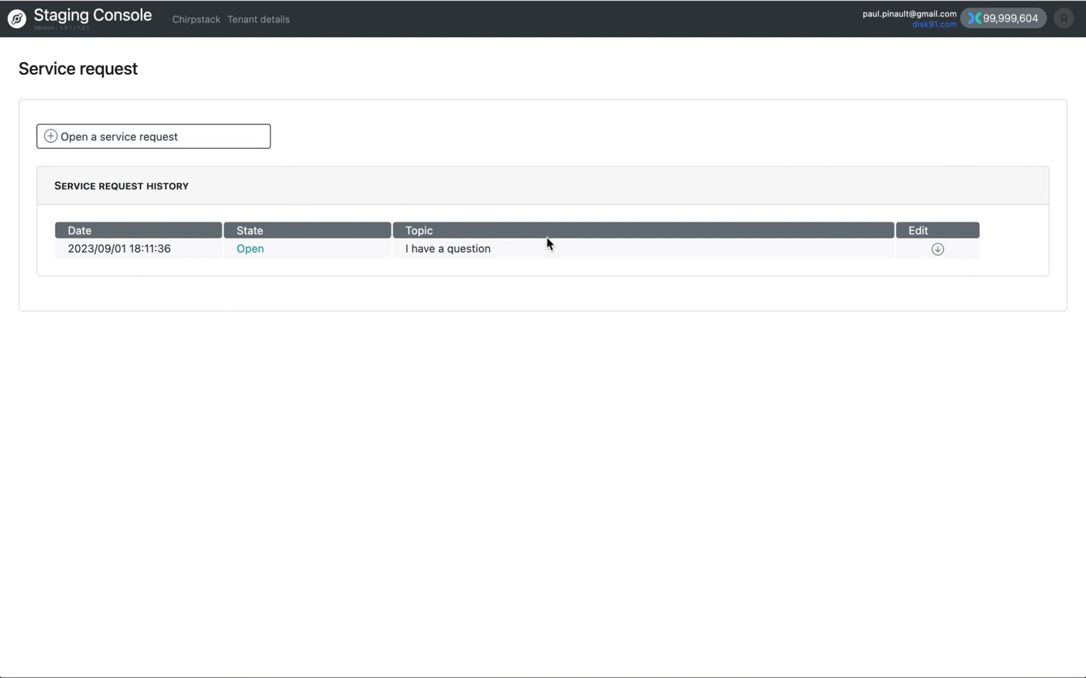
mouse_move(214, 143)
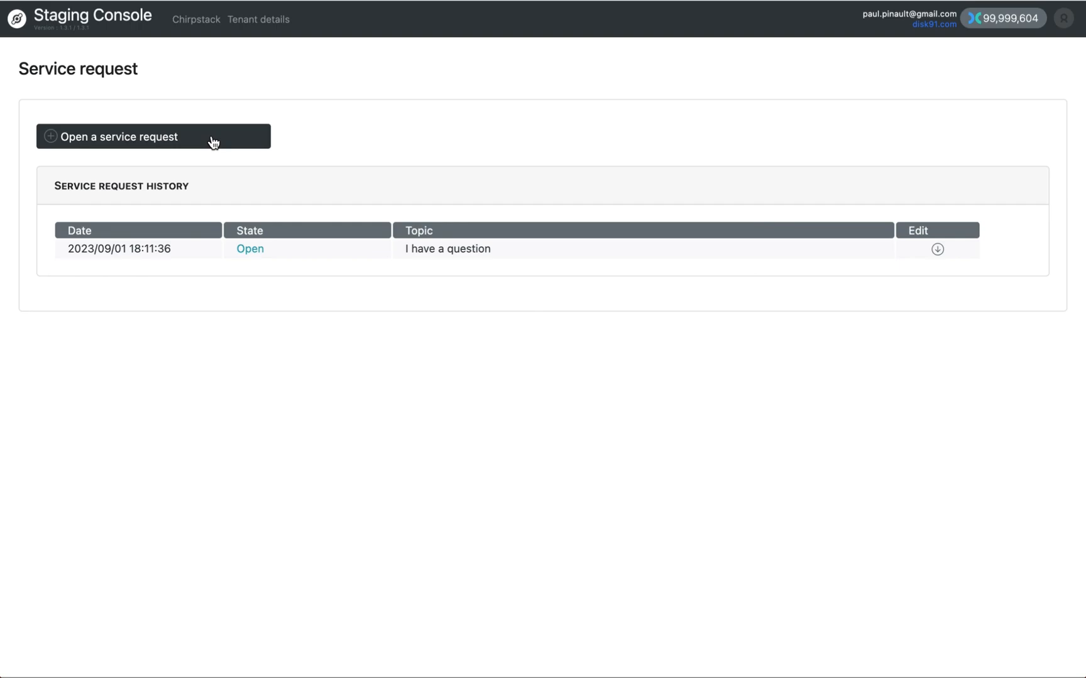
click(152, 137)
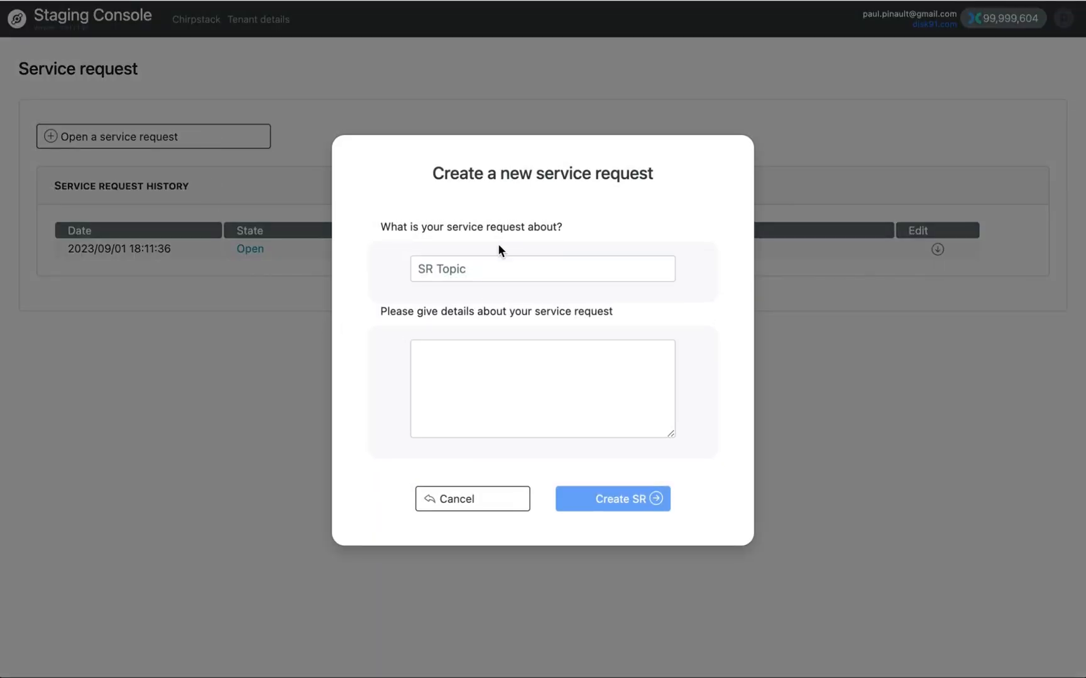
click(541, 269)
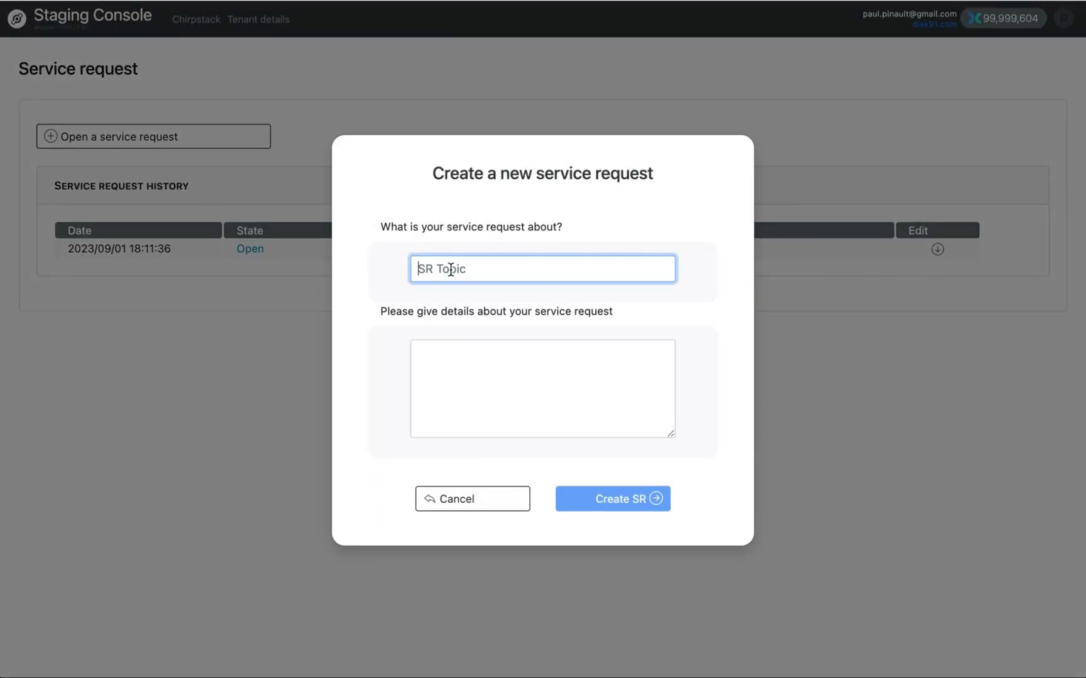
mouse_move(459, 381)
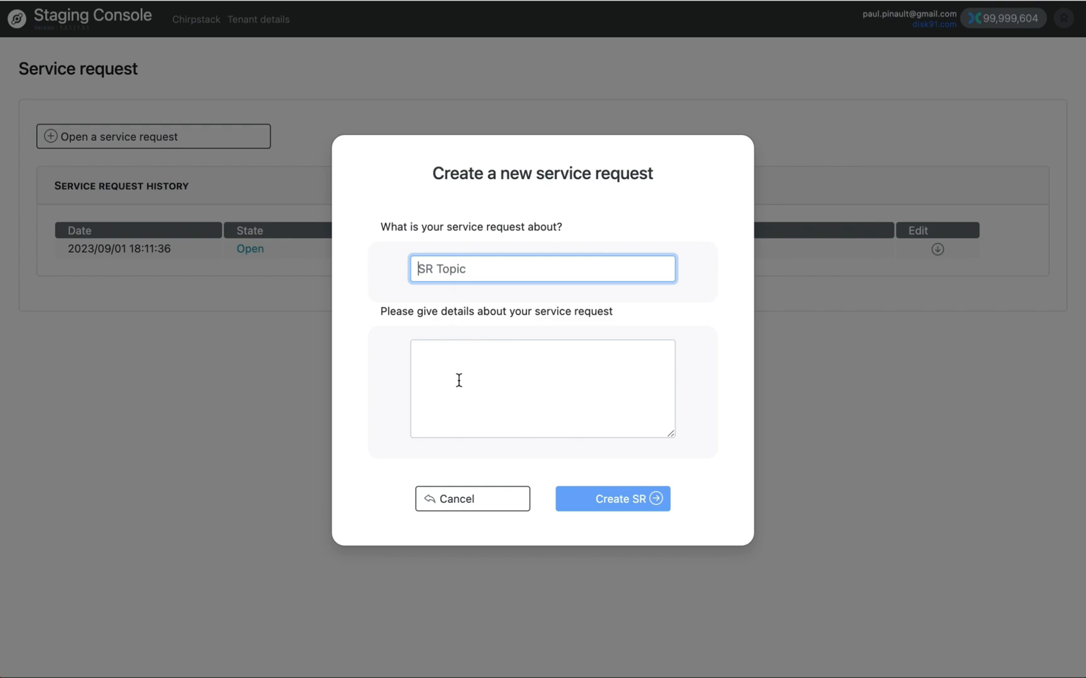
mouse_move(485, 485)
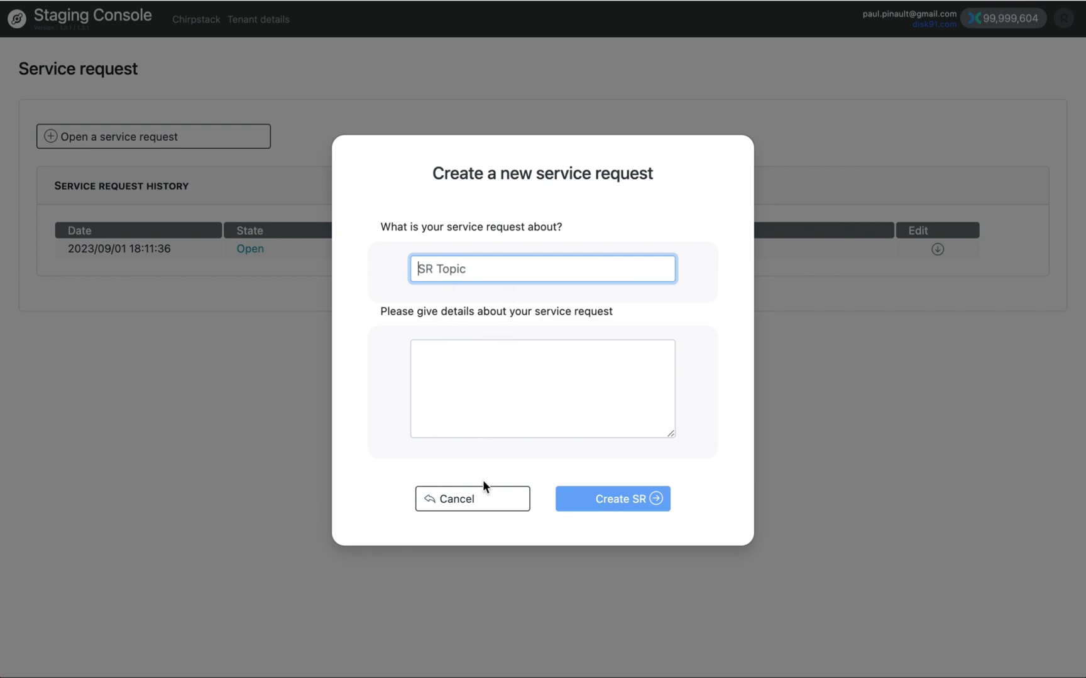
click(612, 499)
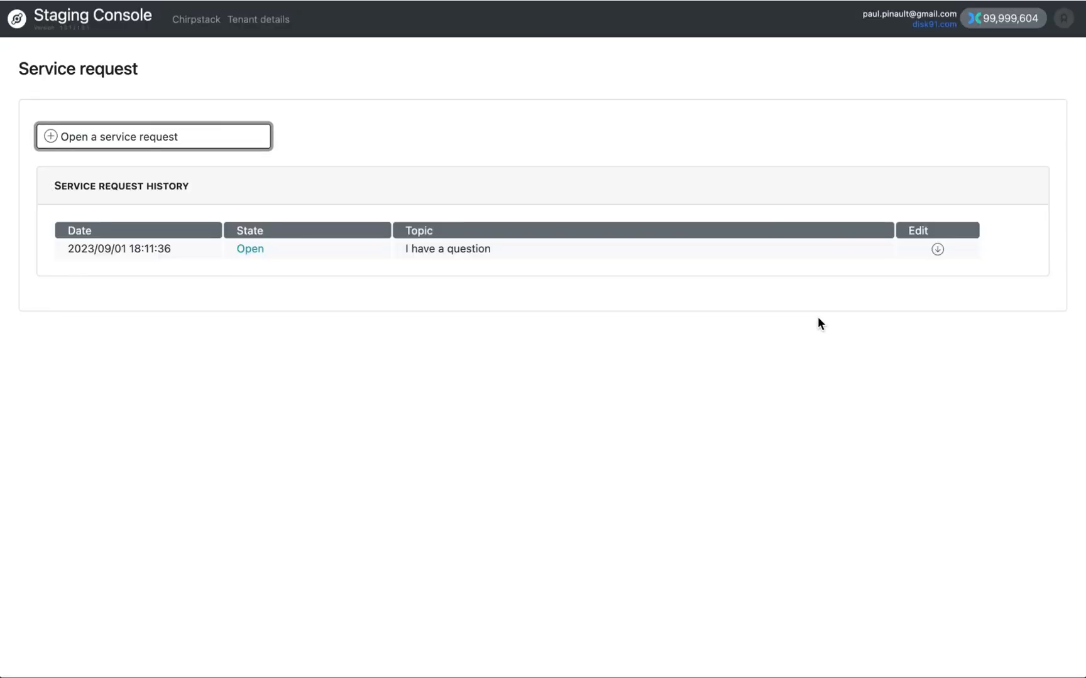
click(1068, 17)
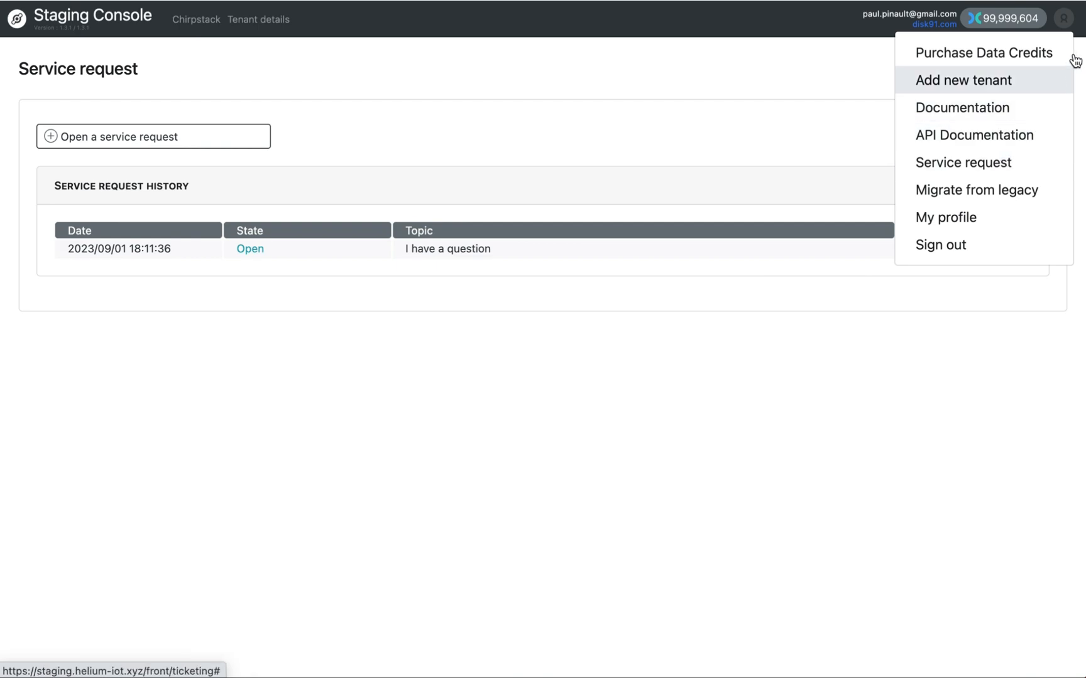
mouse_move(1037, 75)
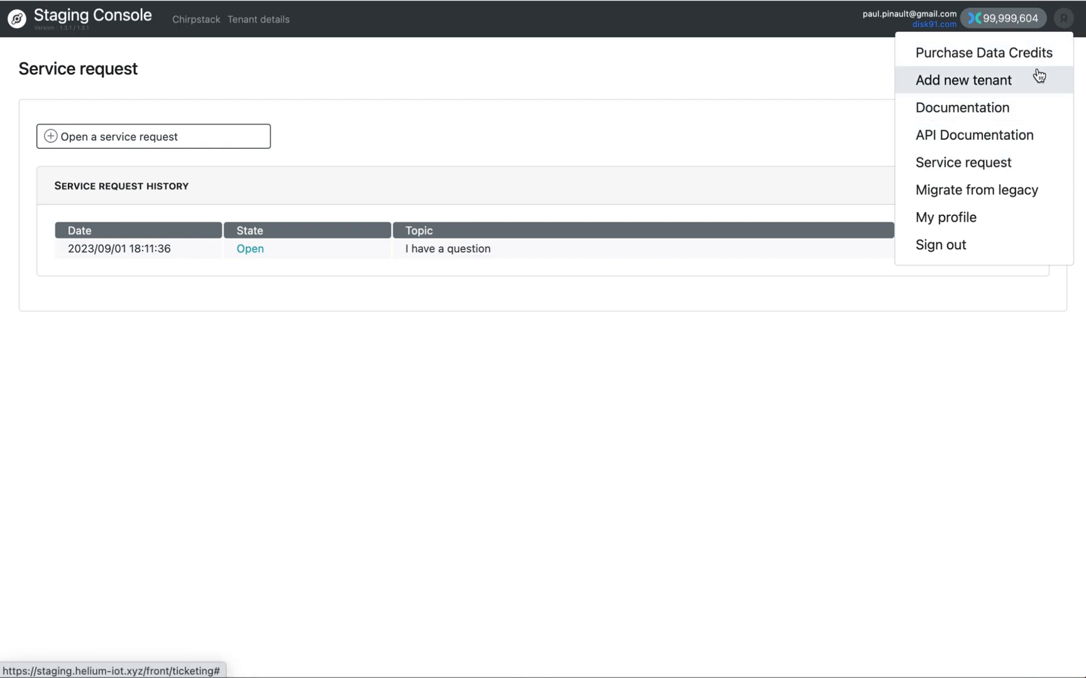
mouse_move(997, 134)
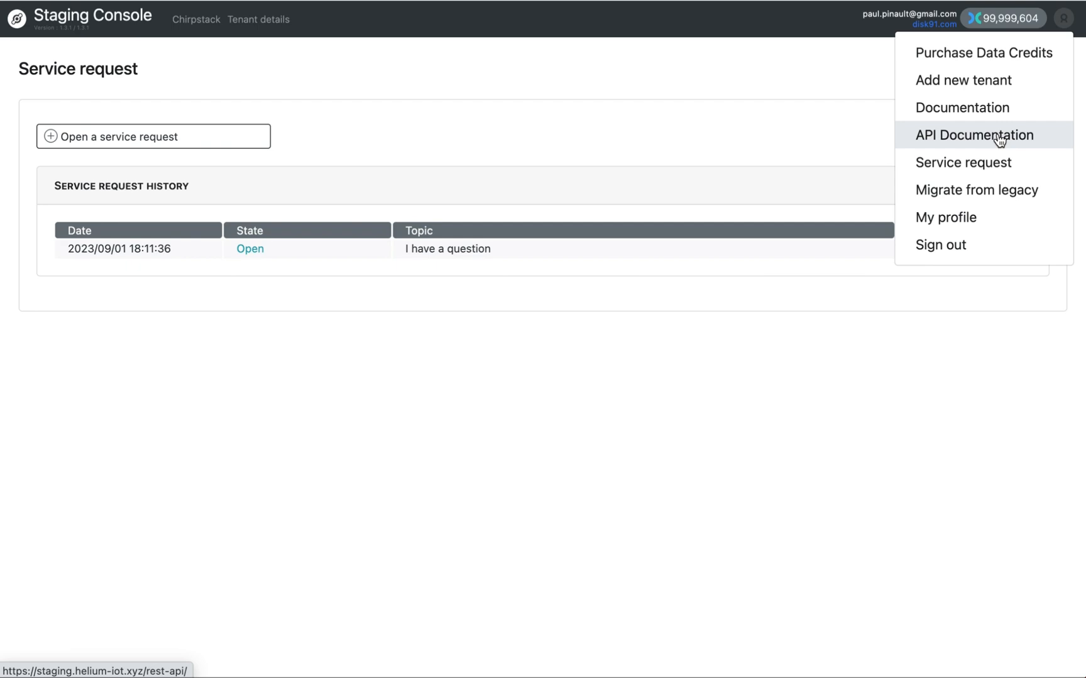
mouse_move(976, 162)
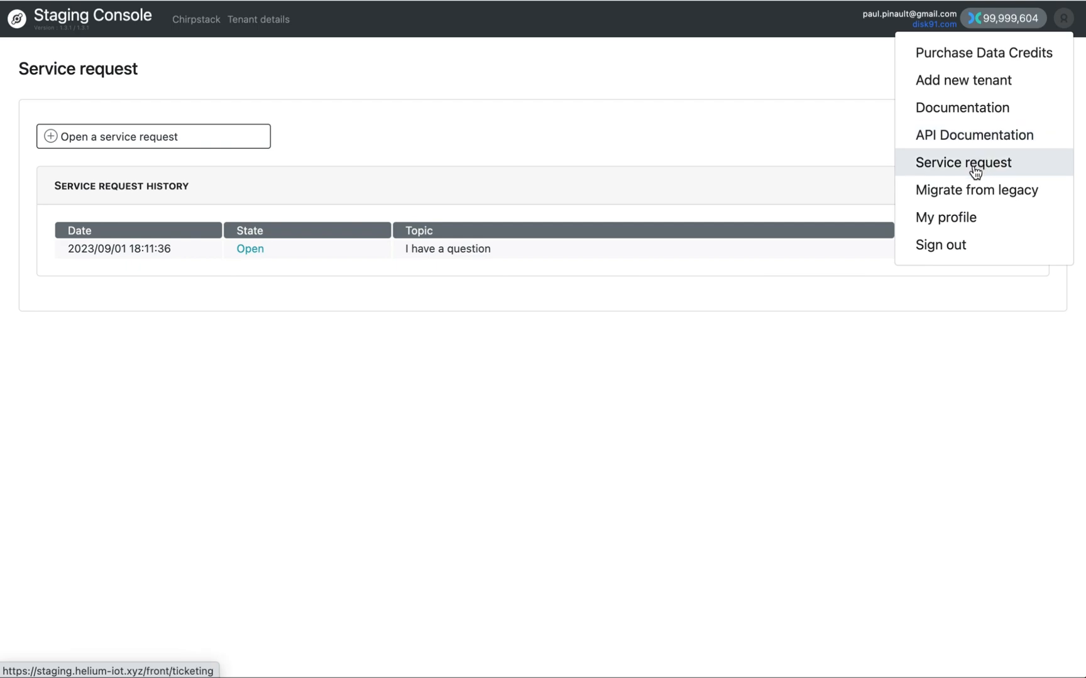
mouse_move(961, 107)
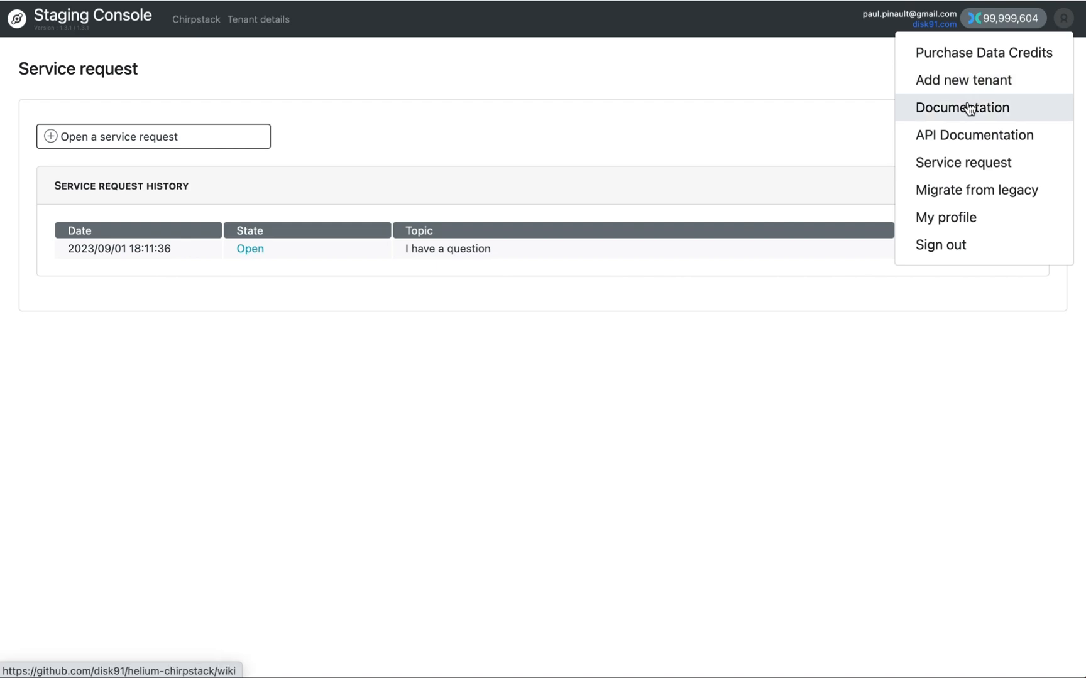
mouse_move(963, 112)
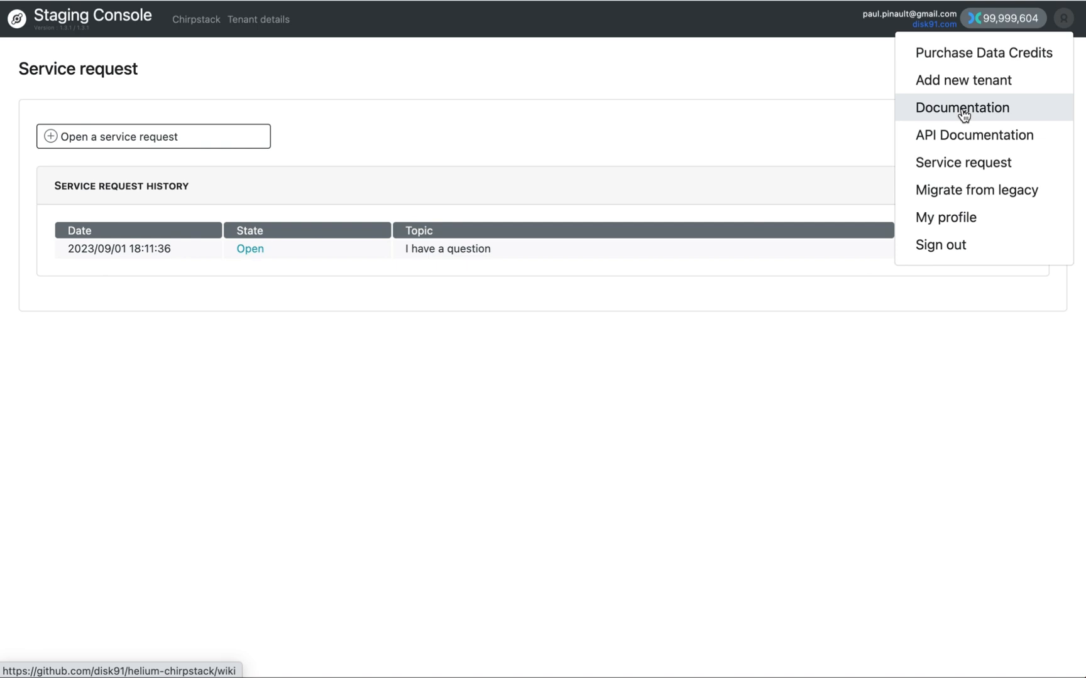
mouse_move(973, 134)
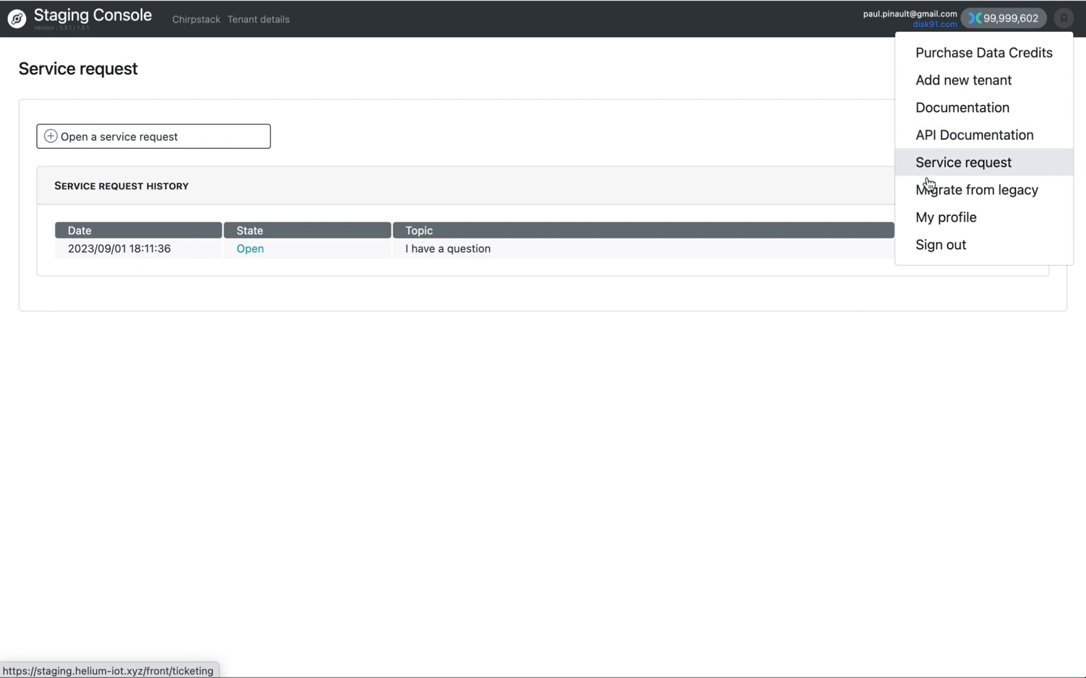
mouse_move(975, 190)
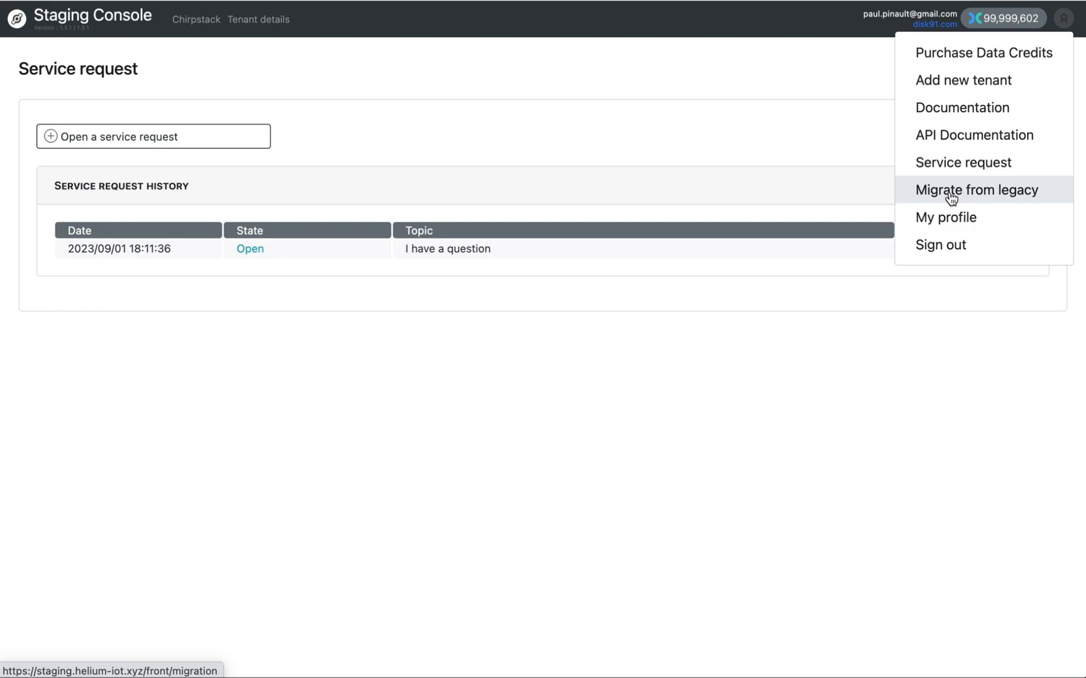
click(977, 190)
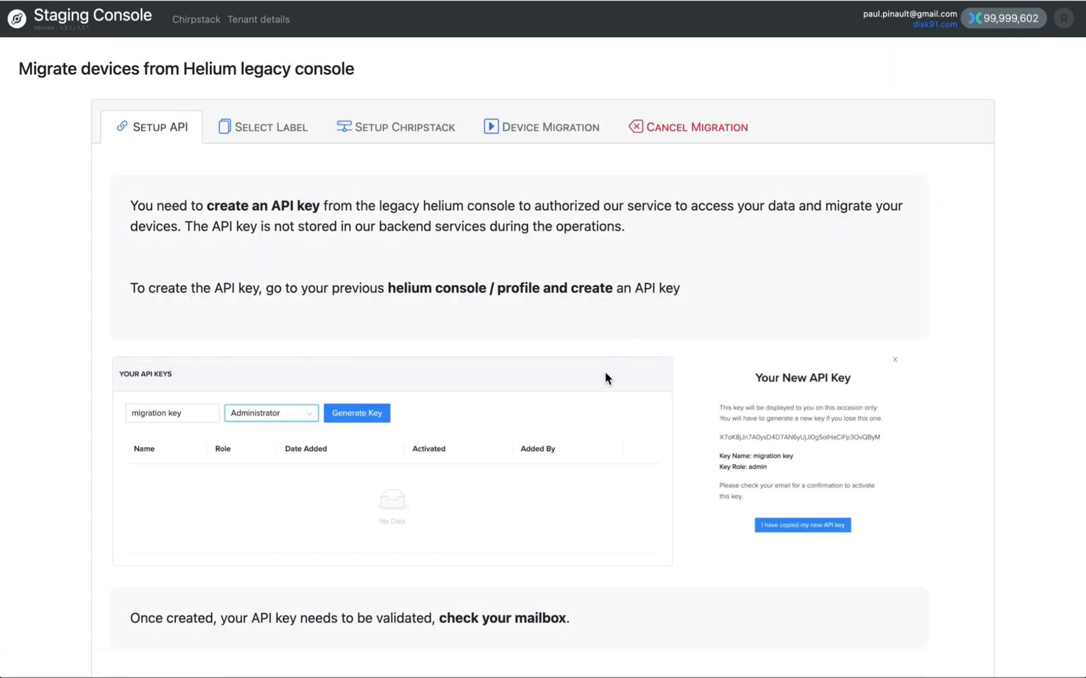
Scroll through the migration page's Setup API step, then show and dismiss the account menu
scroll(down, 3)
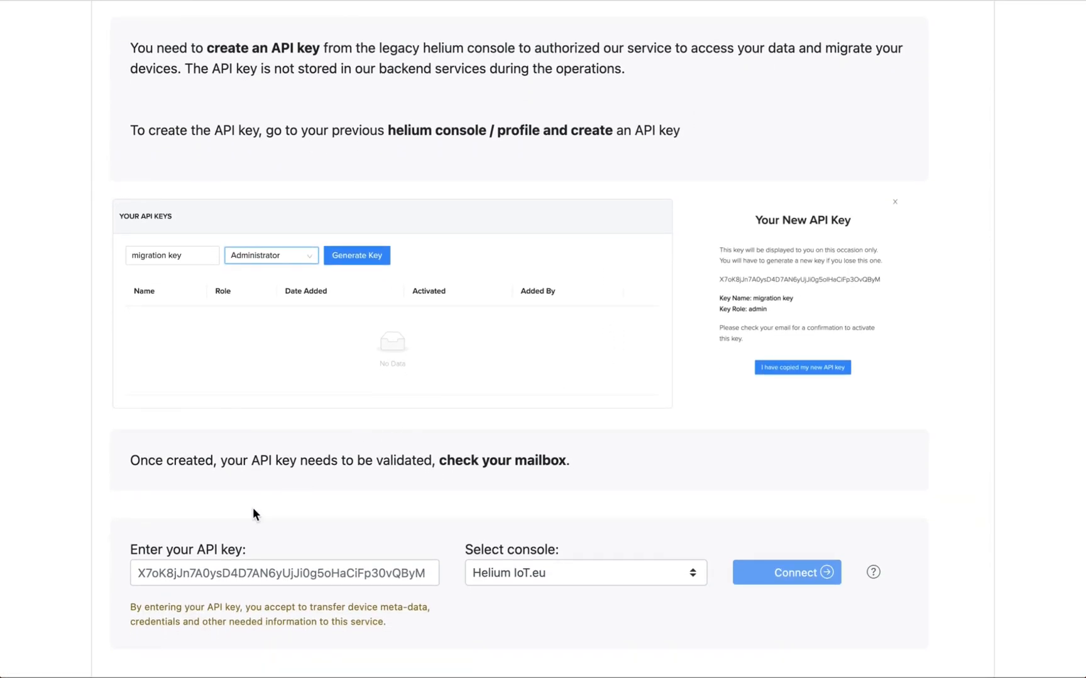
mouse_move(541, 582)
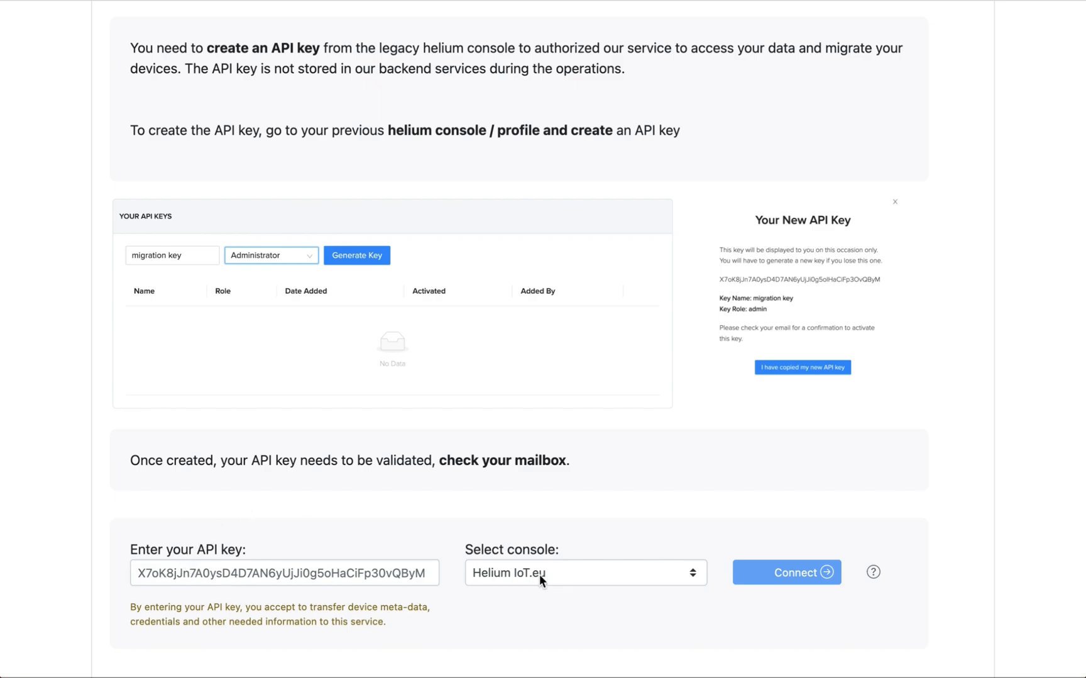
mouse_move(523, 486)
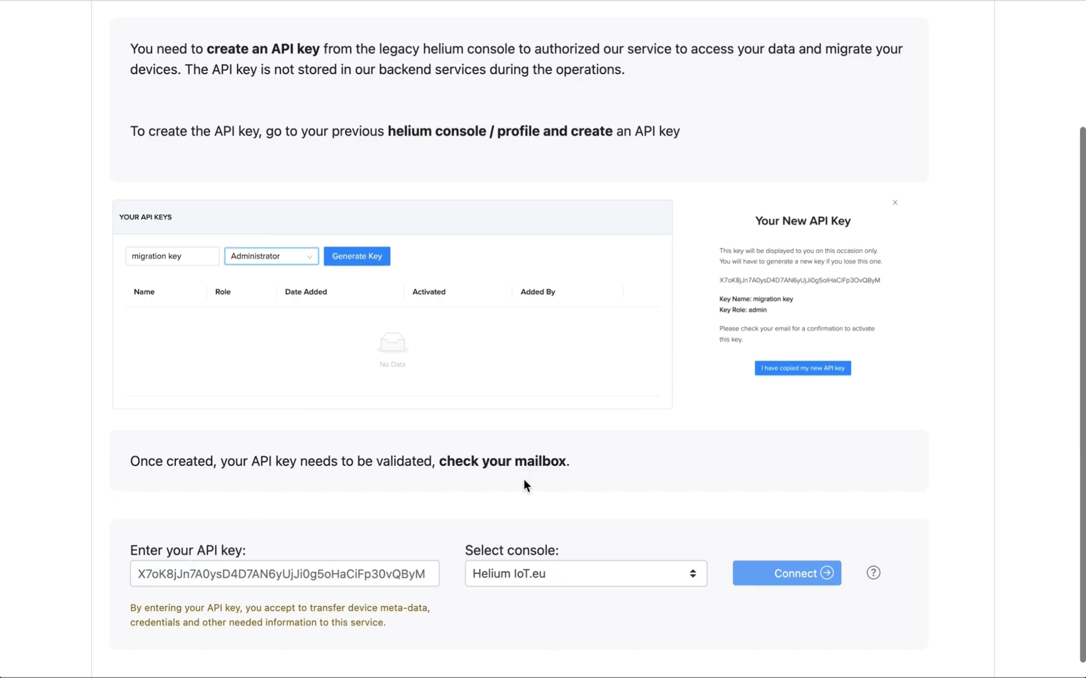
scroll(up, 3)
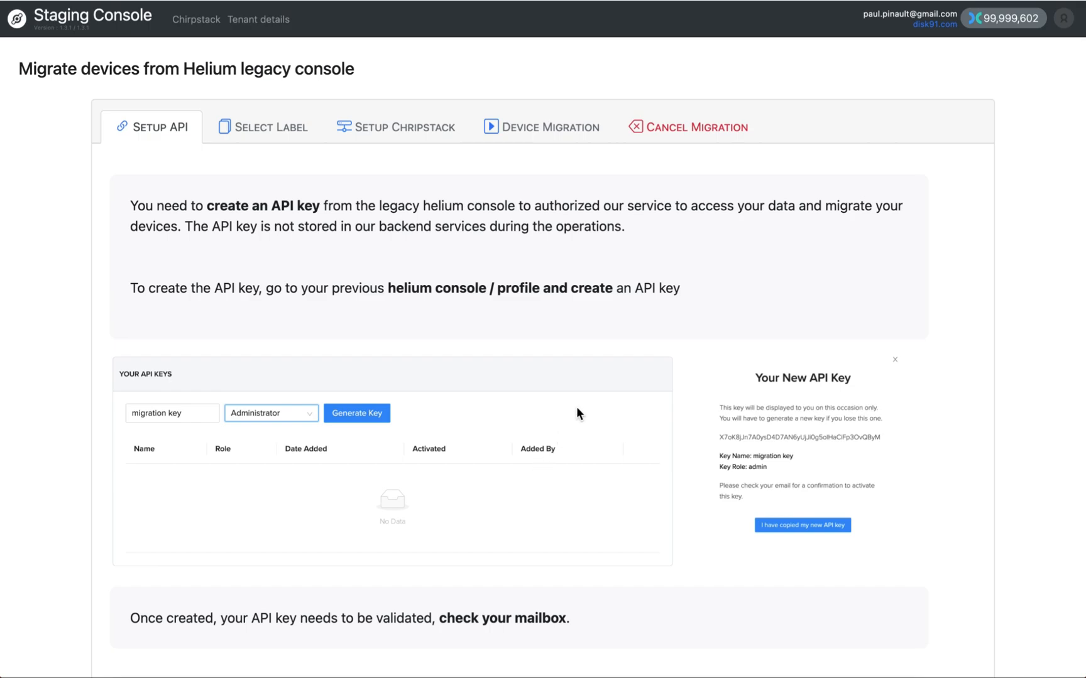
mouse_move(1012, 138)
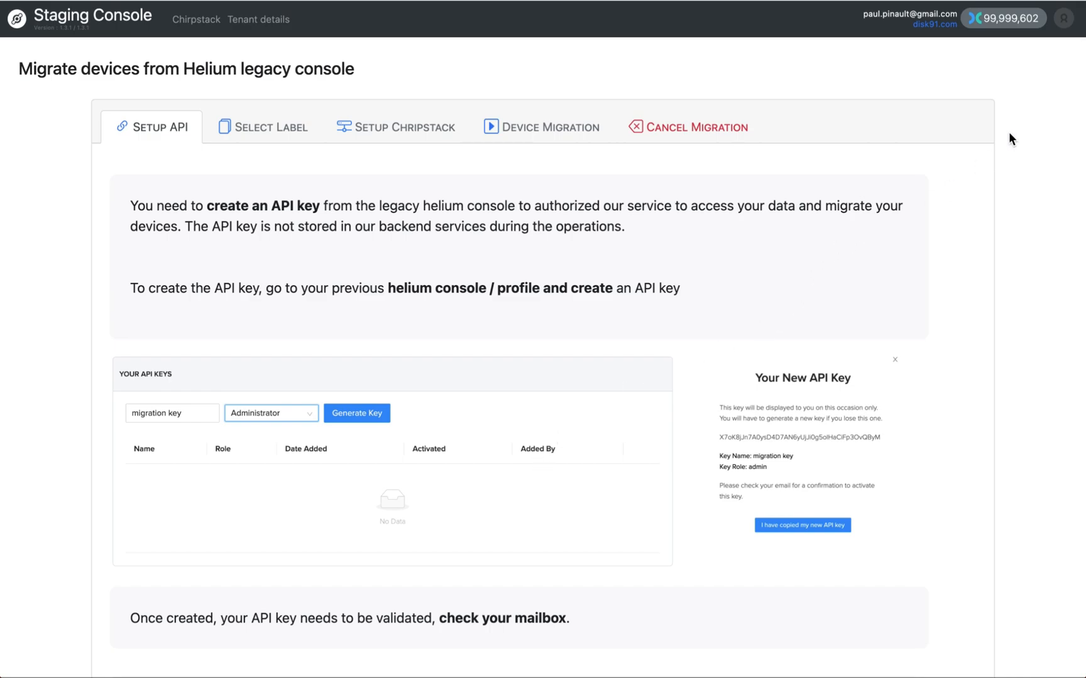
click(1067, 17)
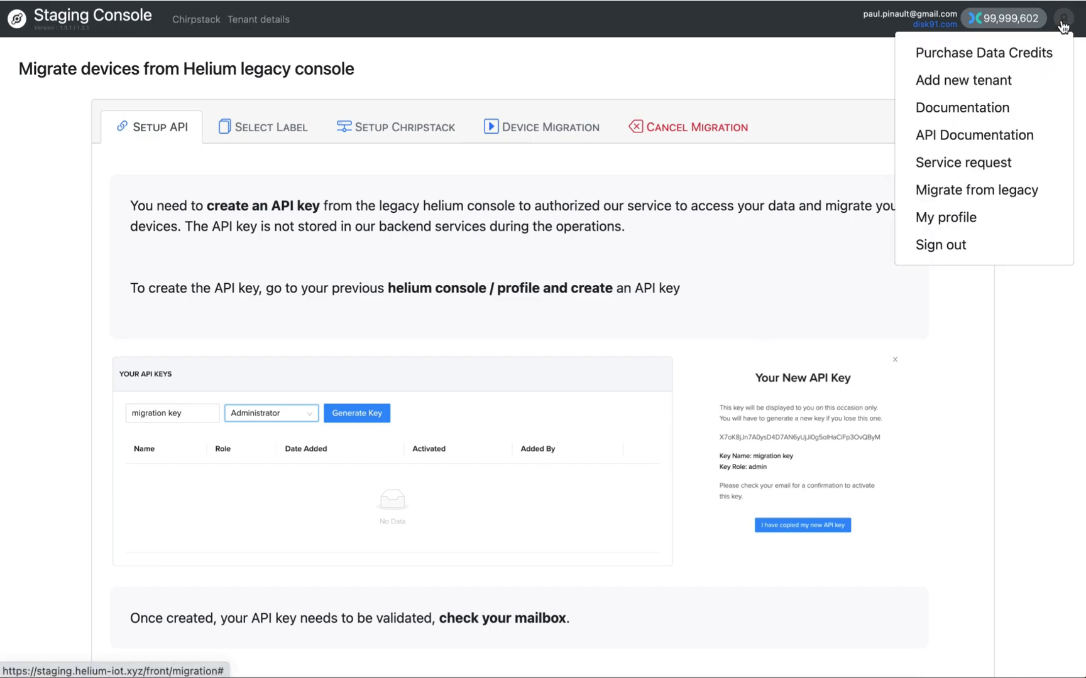
mouse_move(940, 245)
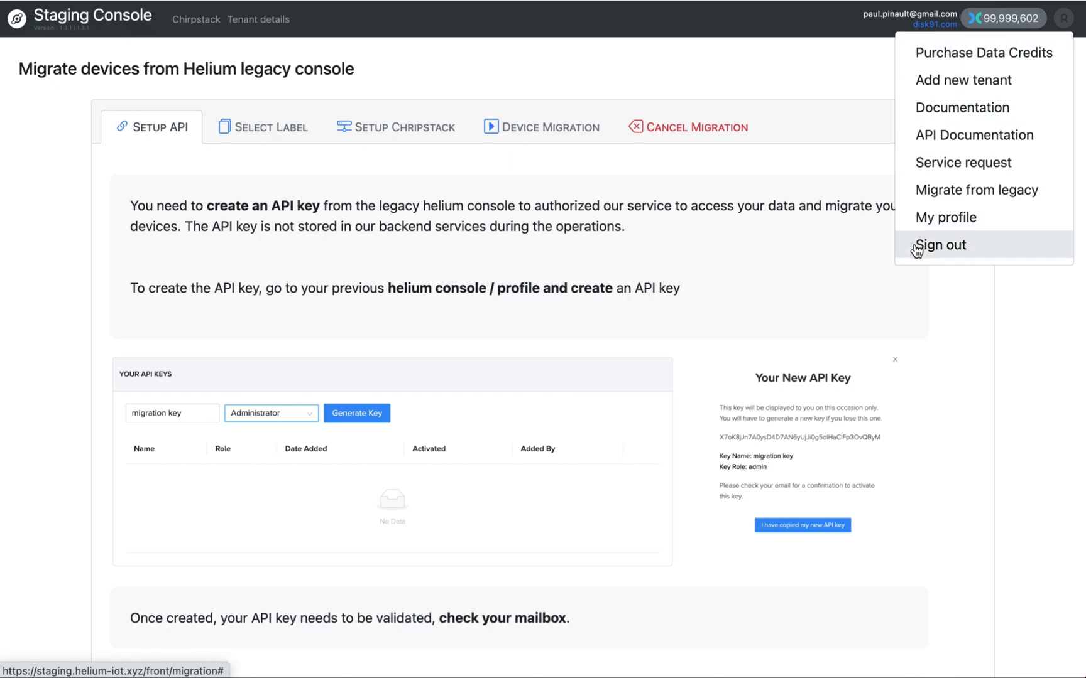
mouse_move(703, 147)
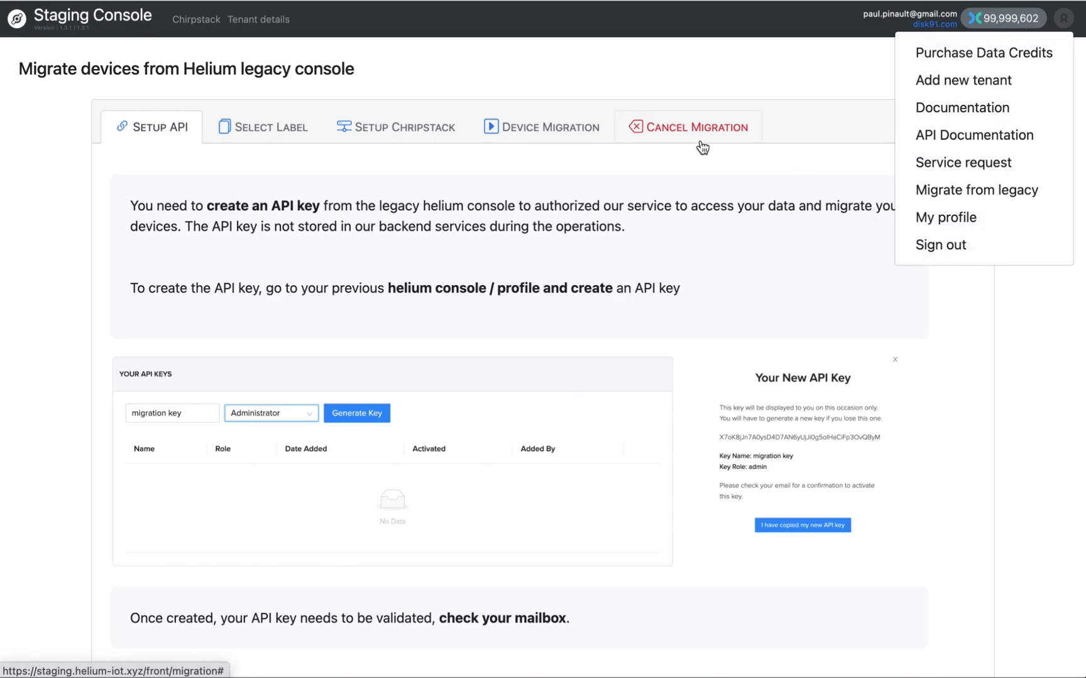
mouse_move(515, 71)
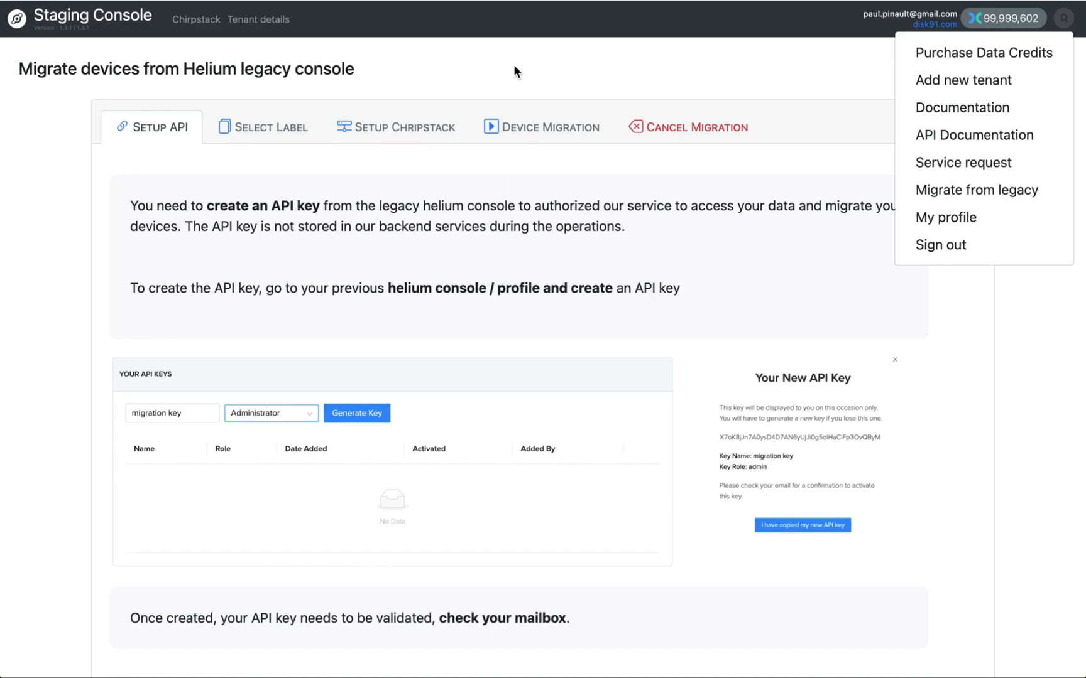
click(389, 100)
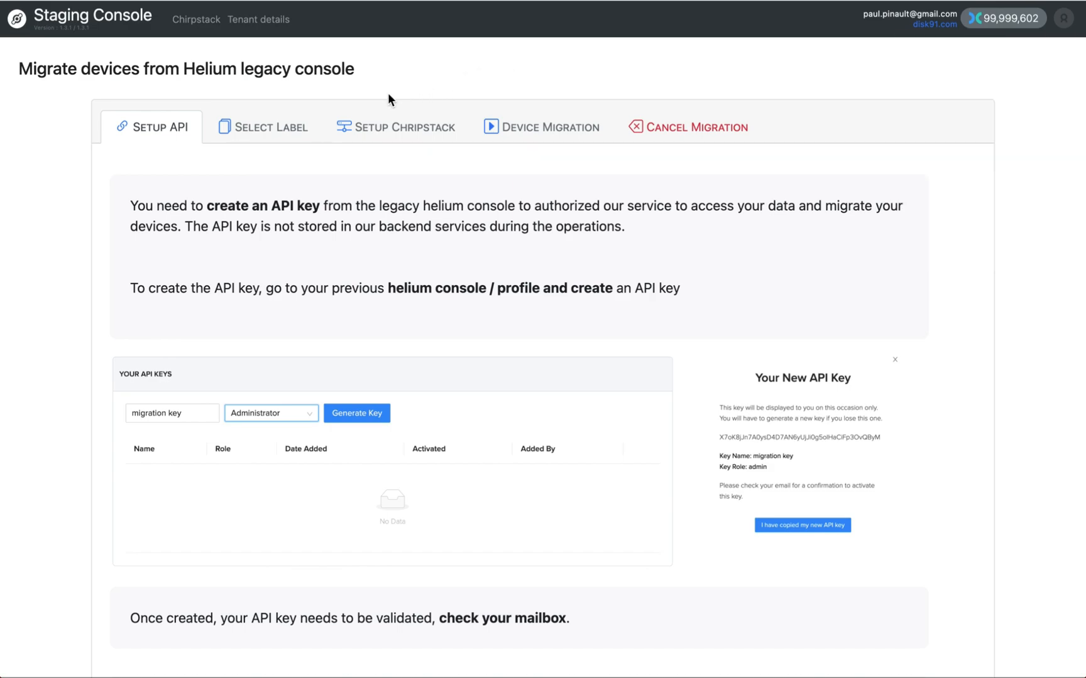
Switch to the ChirpStack interface on the empty disk91.com Gateways page
click(196, 18)
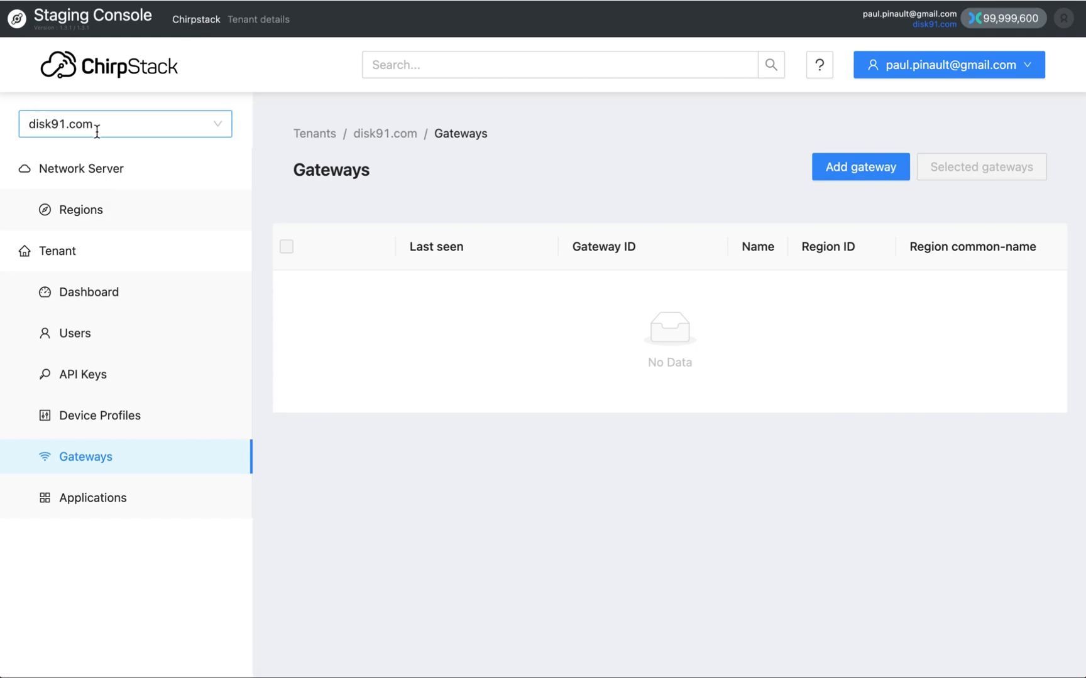
mouse_move(125, 124)
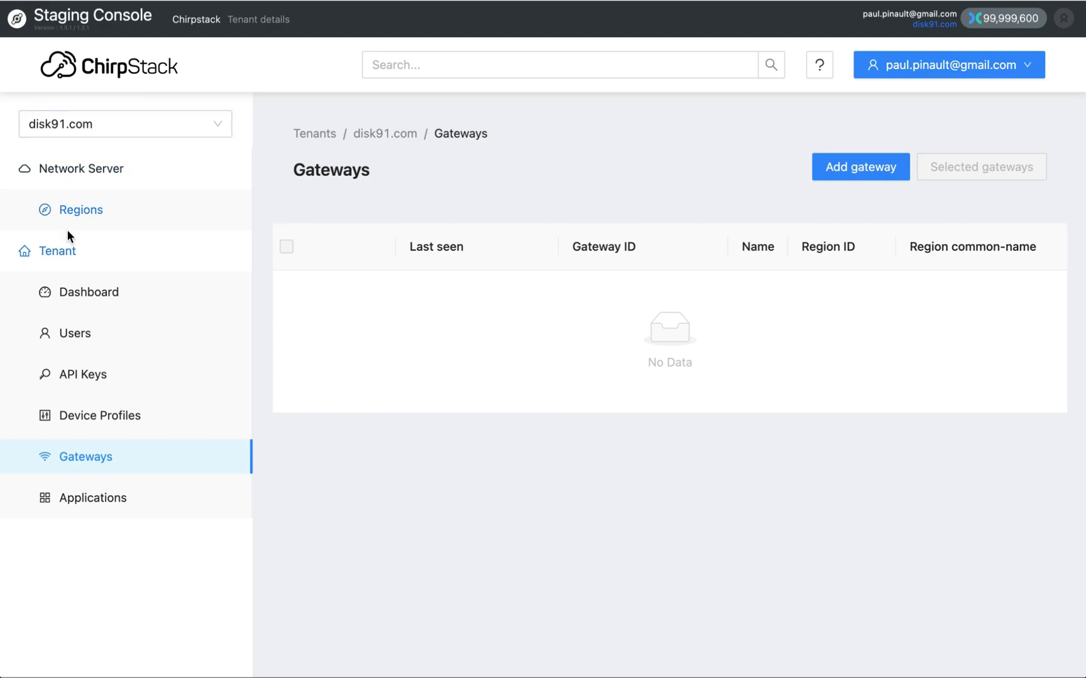
mouse_move(100, 490)
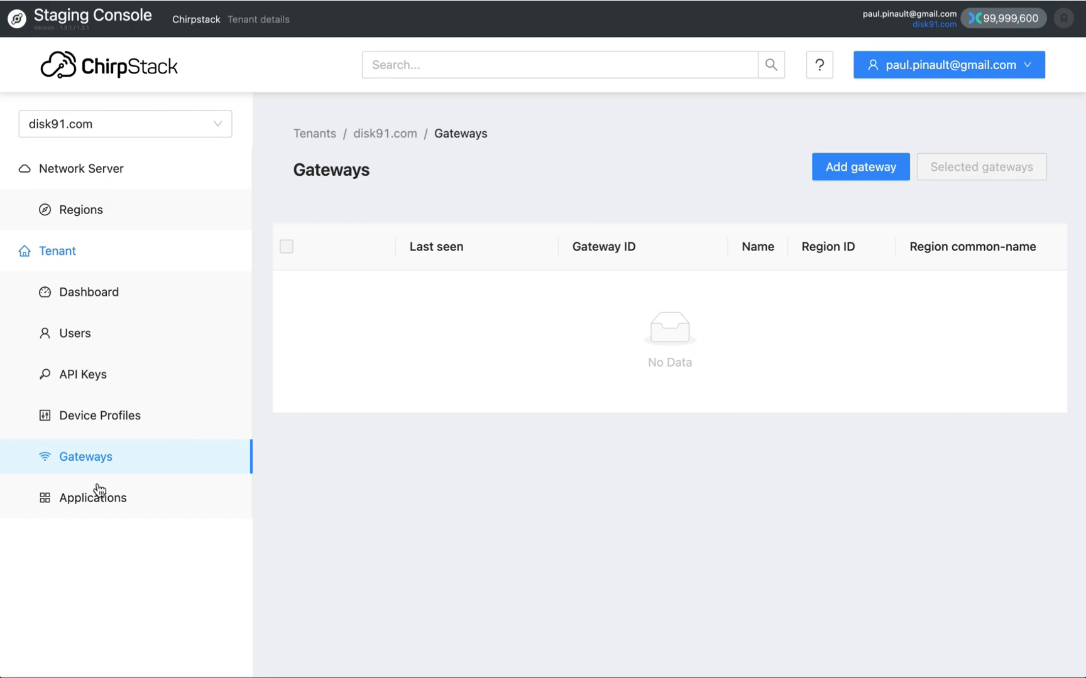
From Applications, enter test app mqtt, glance at Integrations, and show its mkr1300 device
click(93, 498)
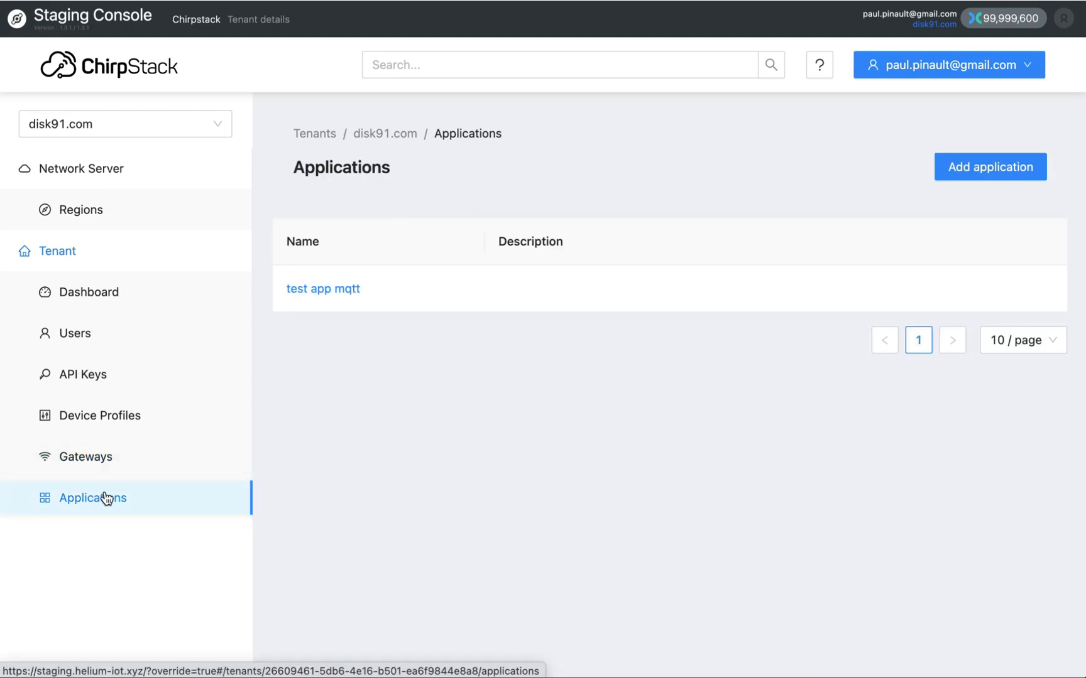
mouse_move(307, 405)
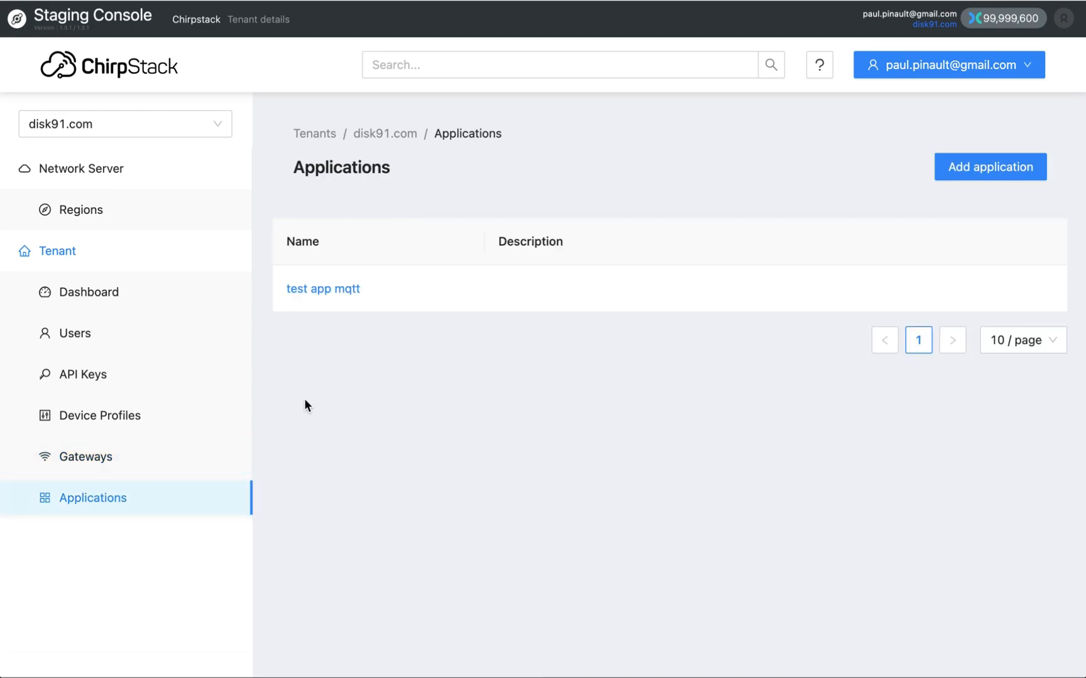
mouse_move(323, 289)
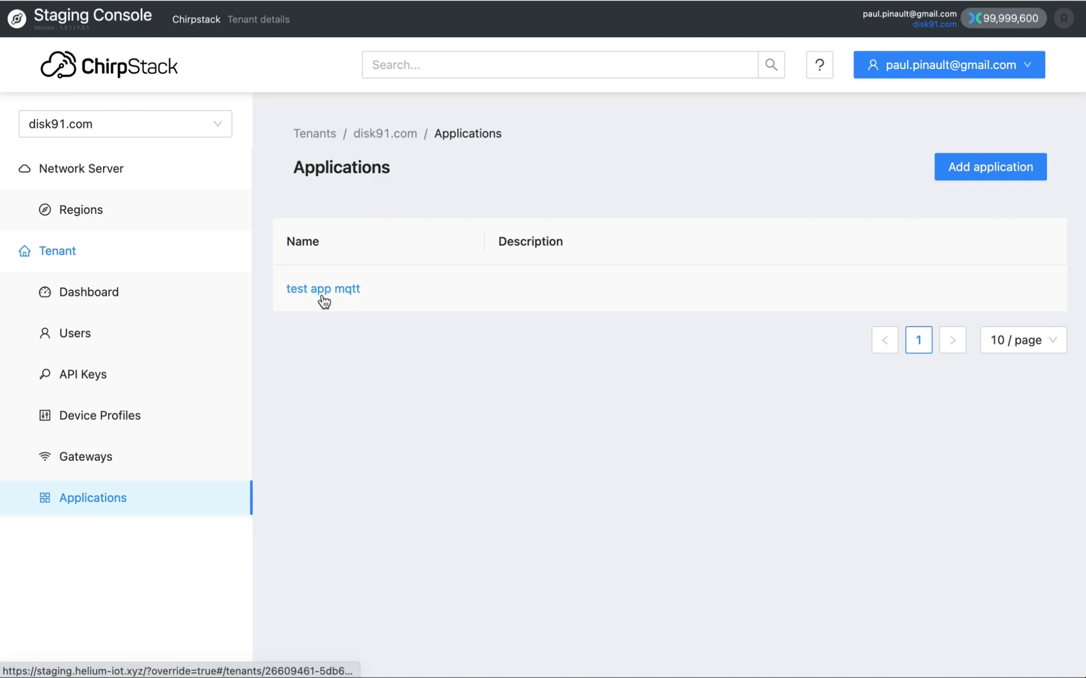
click(323, 289)
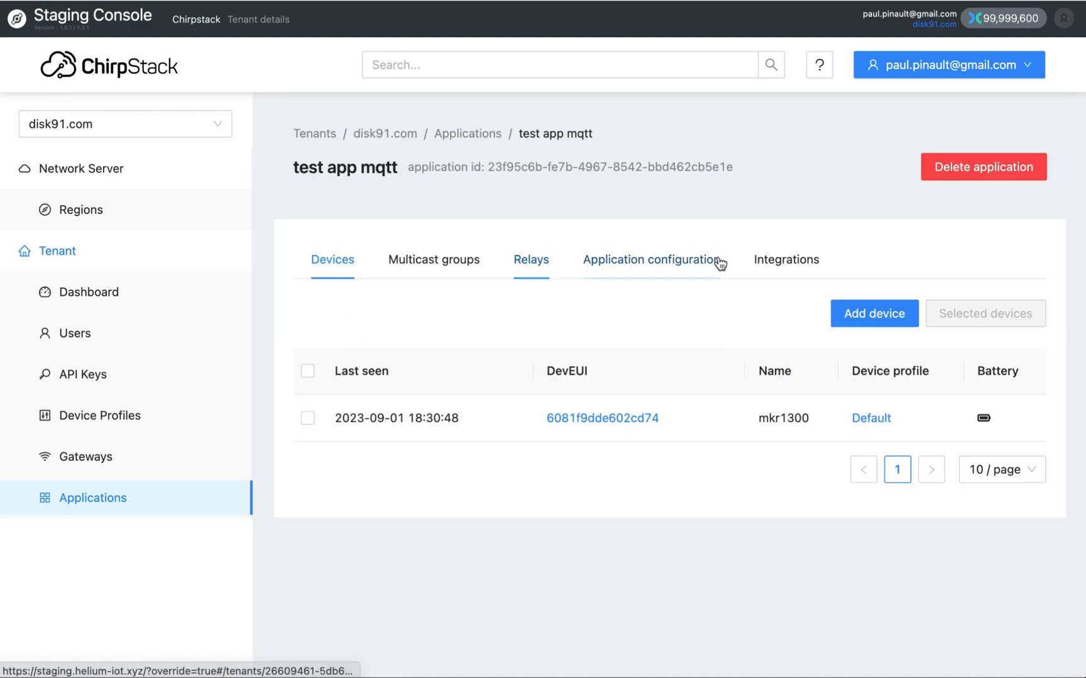
click(784, 260)
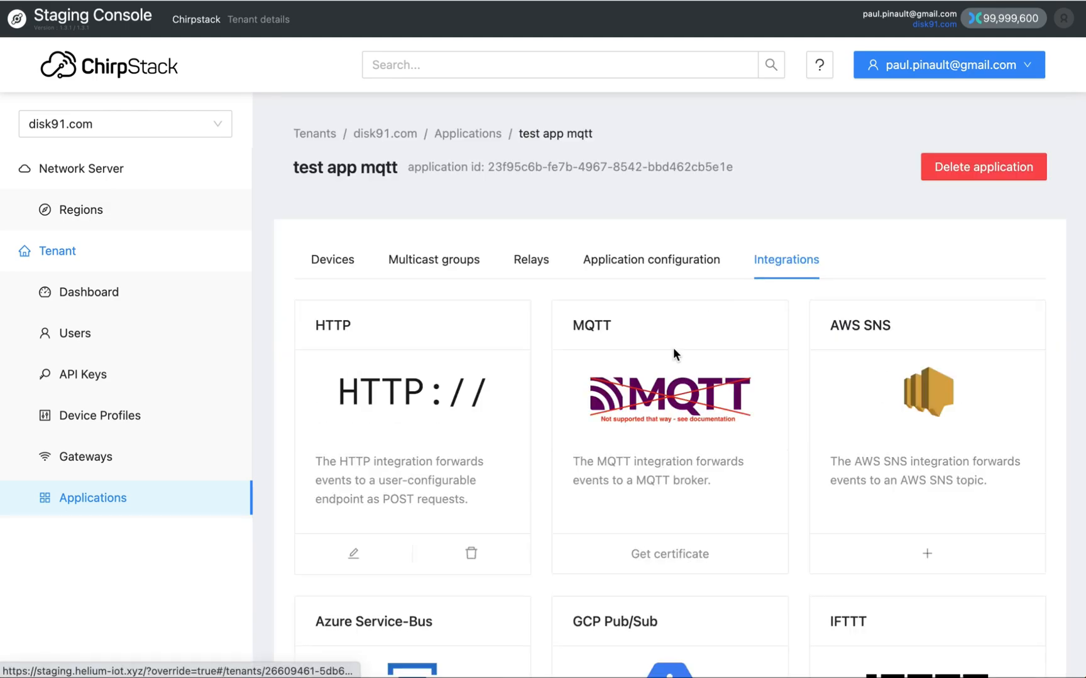
mouse_move(547, 532)
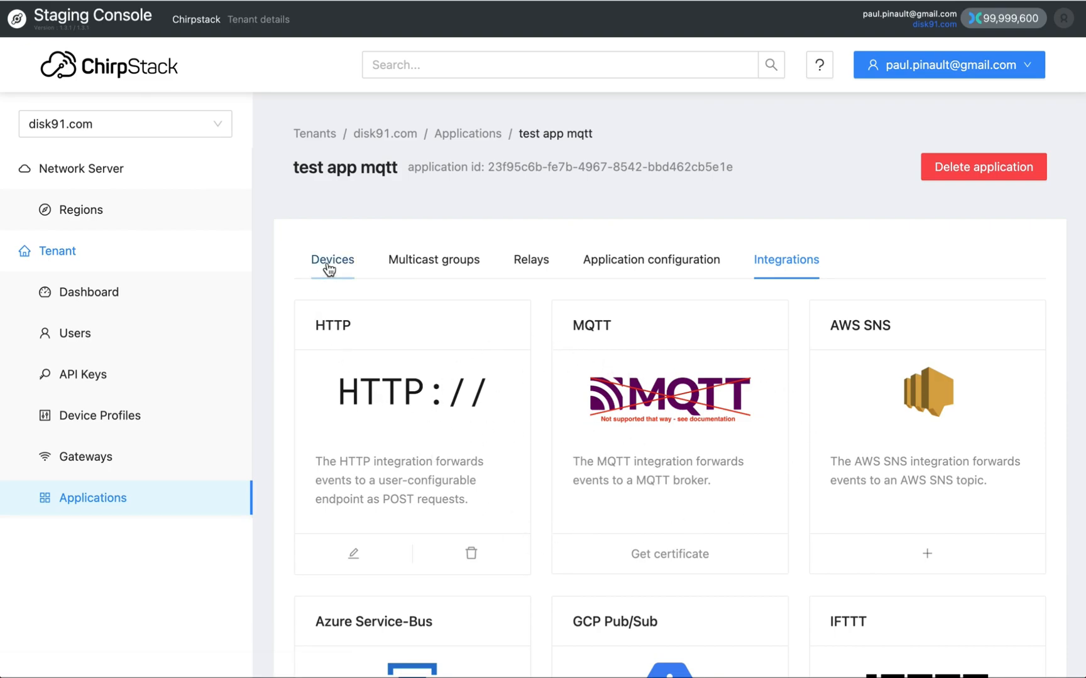
click(331, 260)
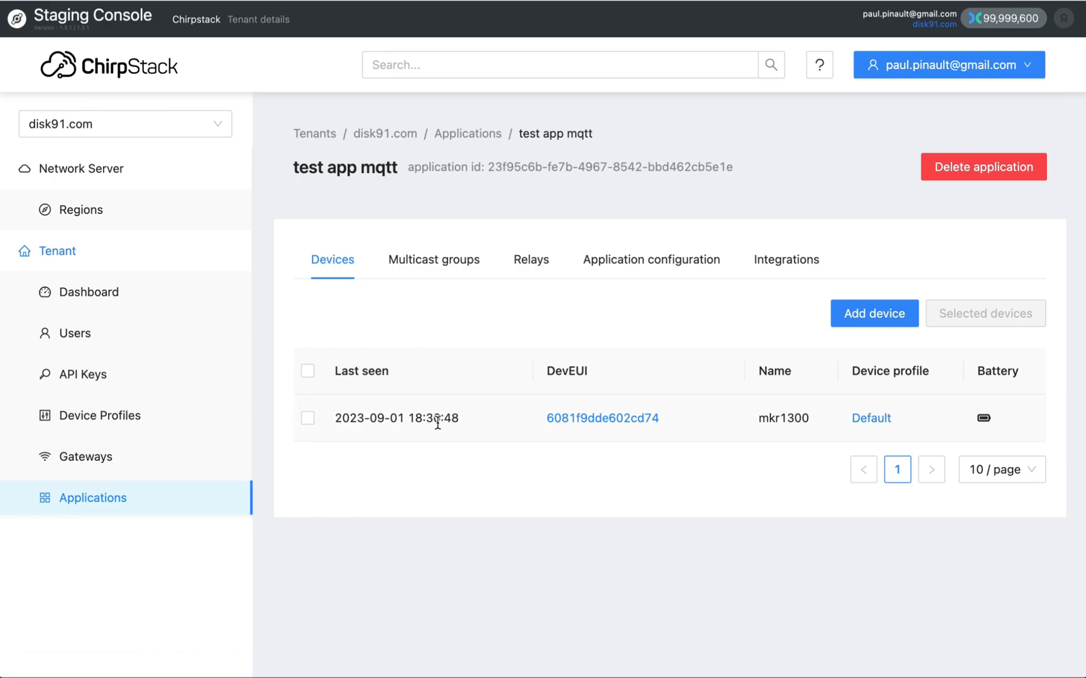
mouse_move(584, 428)
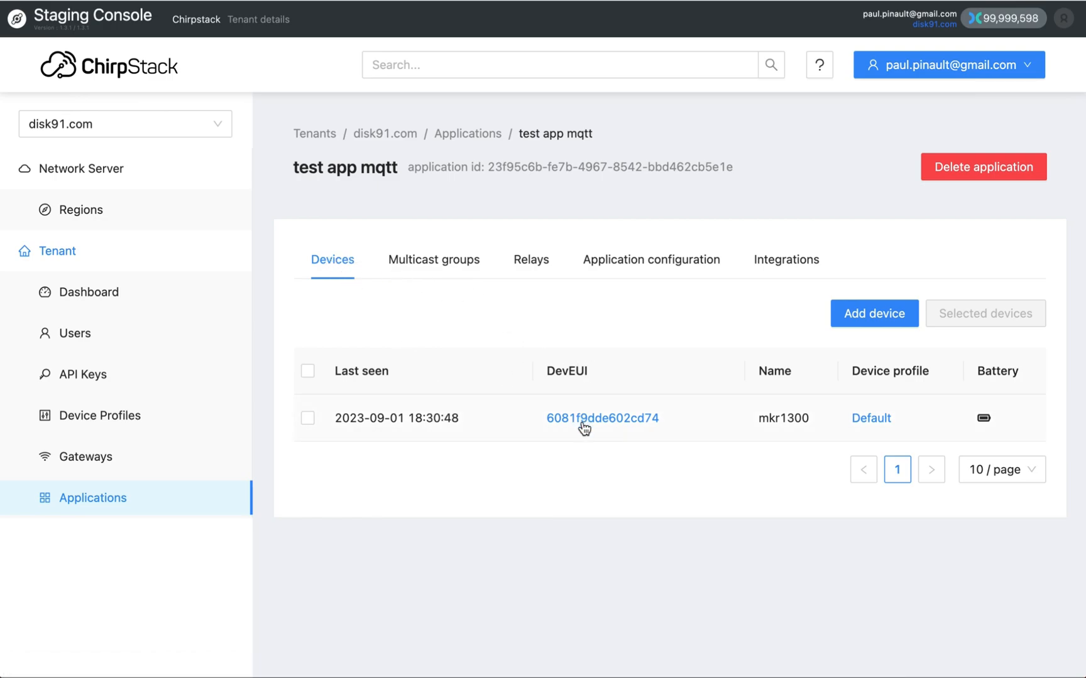
Open the mkr1300 device dashboard and scroll through its 31-day received, RSSI and SNR charts
click(602, 418)
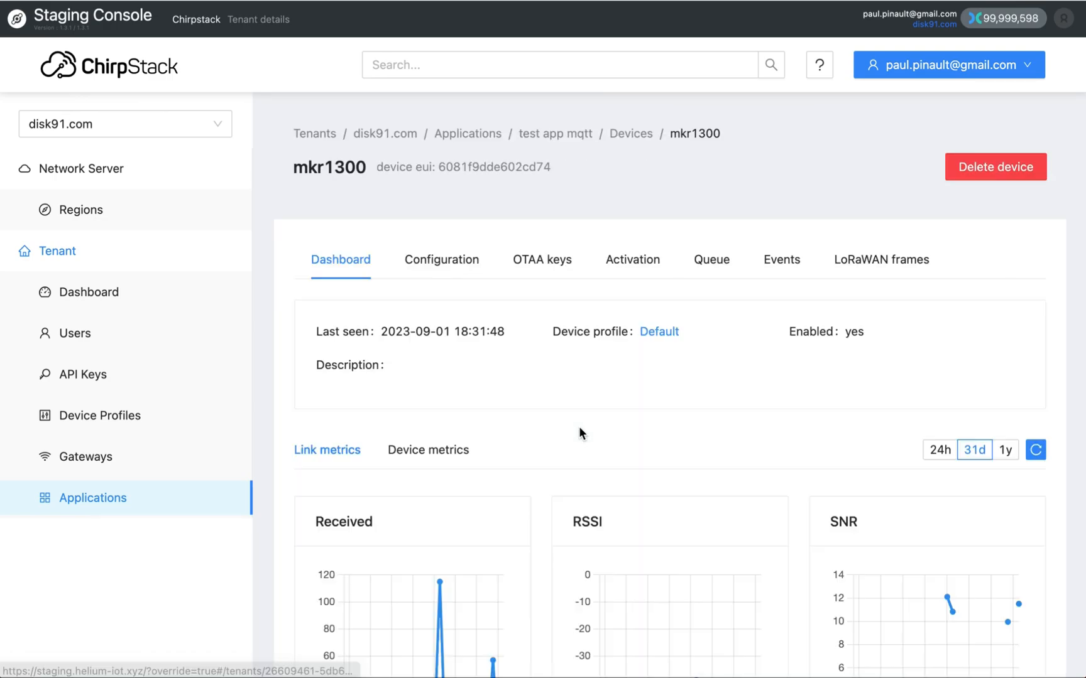
scroll(down, 3)
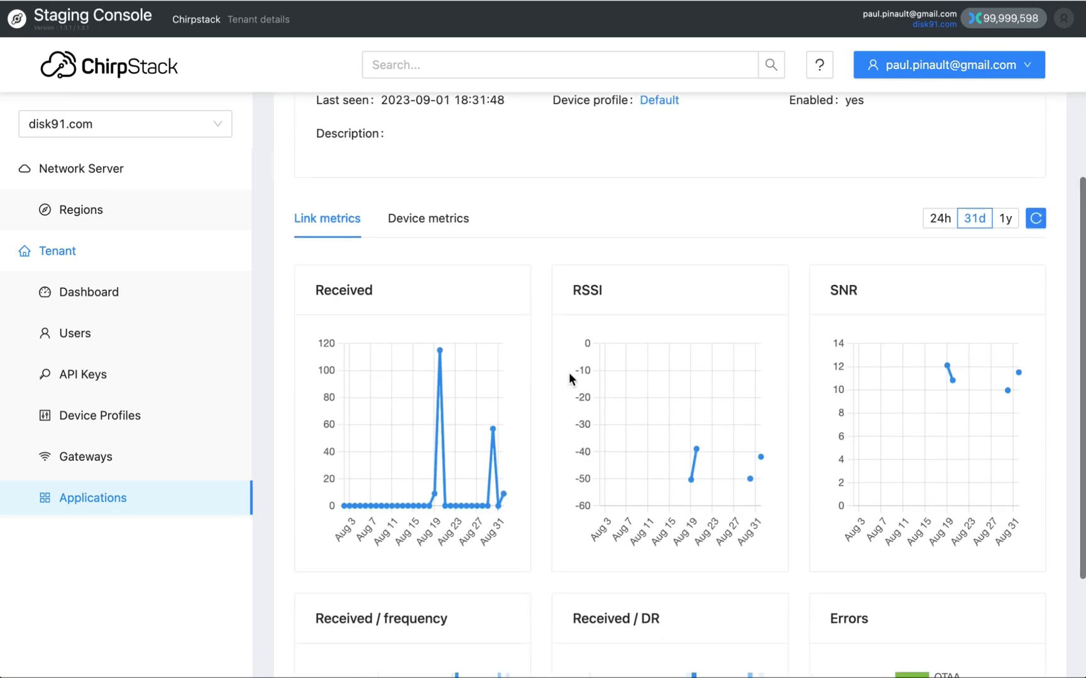
mouse_move(783, 424)
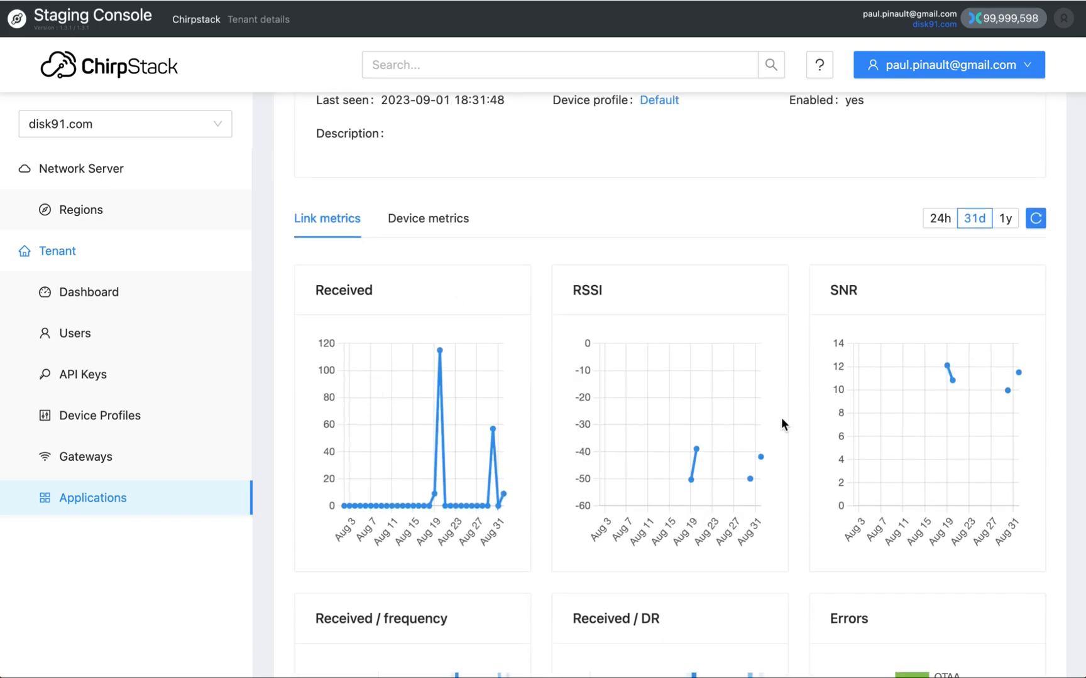
mouse_move(695, 474)
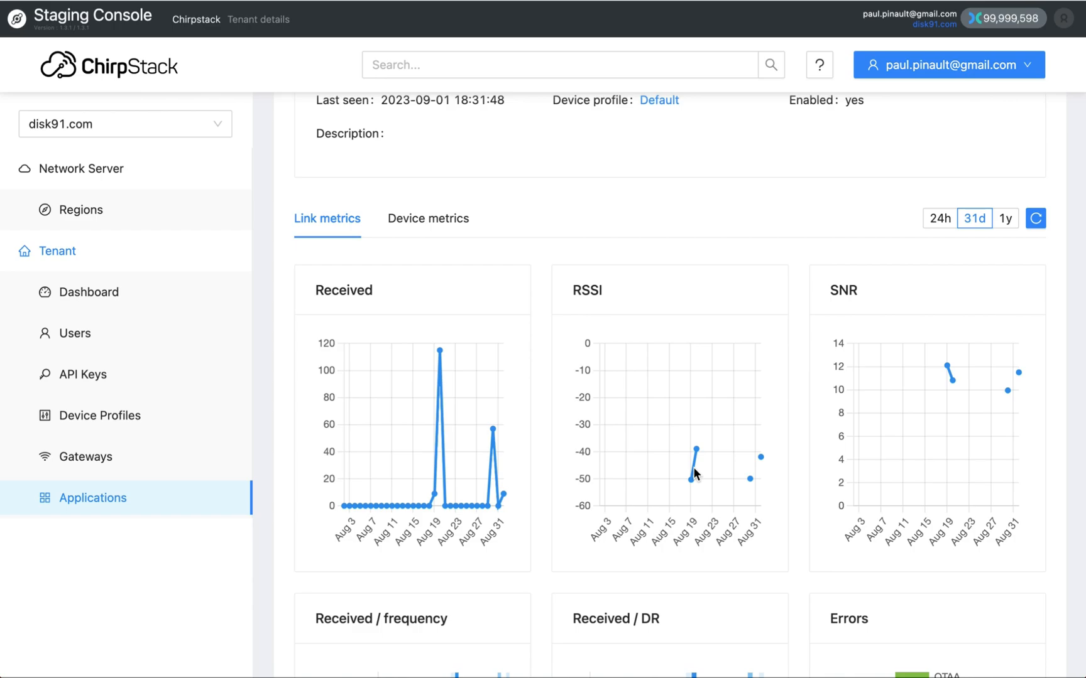
mouse_move(429, 219)
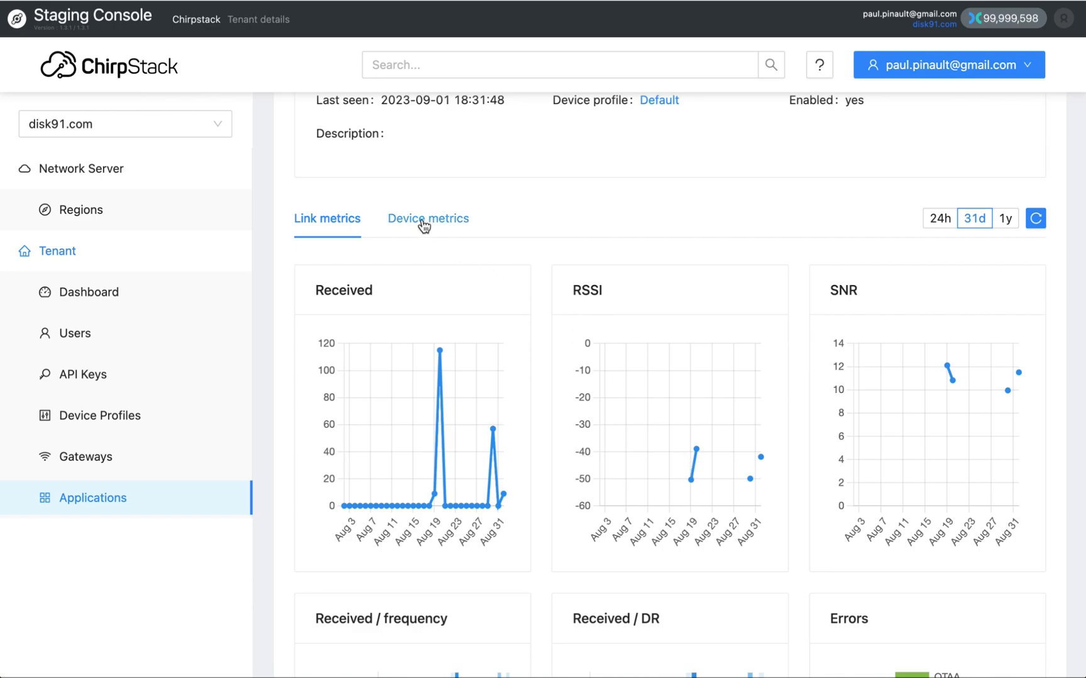
mouse_move(464, 393)
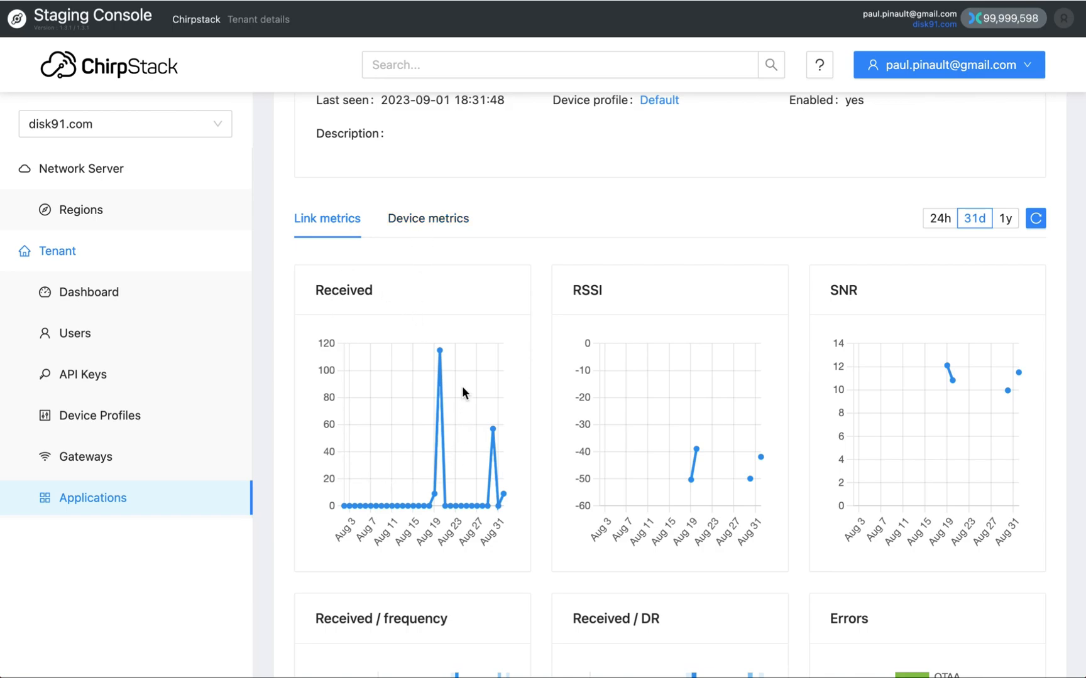
mouse_move(426, 318)
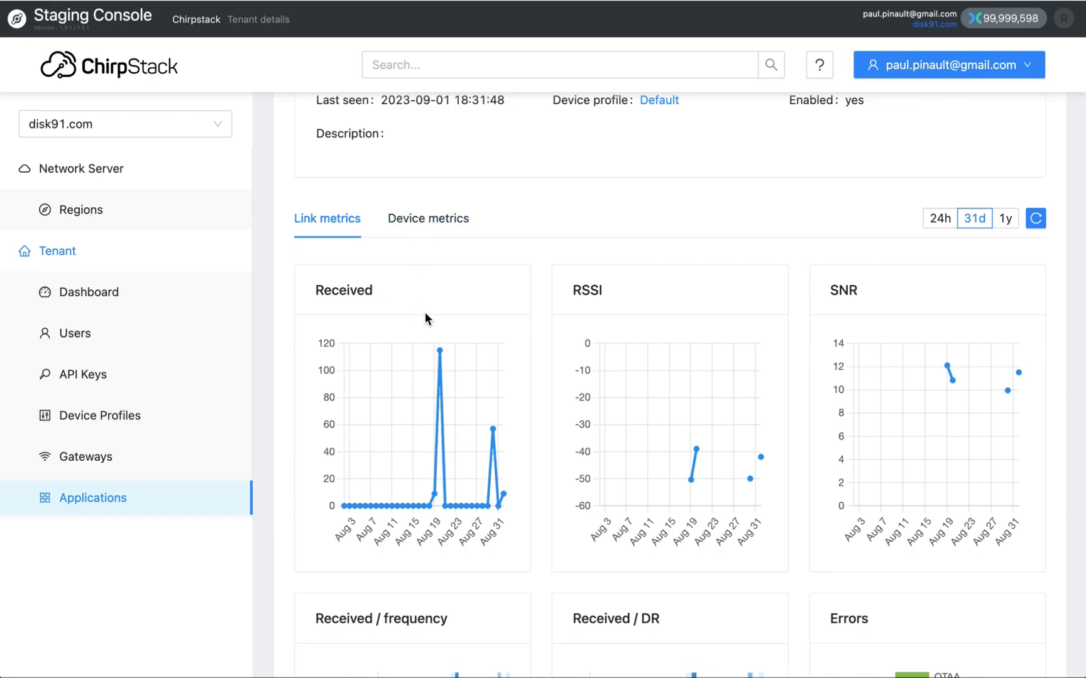
scroll(down, 3)
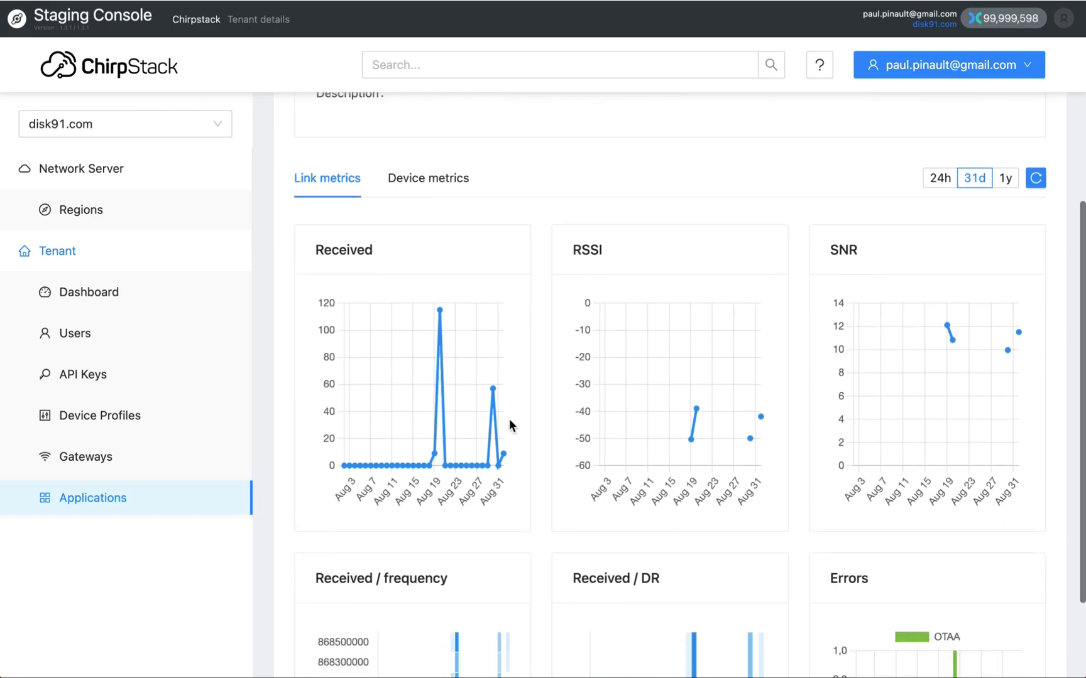
scroll(up, 3)
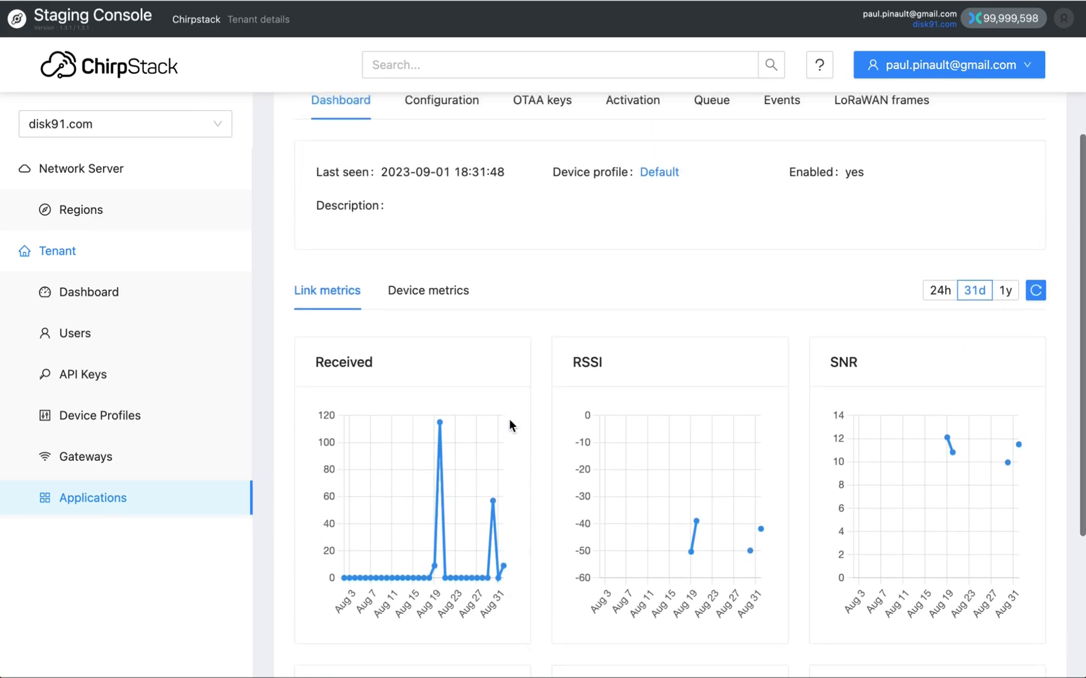
scroll(up, 3)
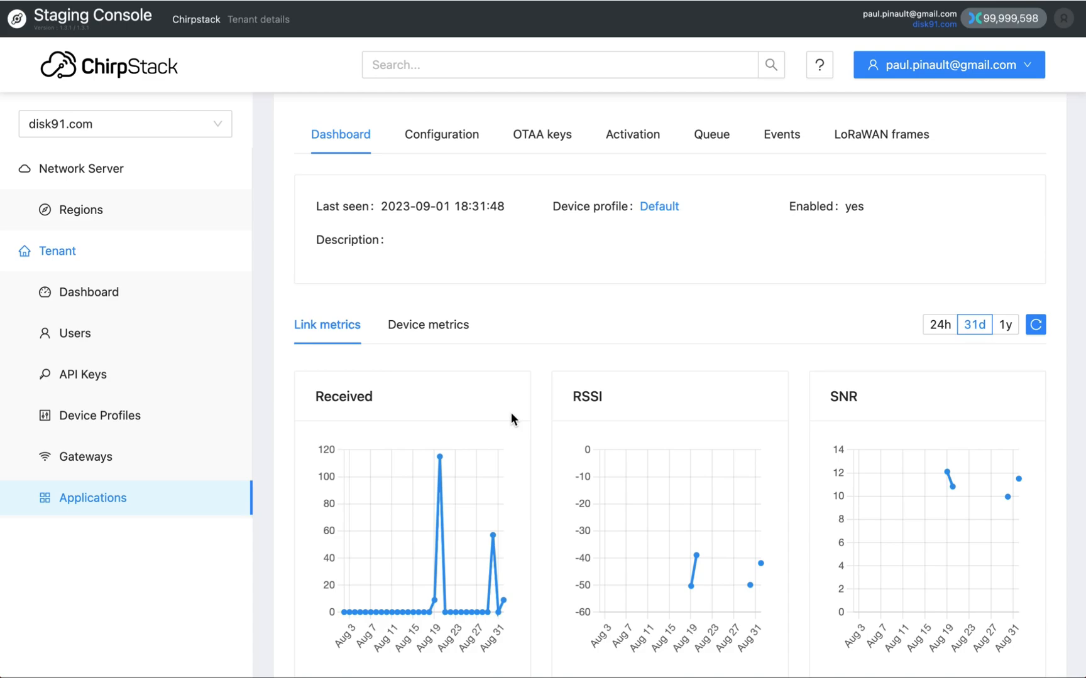
mouse_move(428, 324)
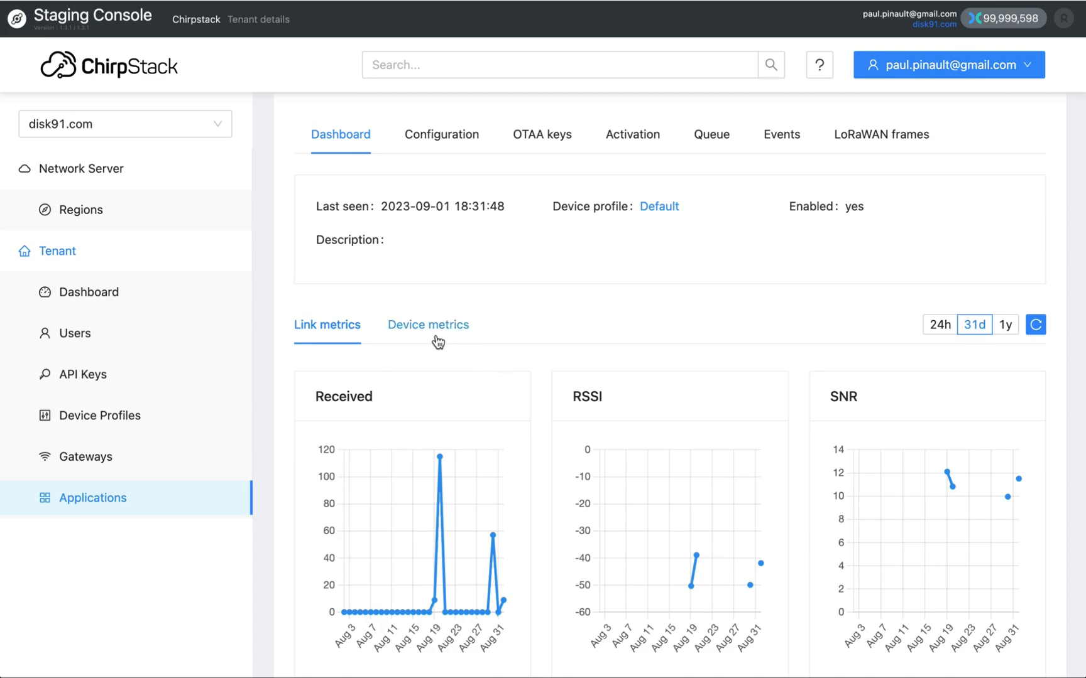
mouse_move(481, 368)
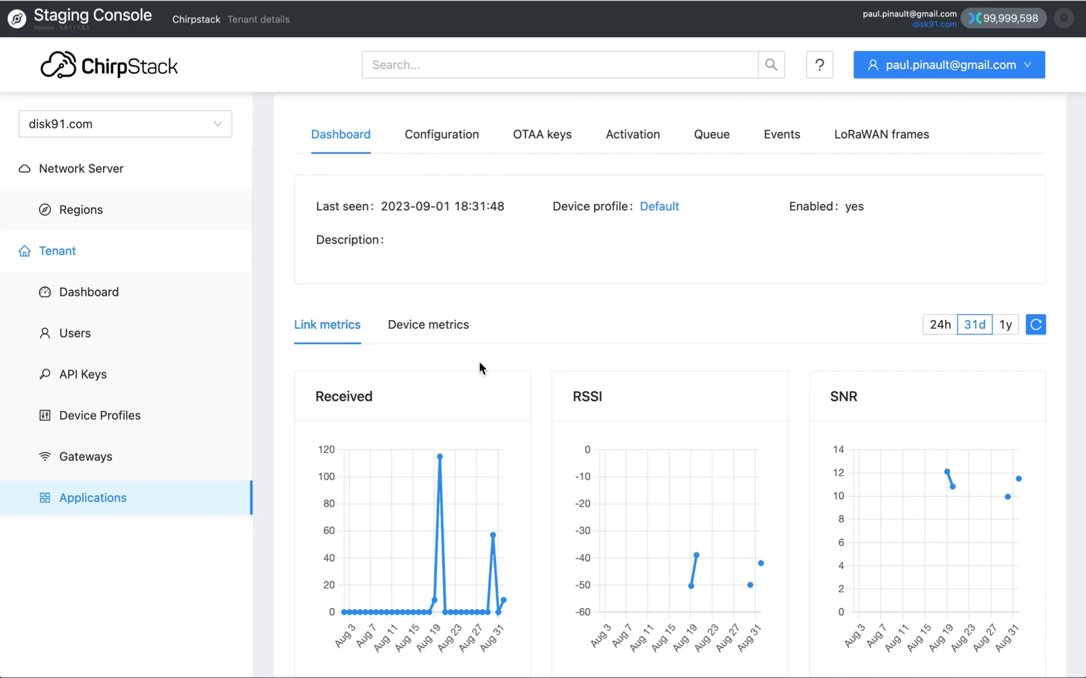
mouse_move(522, 342)
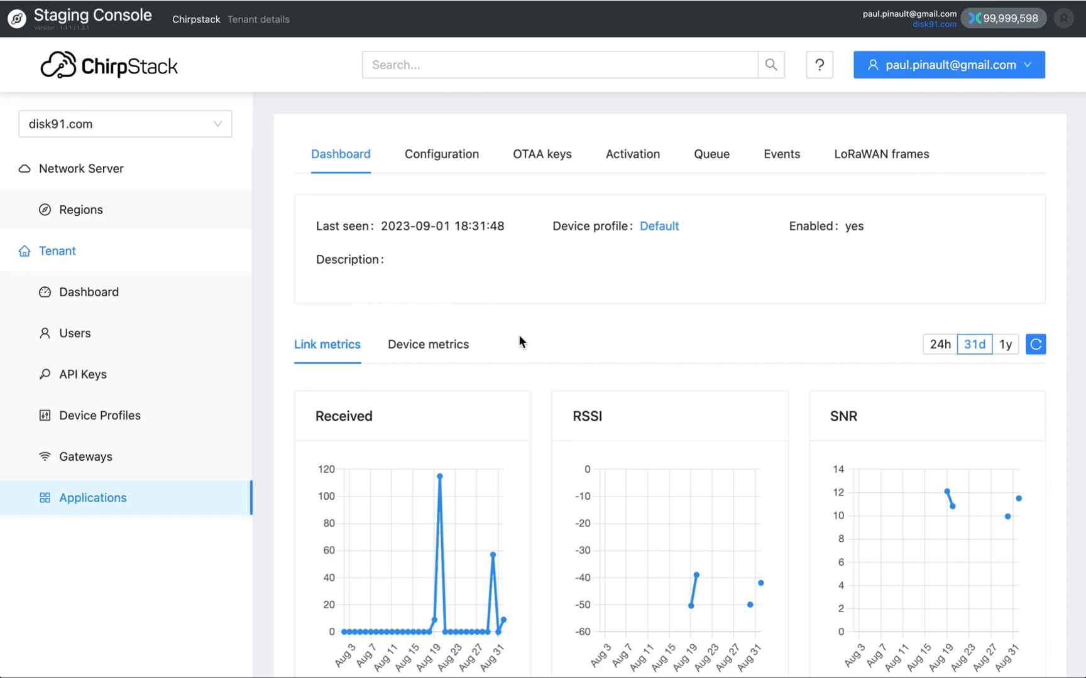
mouse_move(502, 341)
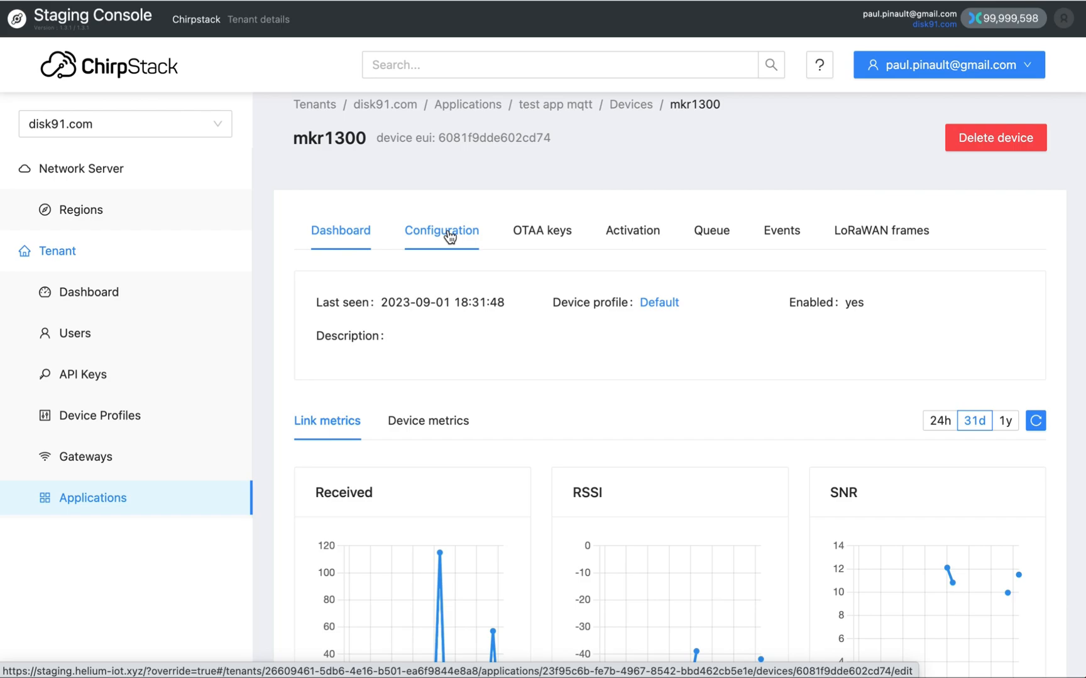
mouse_move(367, 280)
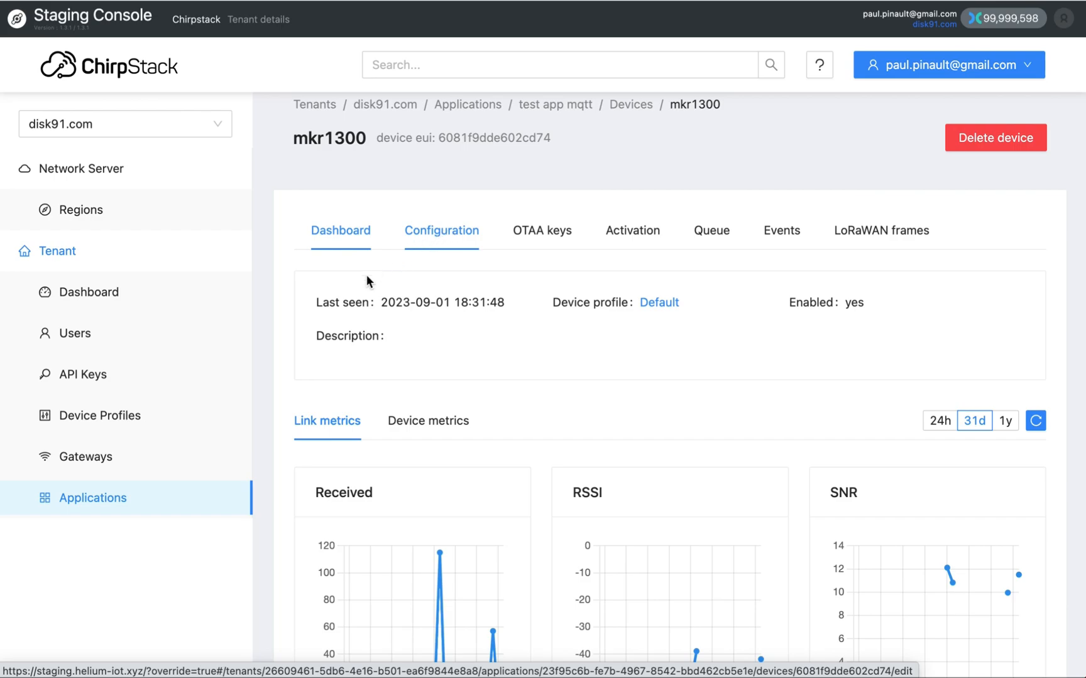
click(441, 230)
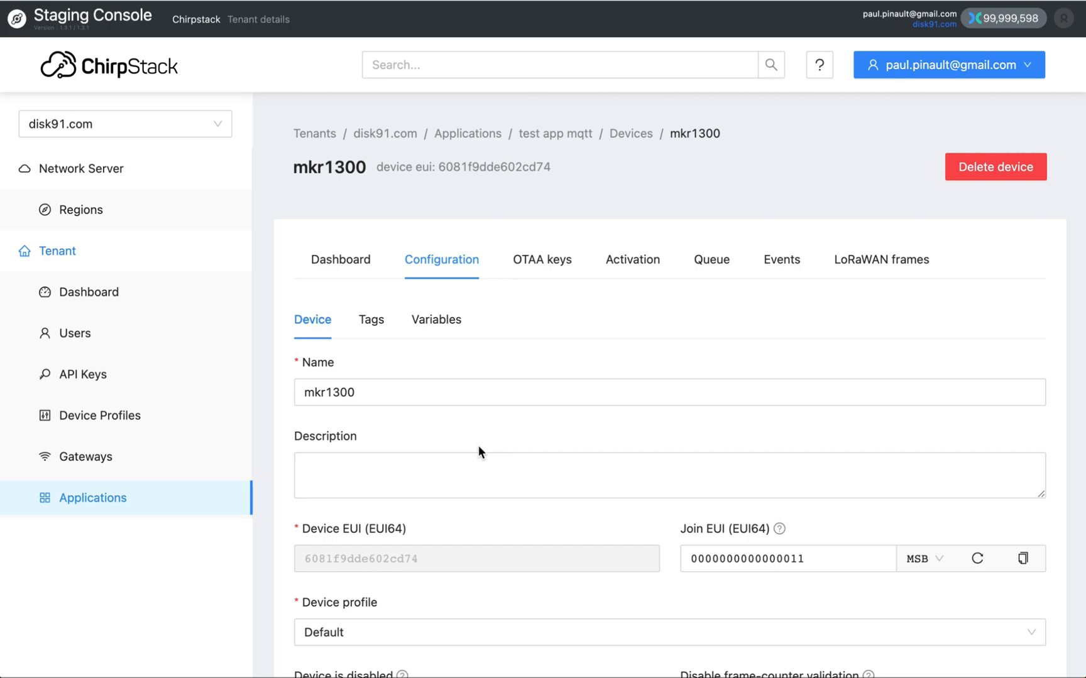
mouse_move(406, 584)
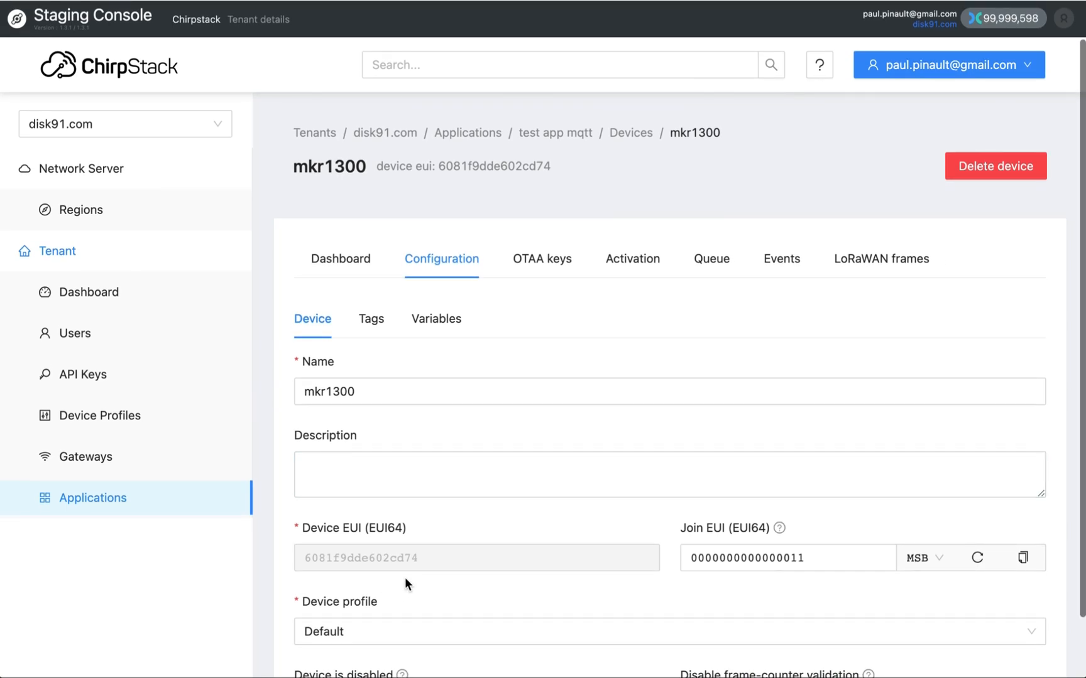
scroll(down, 3)
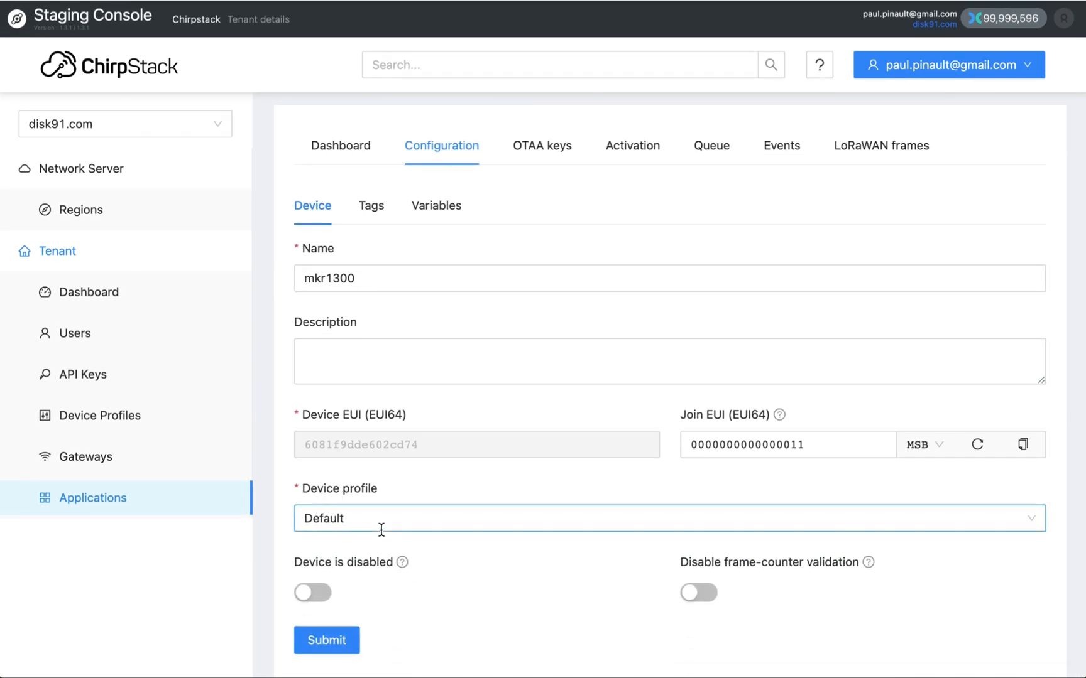
mouse_move(99, 416)
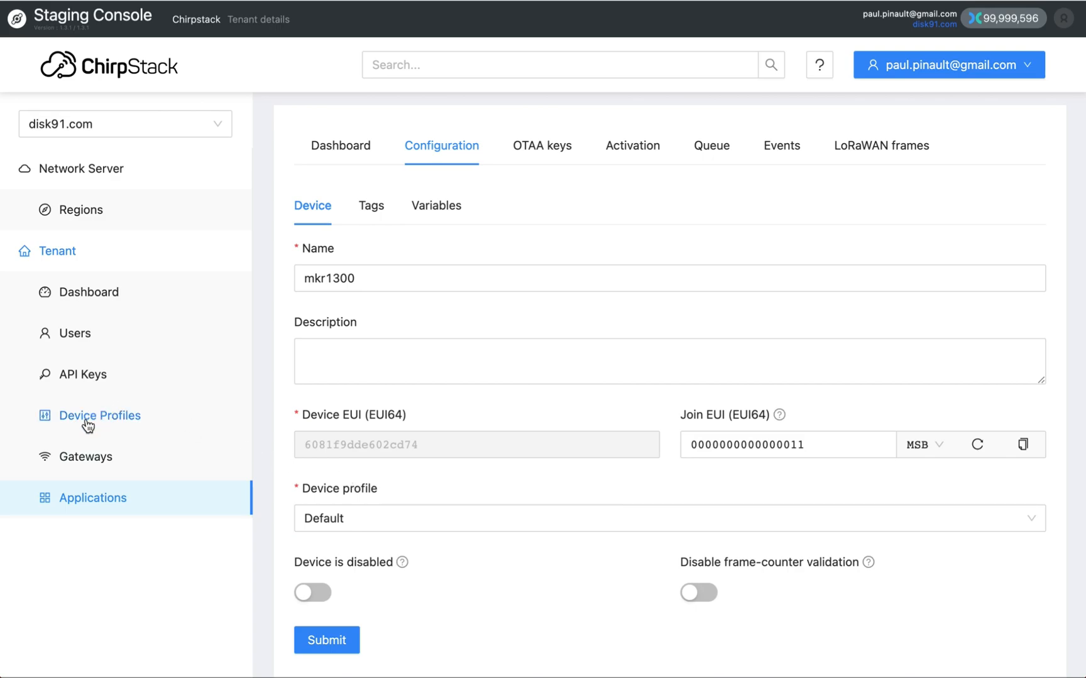
mouse_move(99, 416)
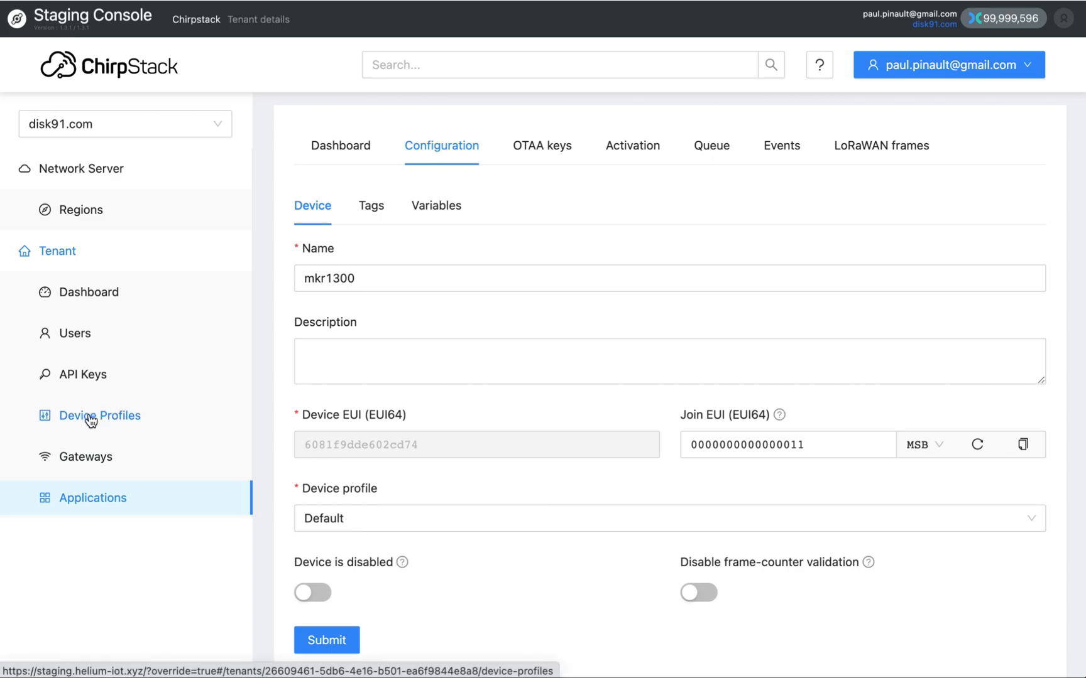
List the disk91.com tenant's device profiles, showing the single Default EU868 profile
click(100, 416)
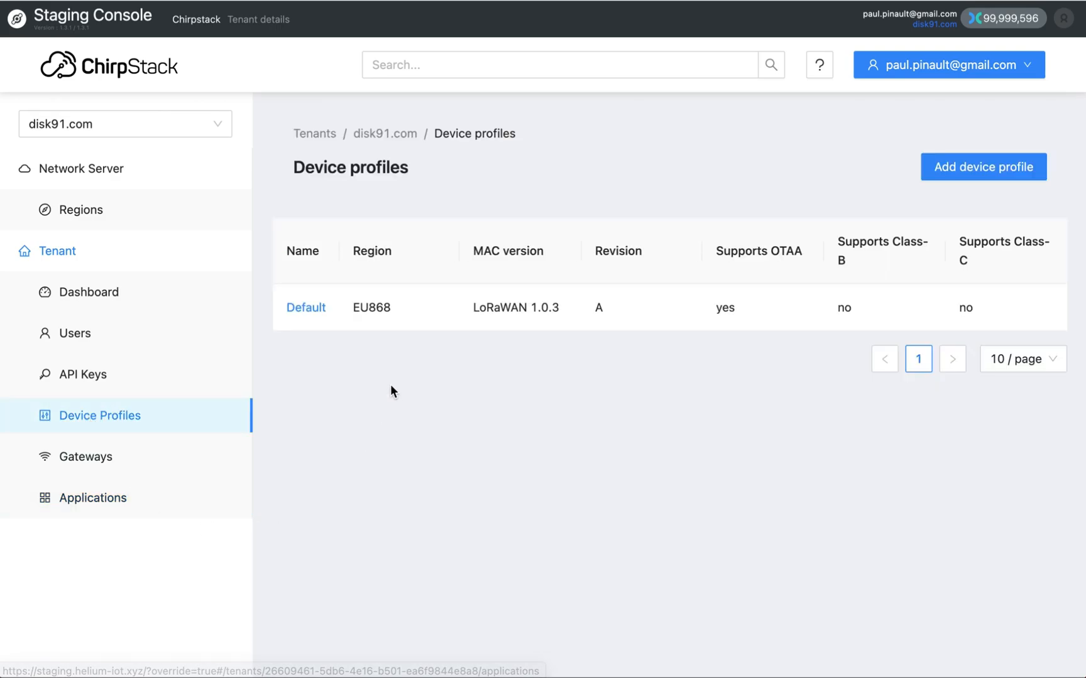
mouse_move(370, 325)
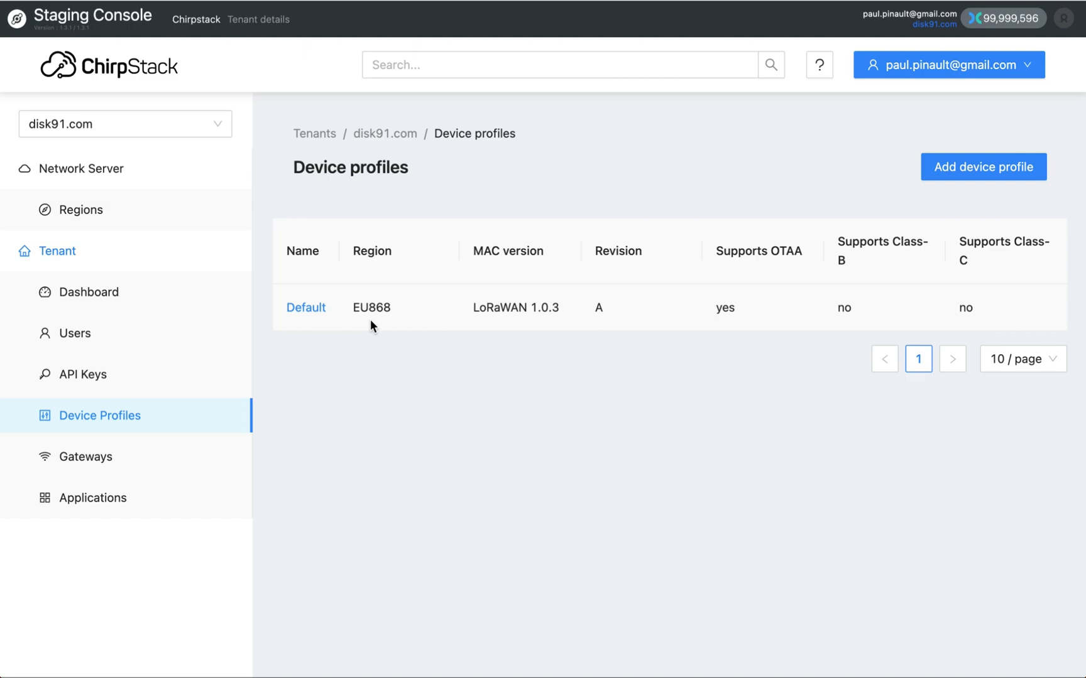
mouse_move(353, 359)
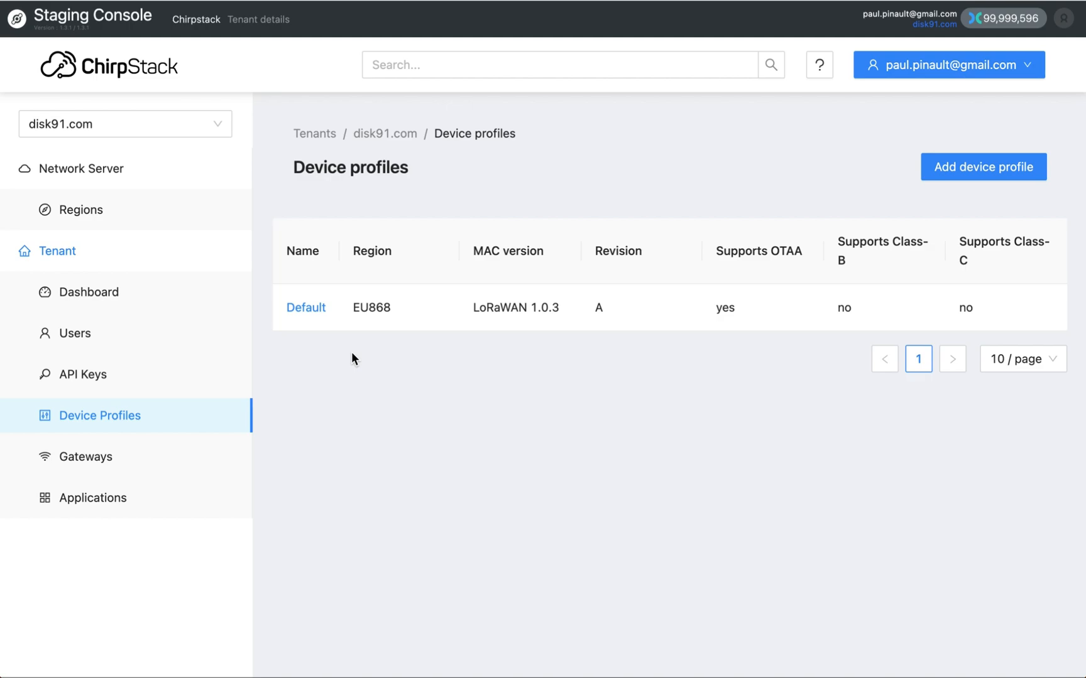
mouse_move(308, 343)
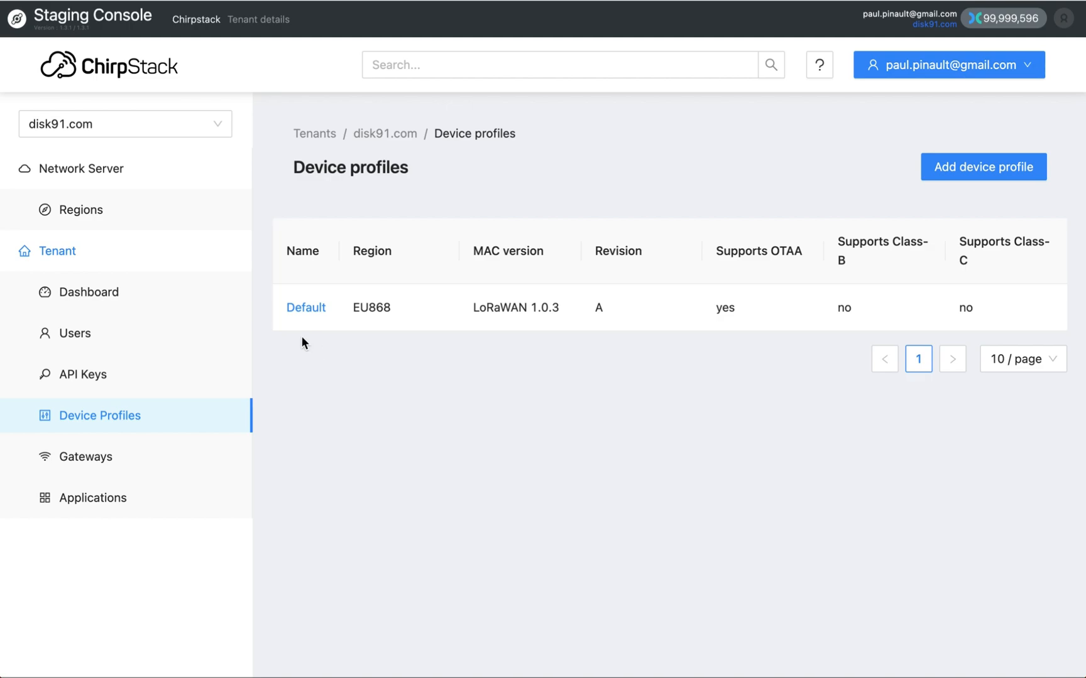
mouse_move(316, 342)
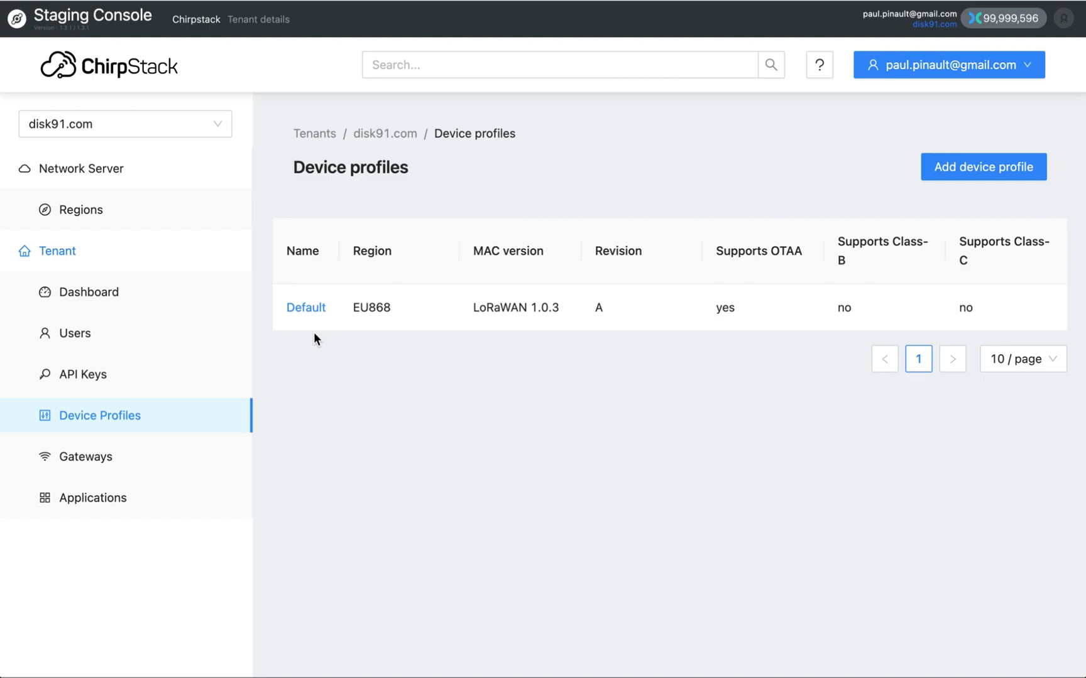
mouse_move(332, 205)
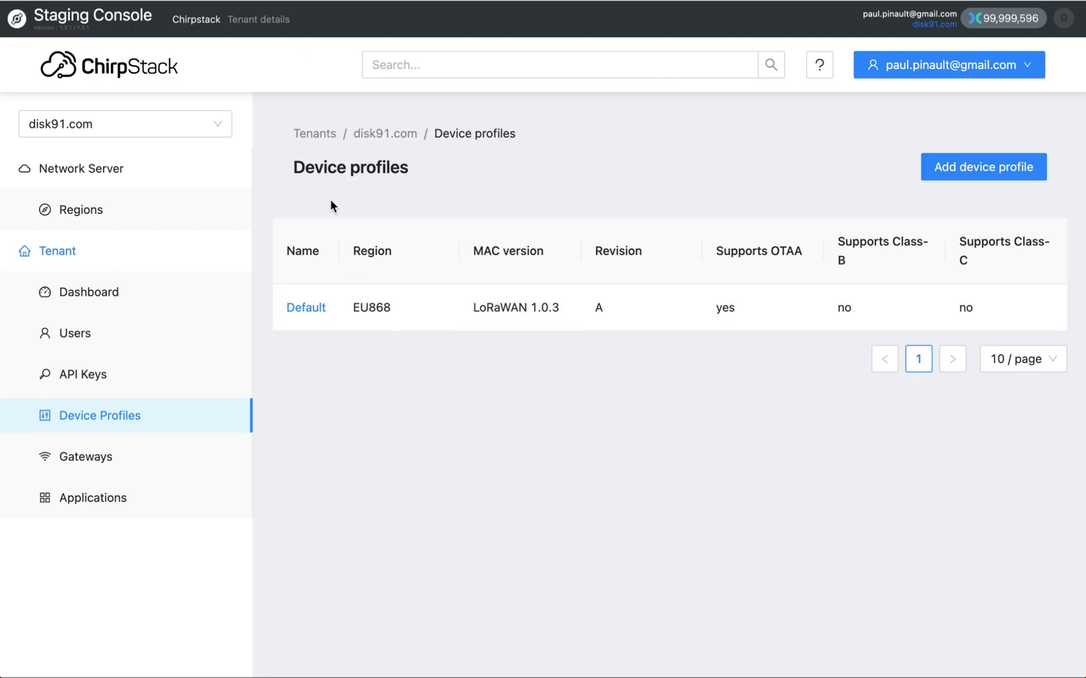
mouse_move(306, 308)
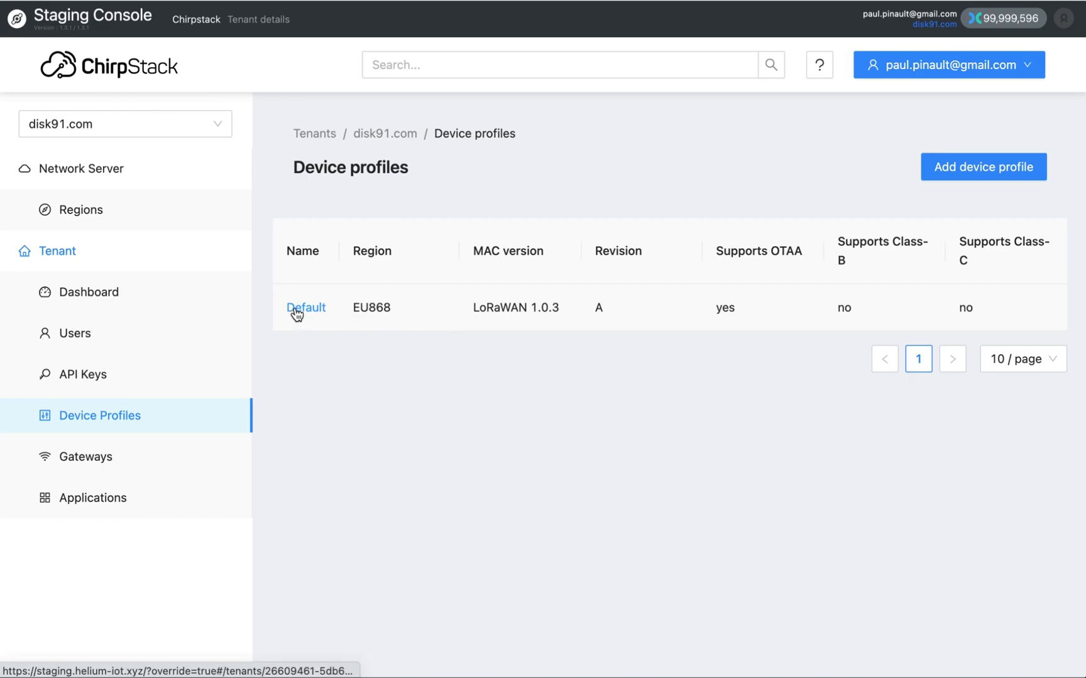
Open the Default profile's General settings: EU868, LoRaWAN 1.0.3, revision A, default ADR, 120-second uplink
click(306, 308)
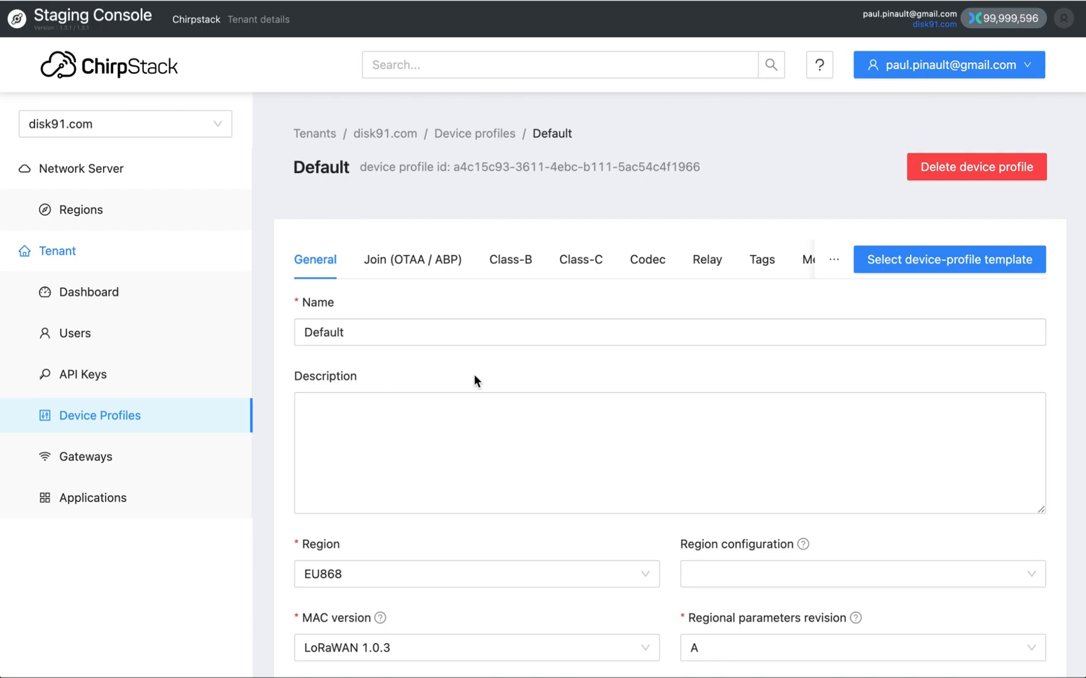
scroll(down, 3)
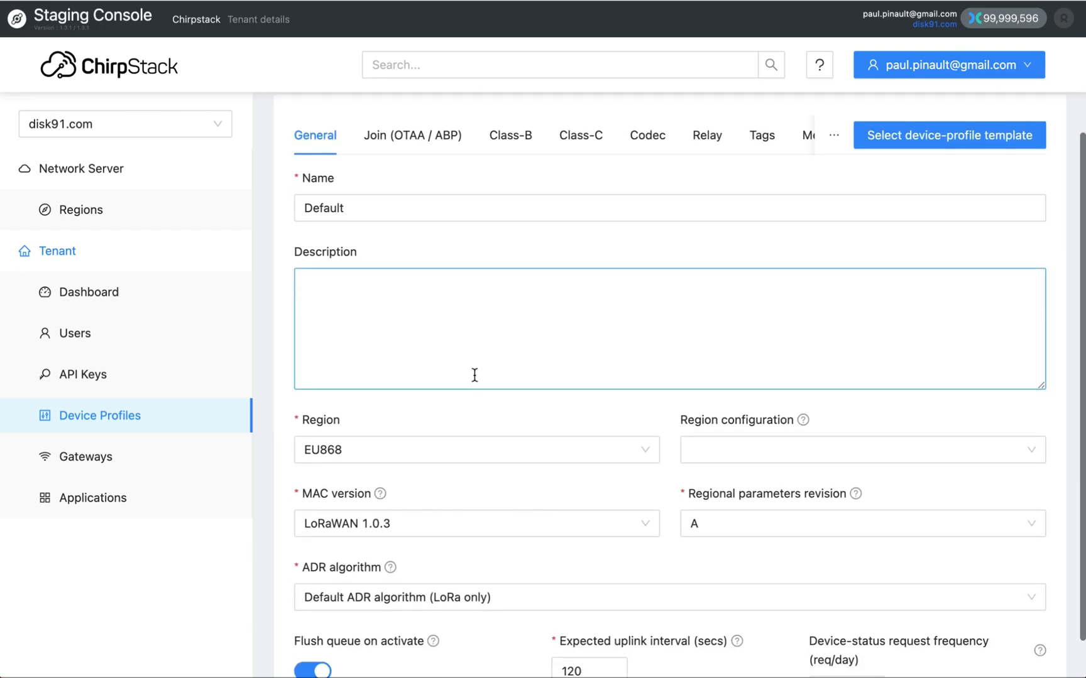
scroll(down, 3)
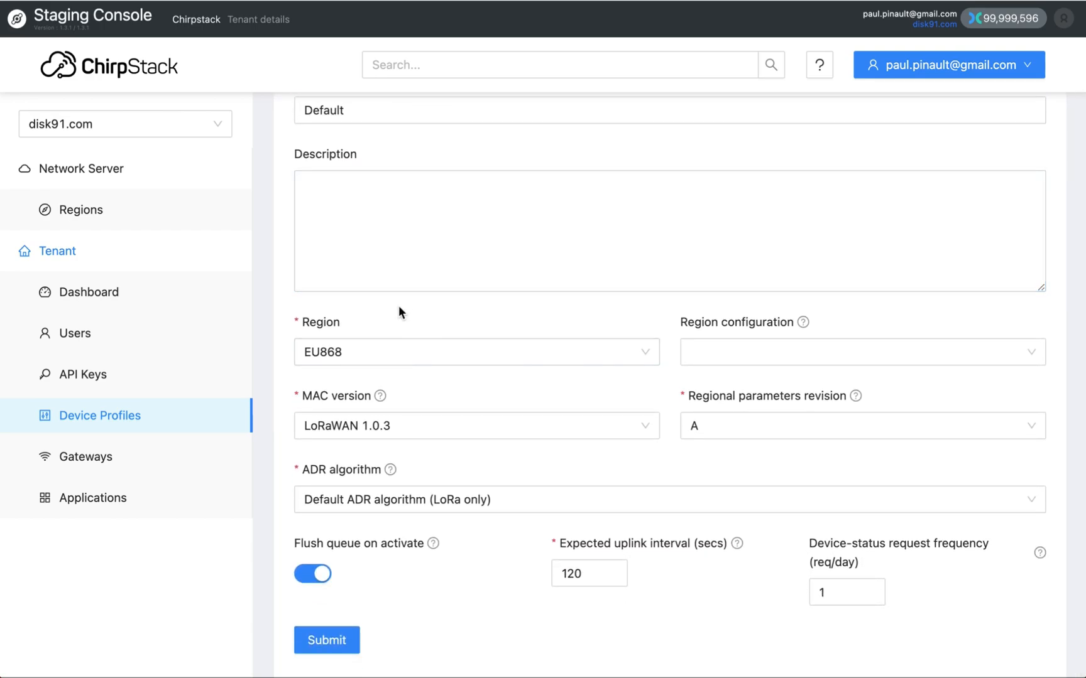
scroll(up, 3)
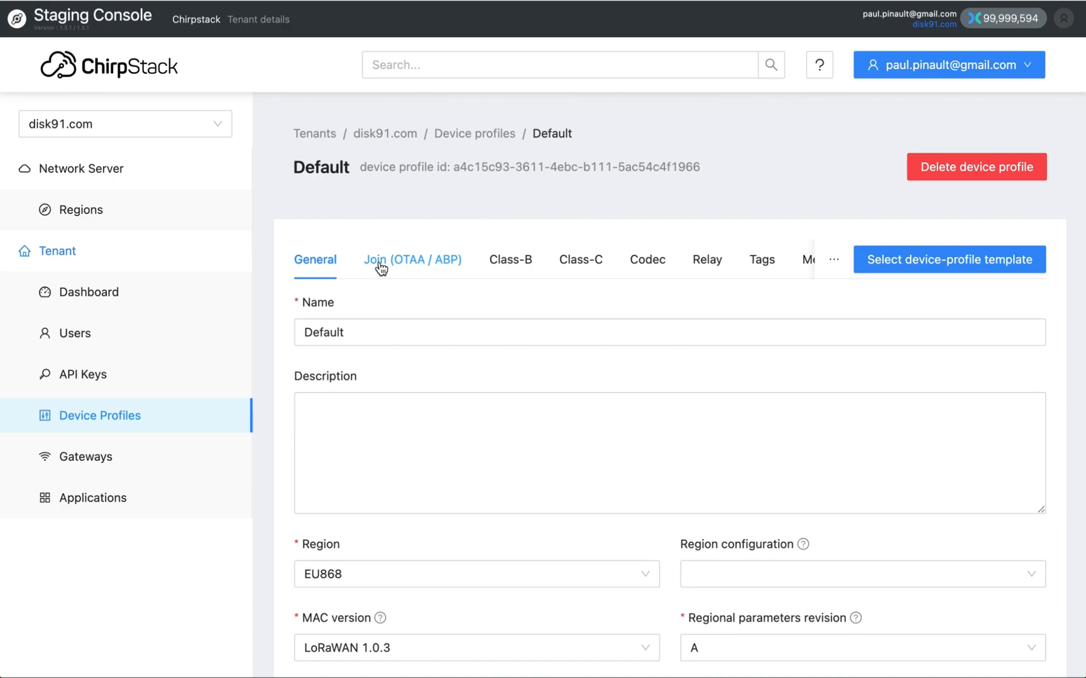
Show the Default profile's Join (OTAA / ABP) settings with OTAA support enabled
click(411, 260)
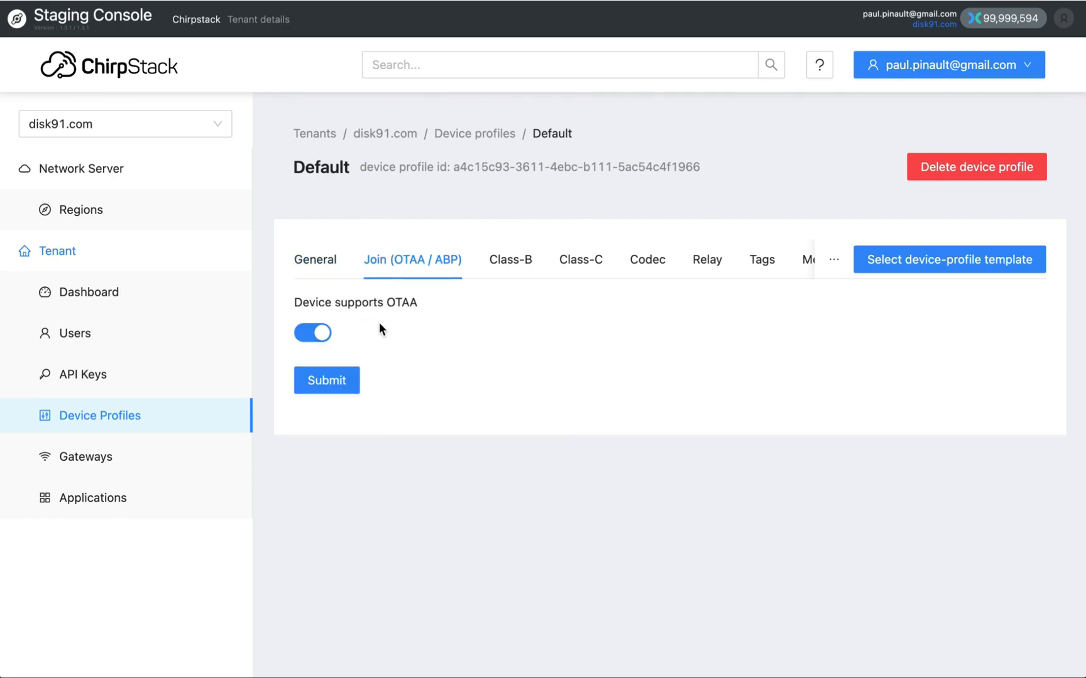
mouse_move(398, 321)
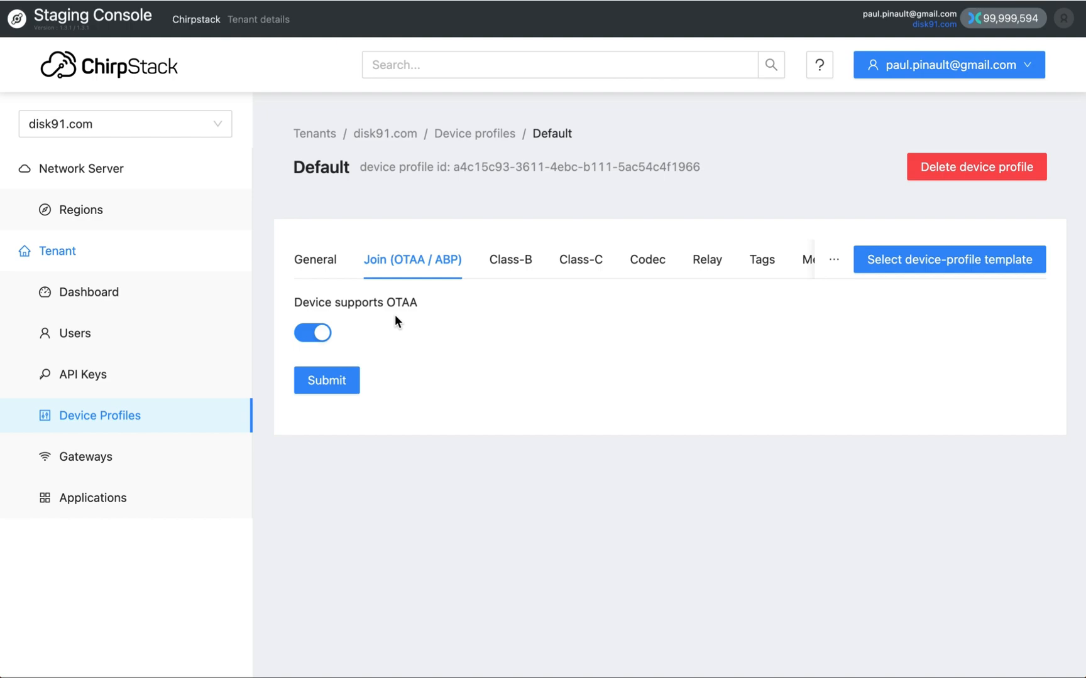
mouse_move(445, 276)
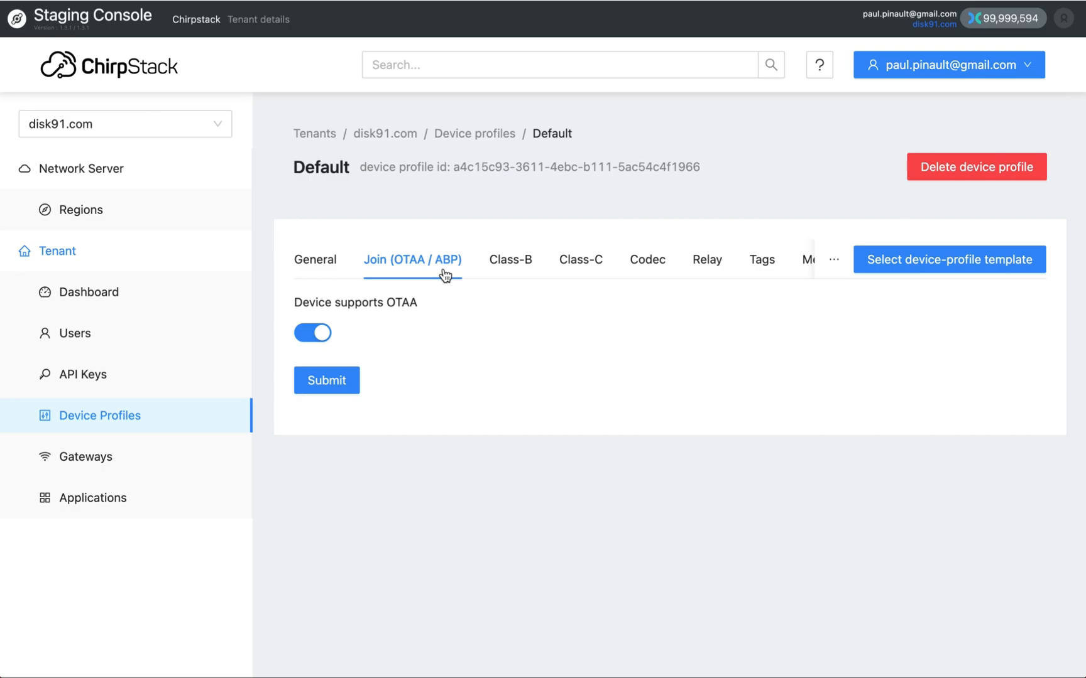
mouse_move(500, 283)
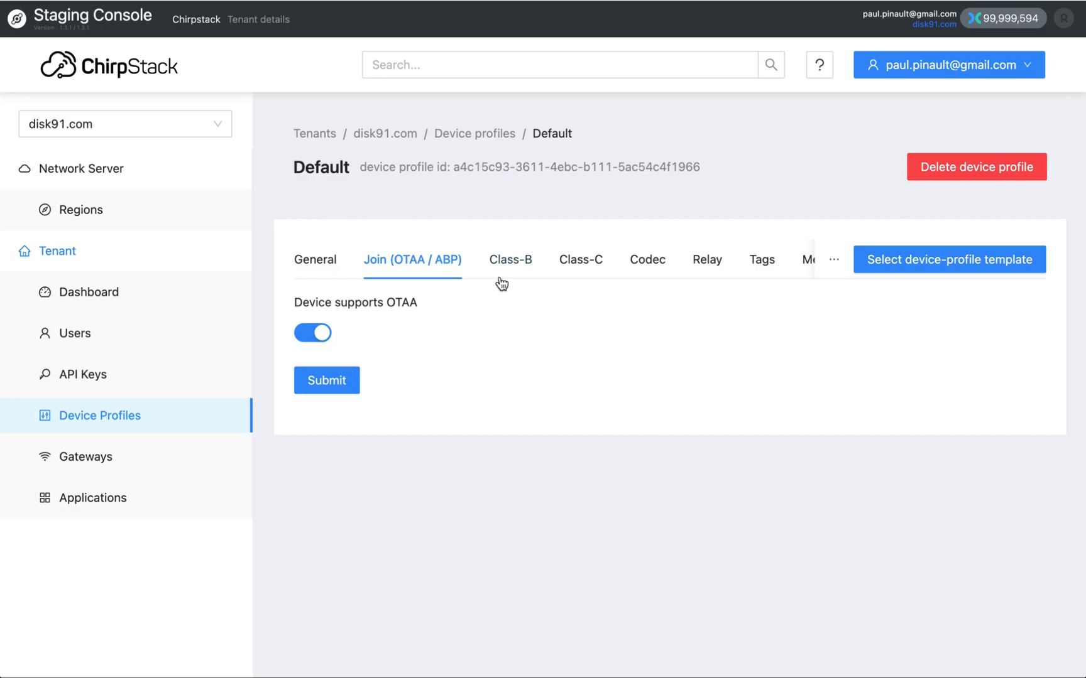
mouse_move(510, 260)
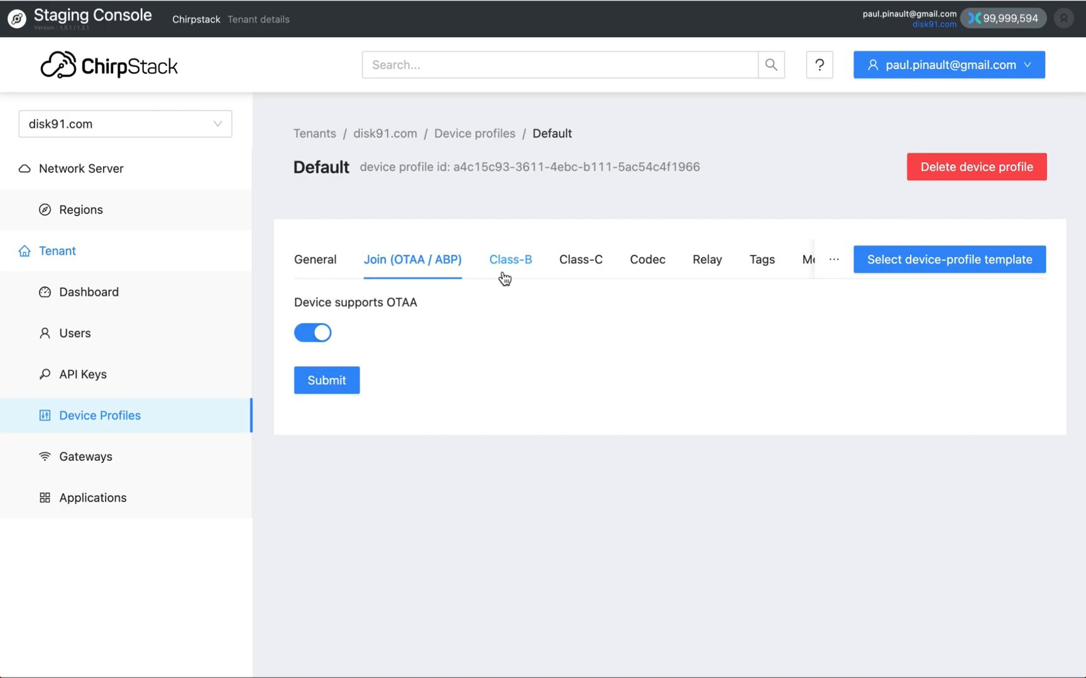
mouse_move(572, 283)
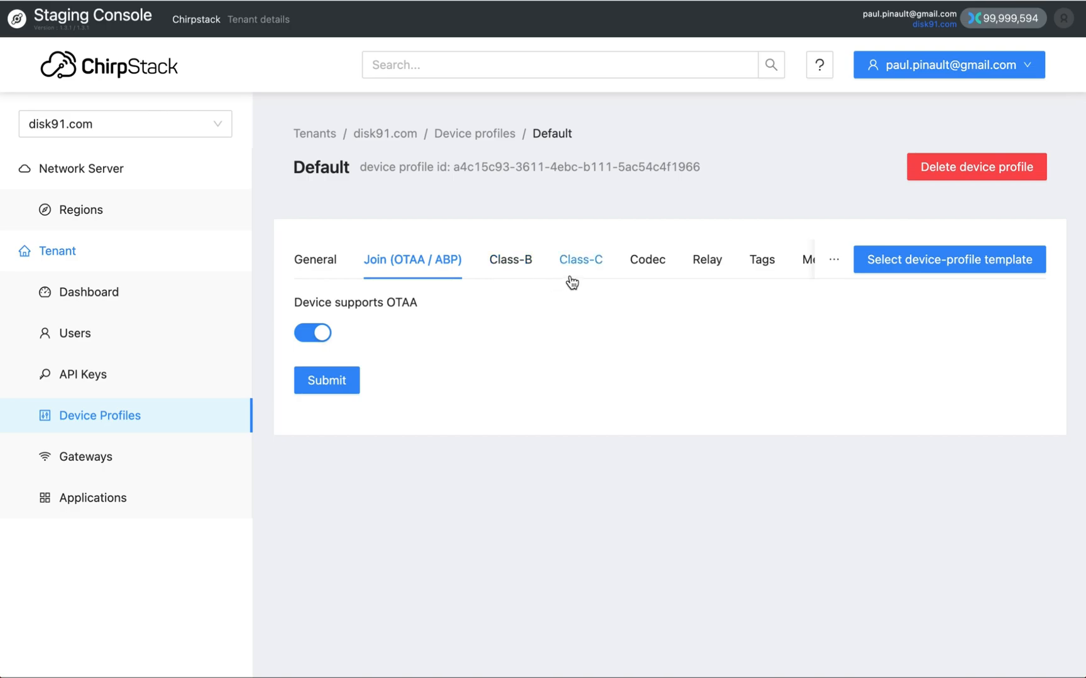
mouse_move(539, 255)
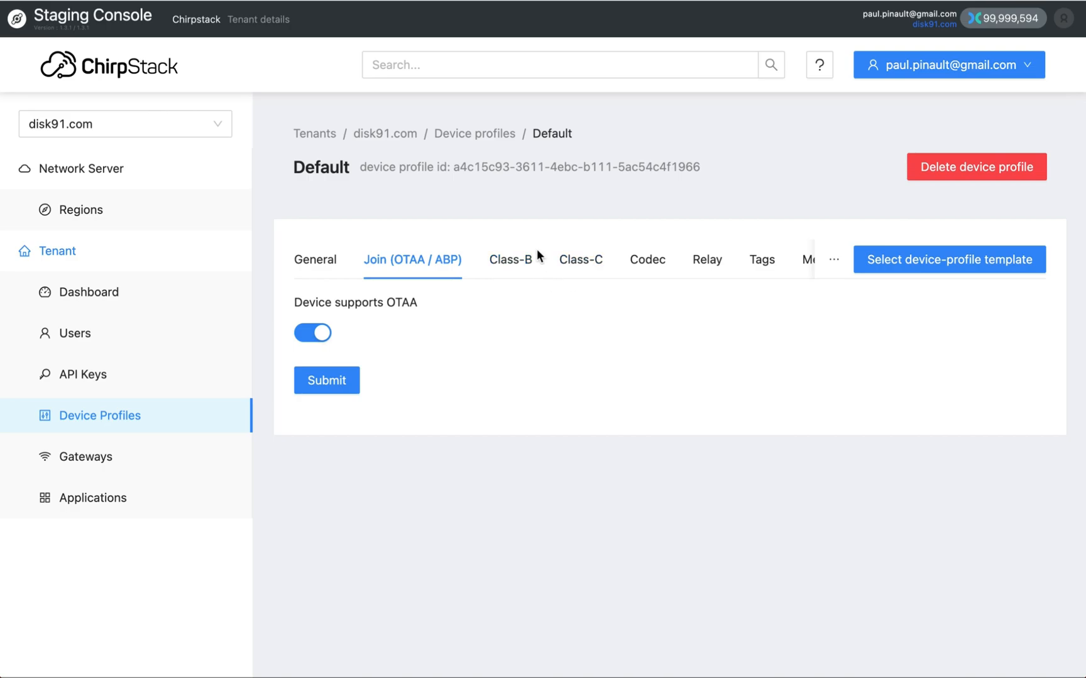
mouse_move(456, 185)
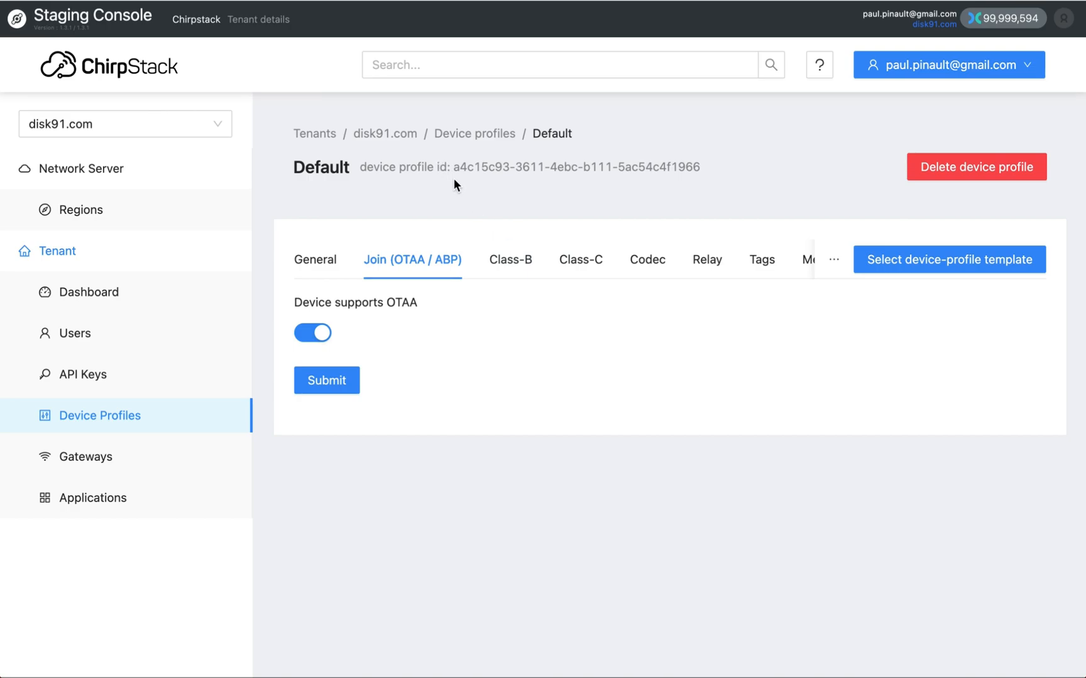
mouse_move(647, 260)
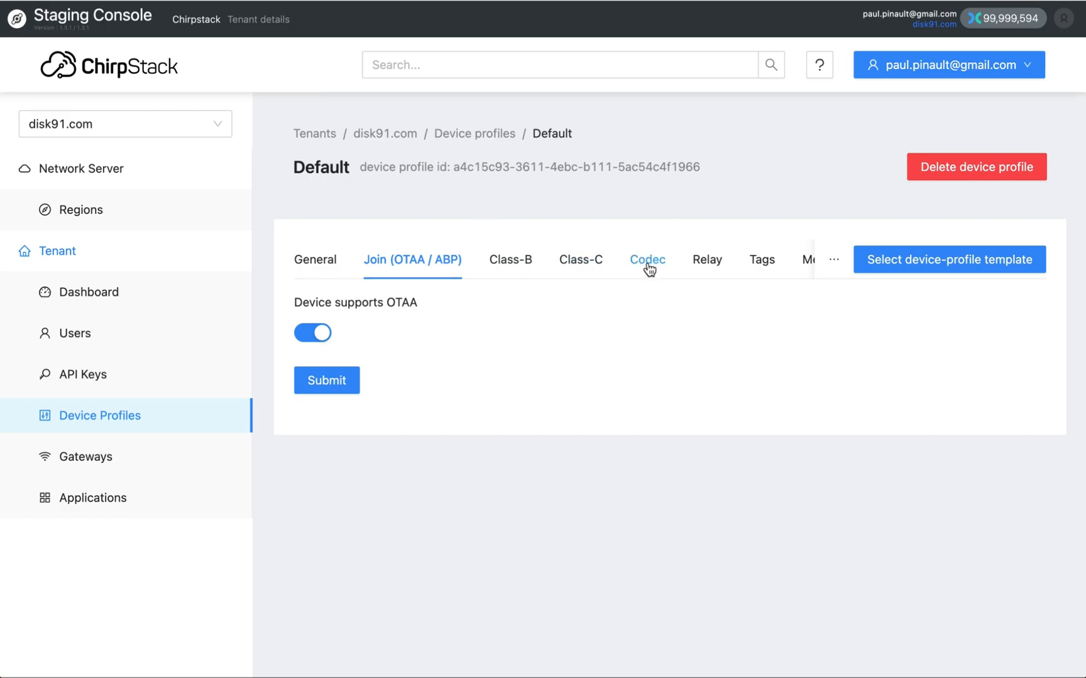
Read through the Default profile's JavaScript codec decoding app_eui and encoding a fixed downlink byte array
click(647, 260)
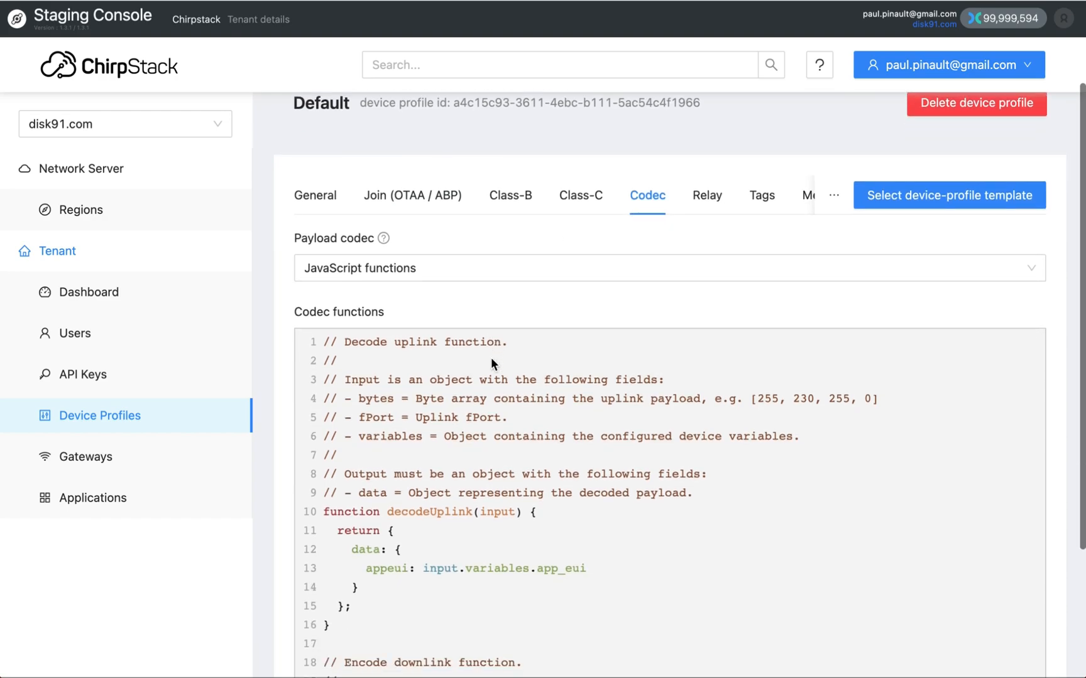
scroll(down, 3)
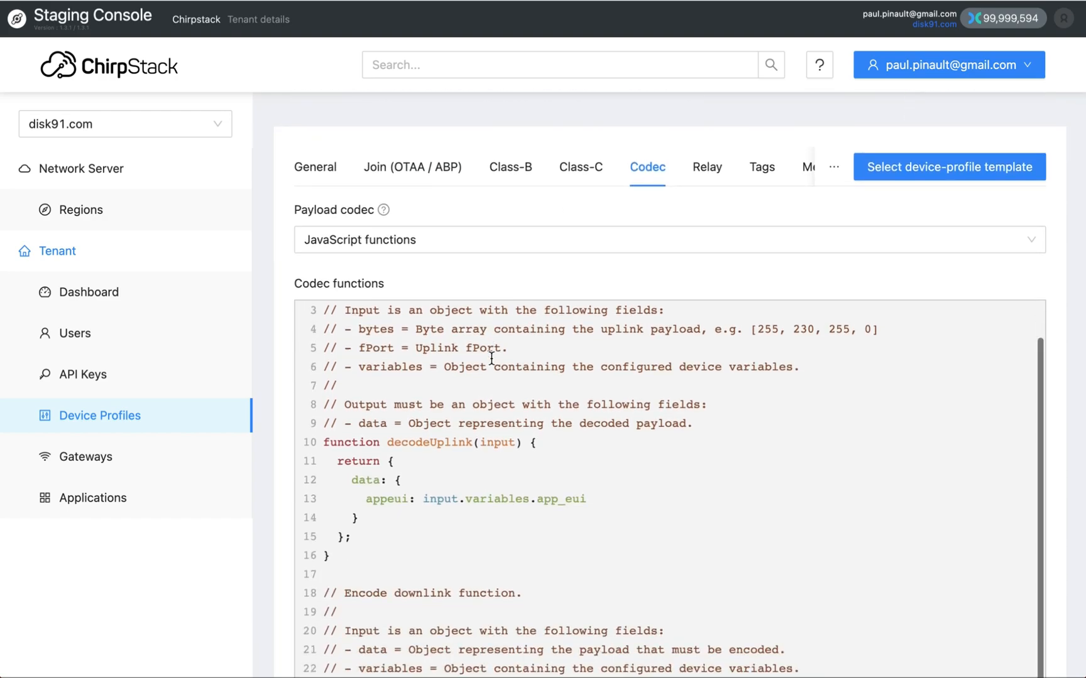
scroll(down, 3)
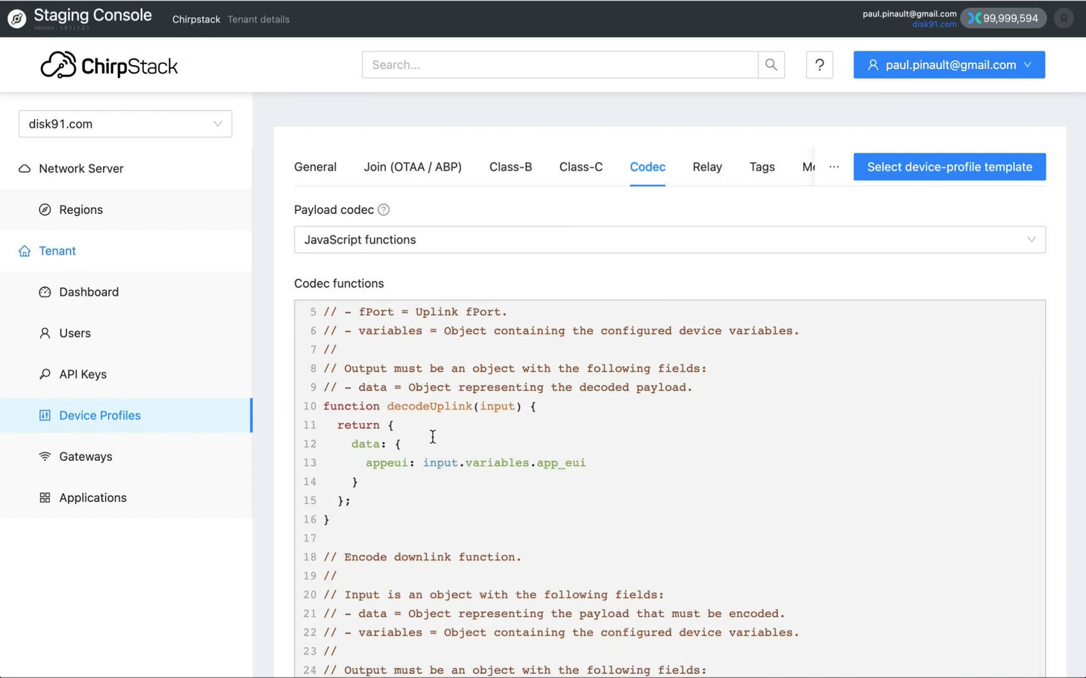
scroll(up, 3)
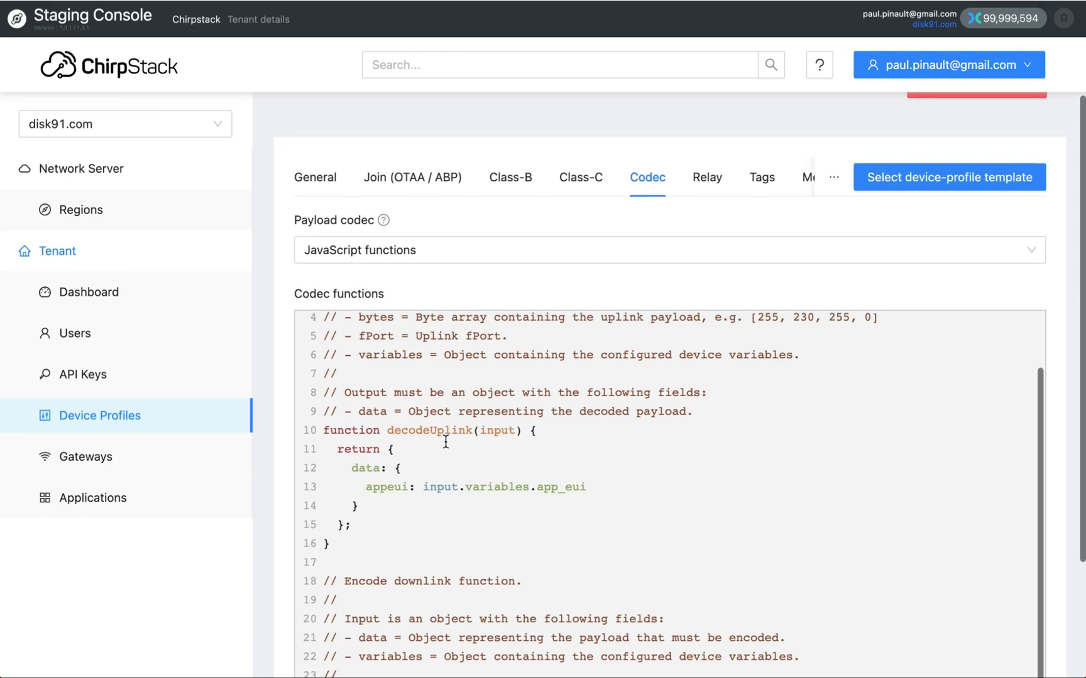
scroll(down, 3)
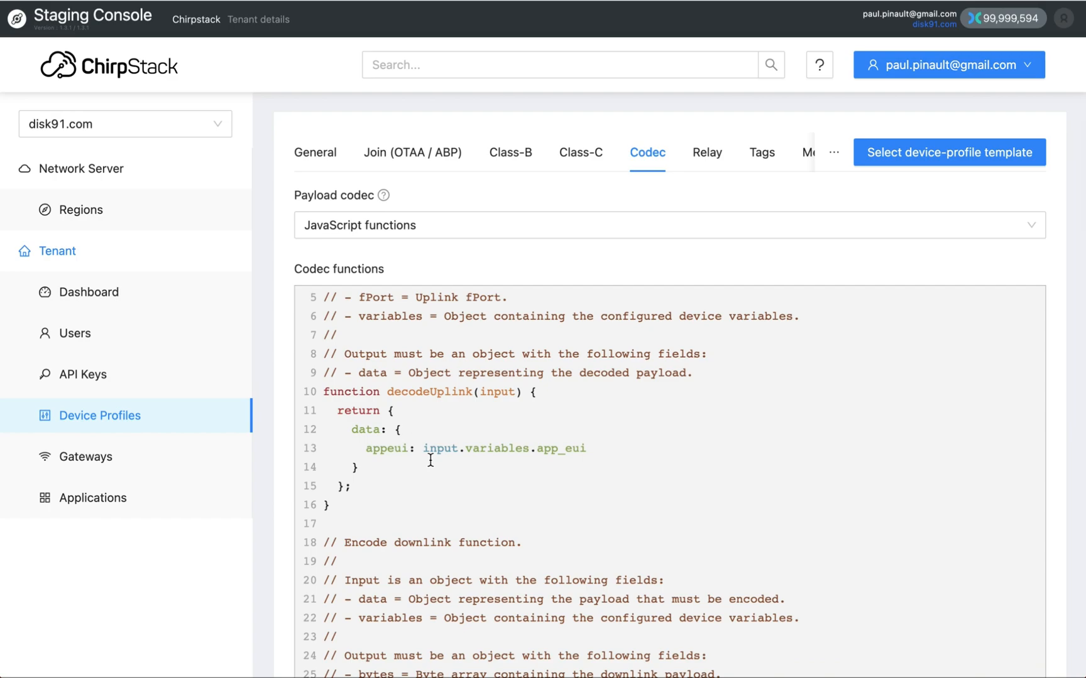
scroll(down, 3)
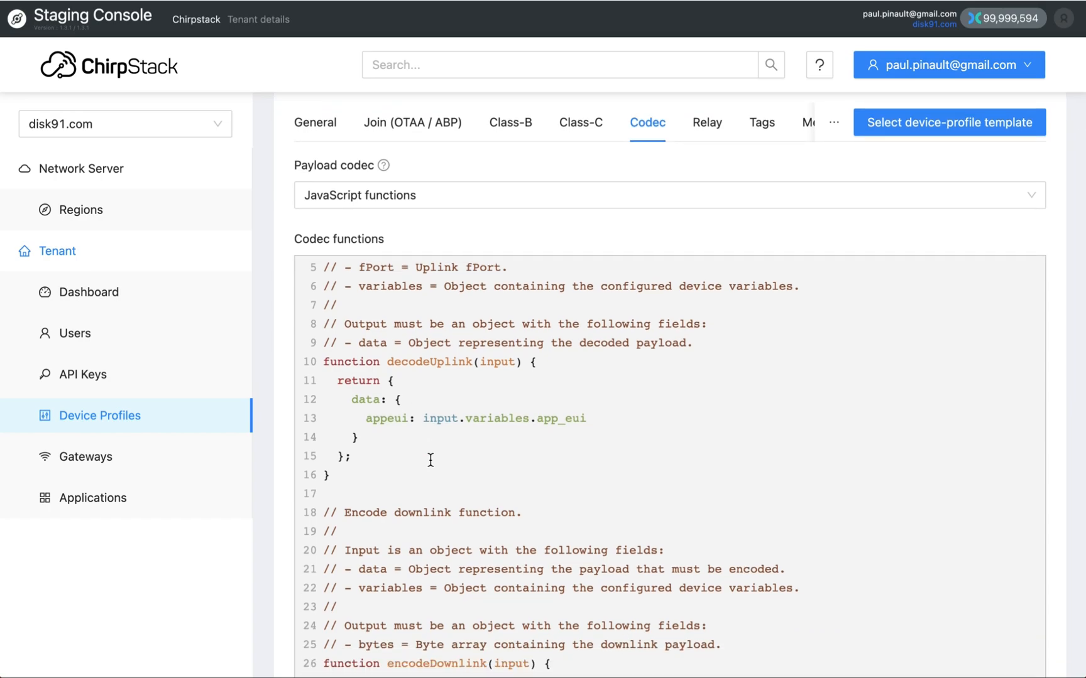
mouse_move(578, 243)
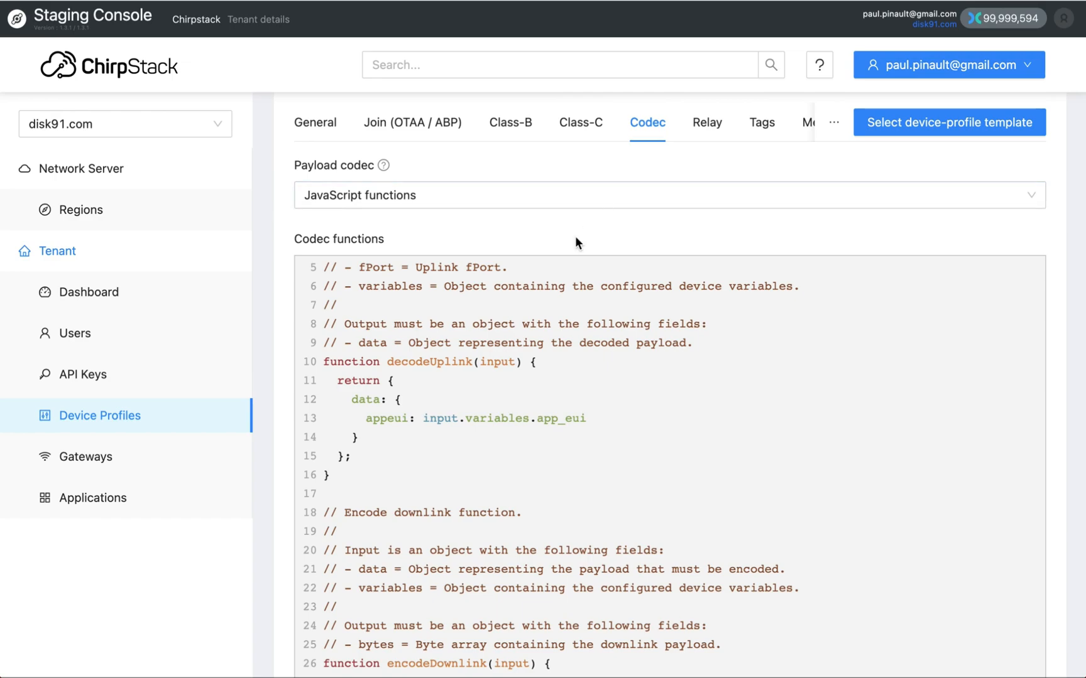
scroll(down, 3)
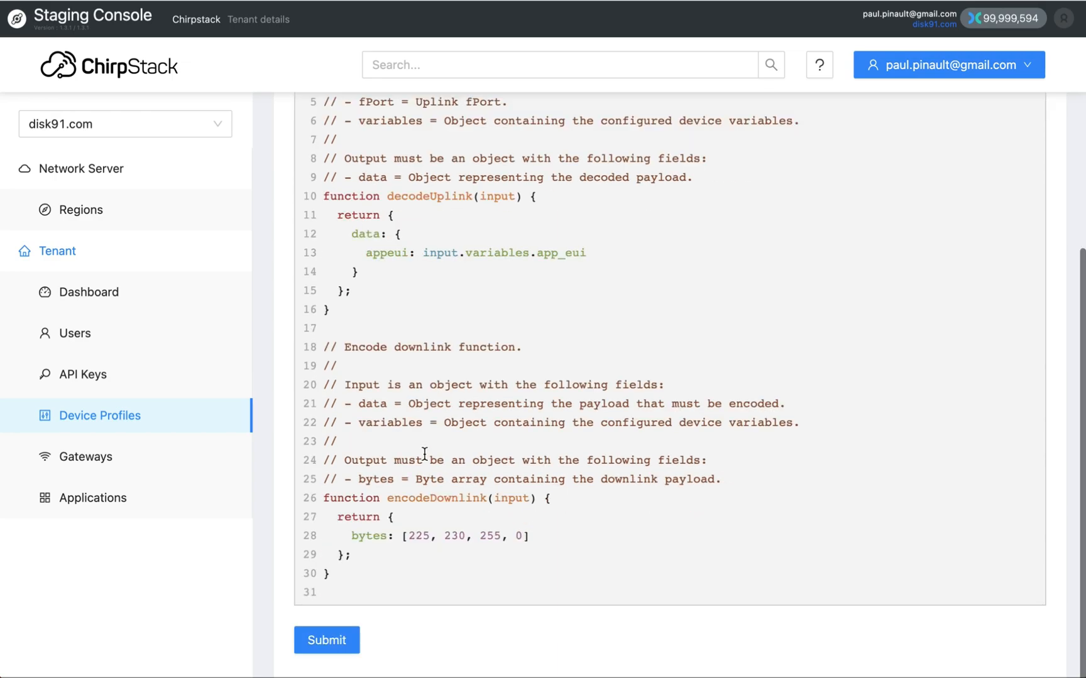
scroll(up, 3)
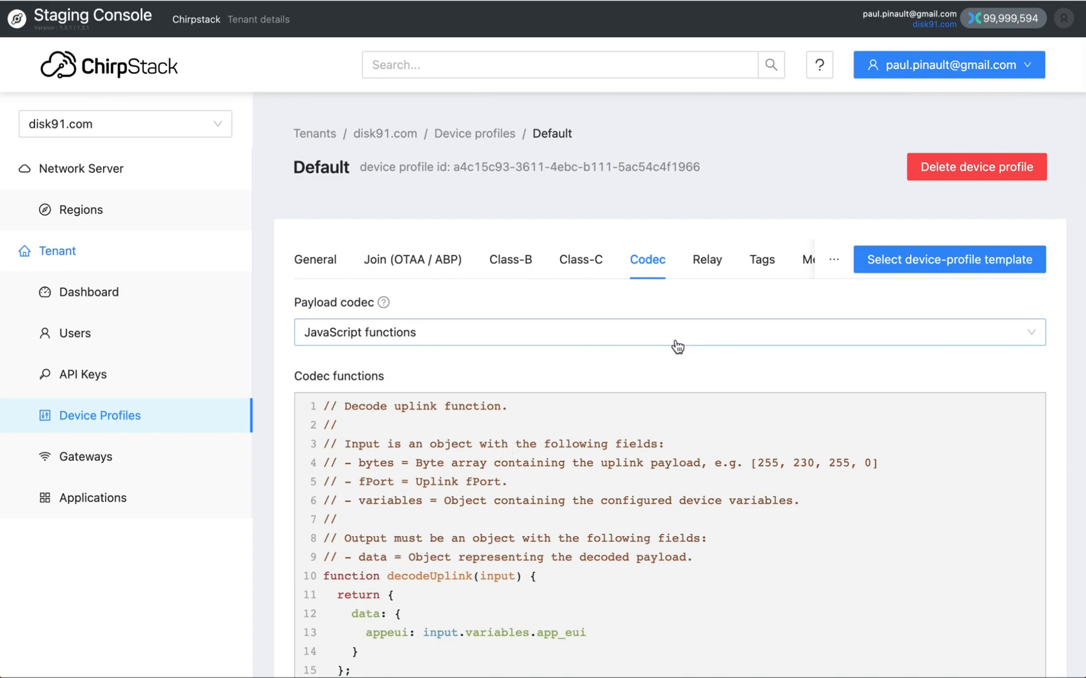
mouse_move(805, 264)
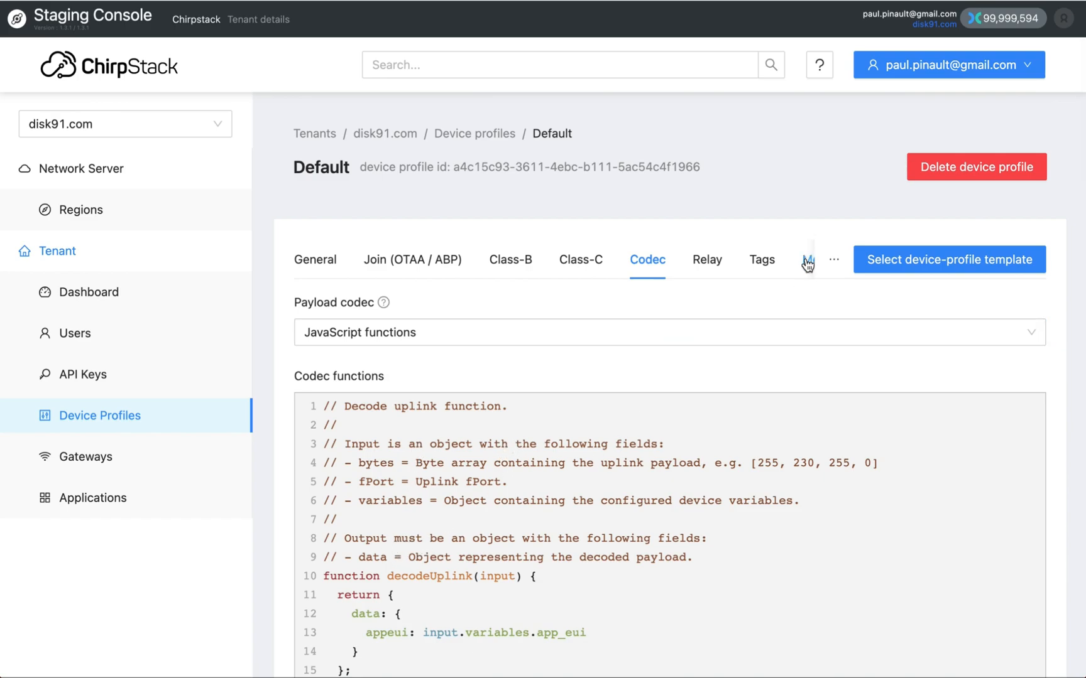
Glance at the profile's Measurements settings, then return to the test app mqtt application
click(834, 260)
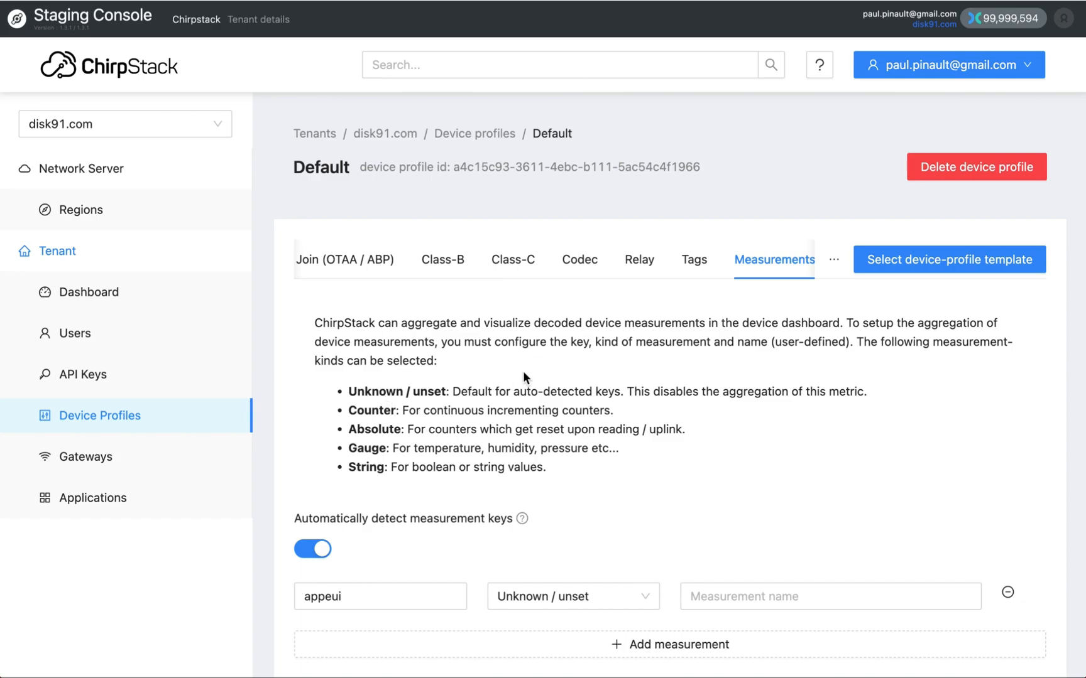
mouse_move(403, 303)
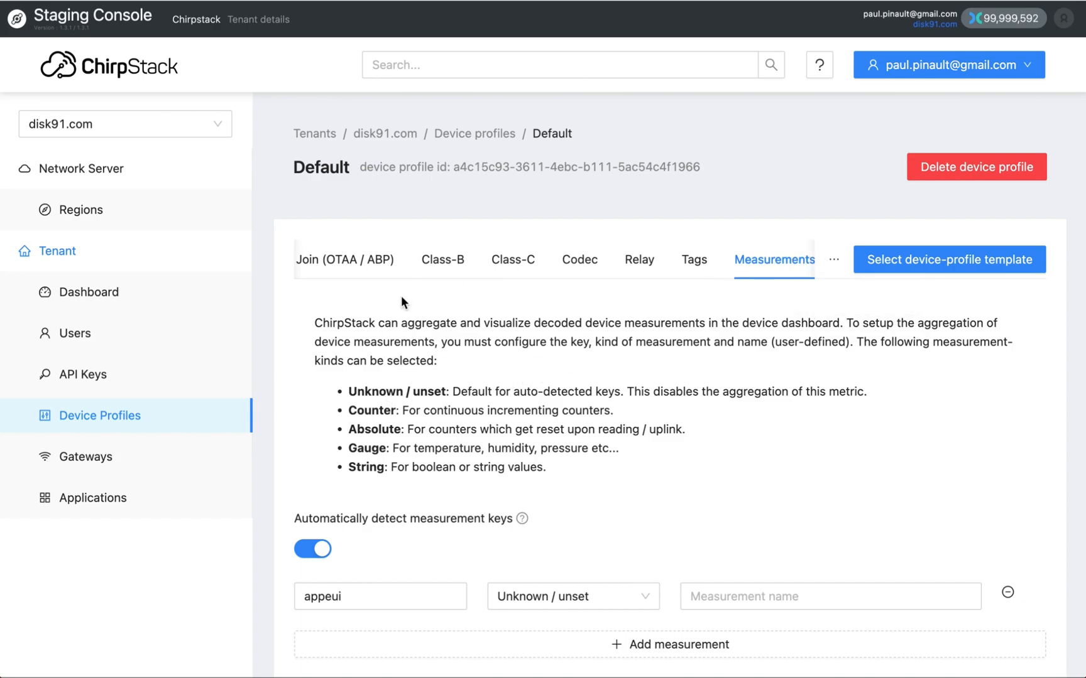
click(93, 497)
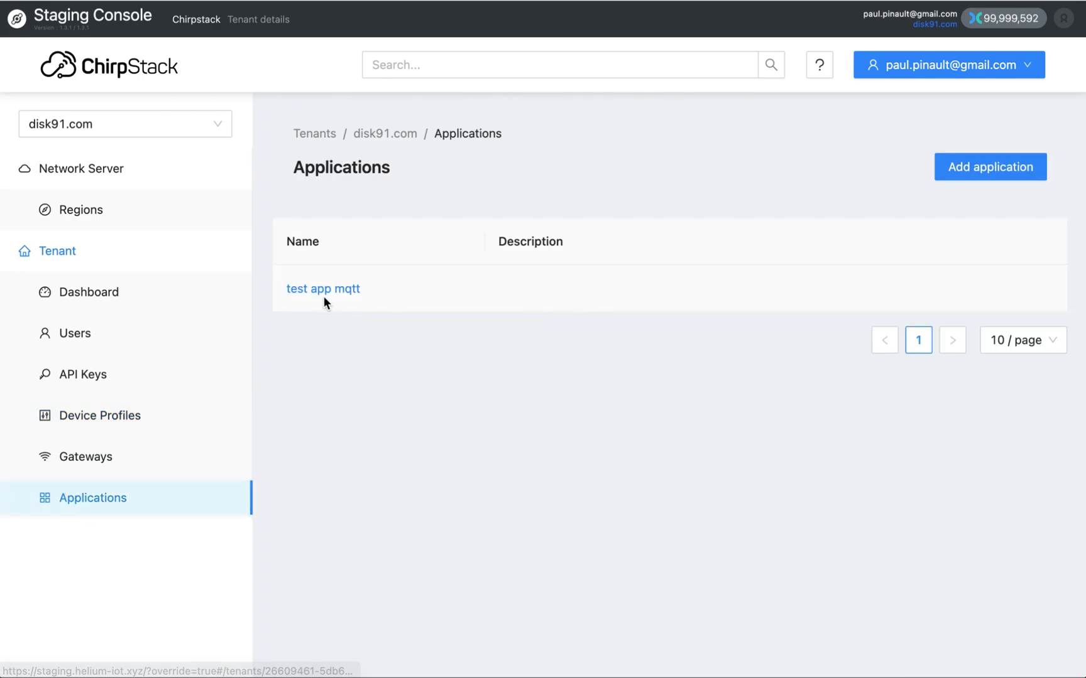
click(321, 289)
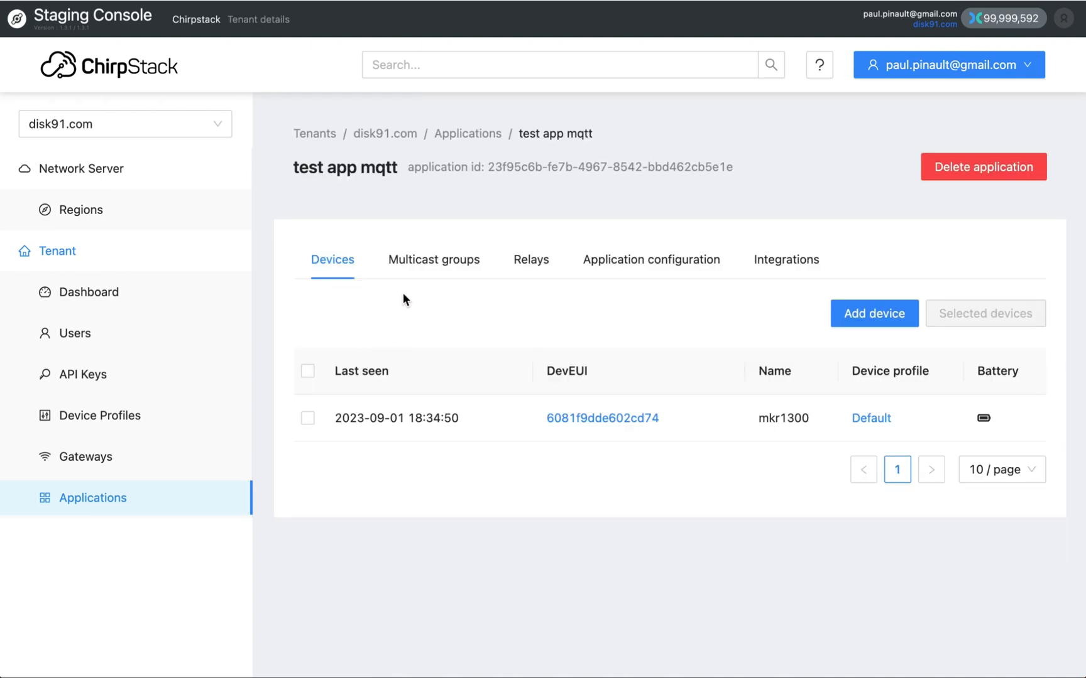
Reopen the mkr1300 dashboard on Device metrics for 31 days, which shows no charts
click(602, 418)
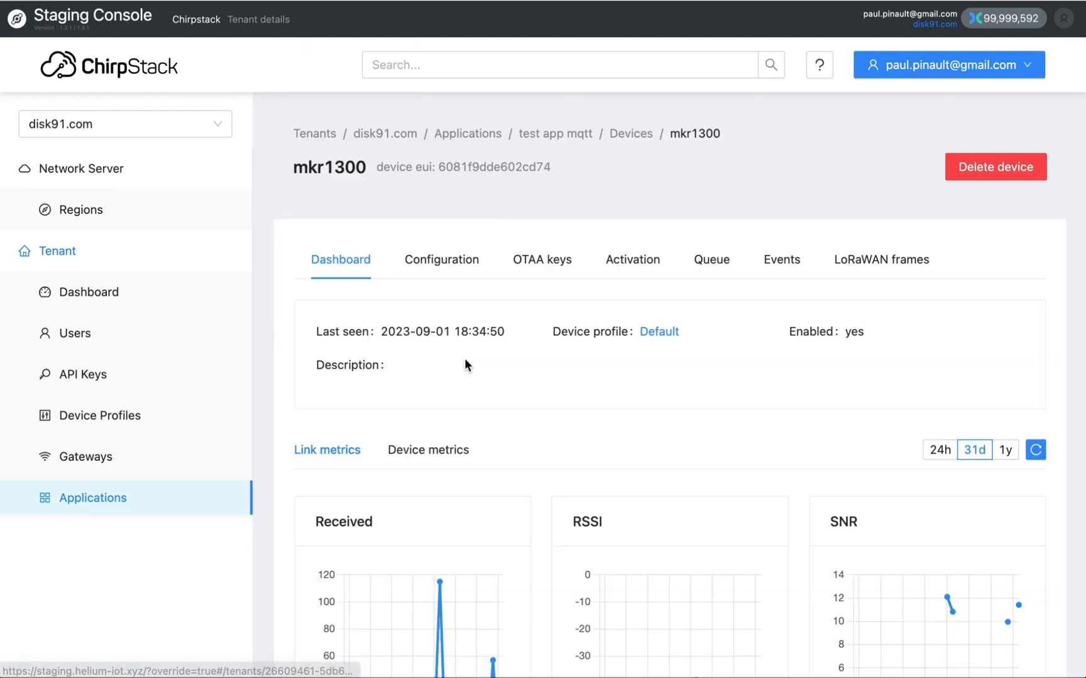
click(428, 450)
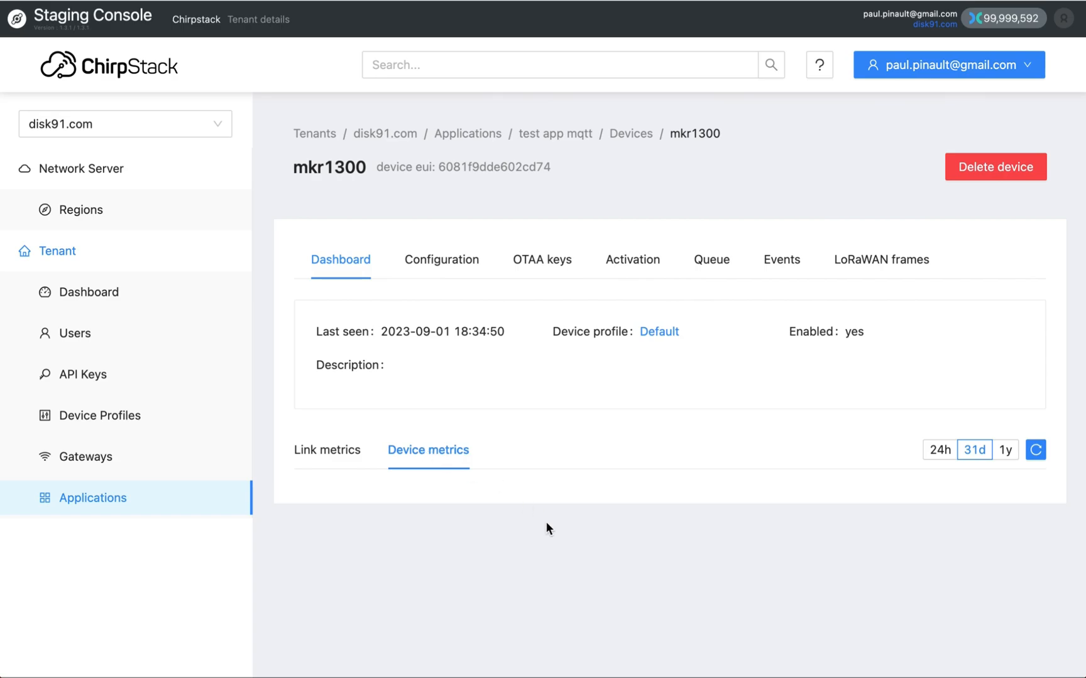
scroll(up, 3)
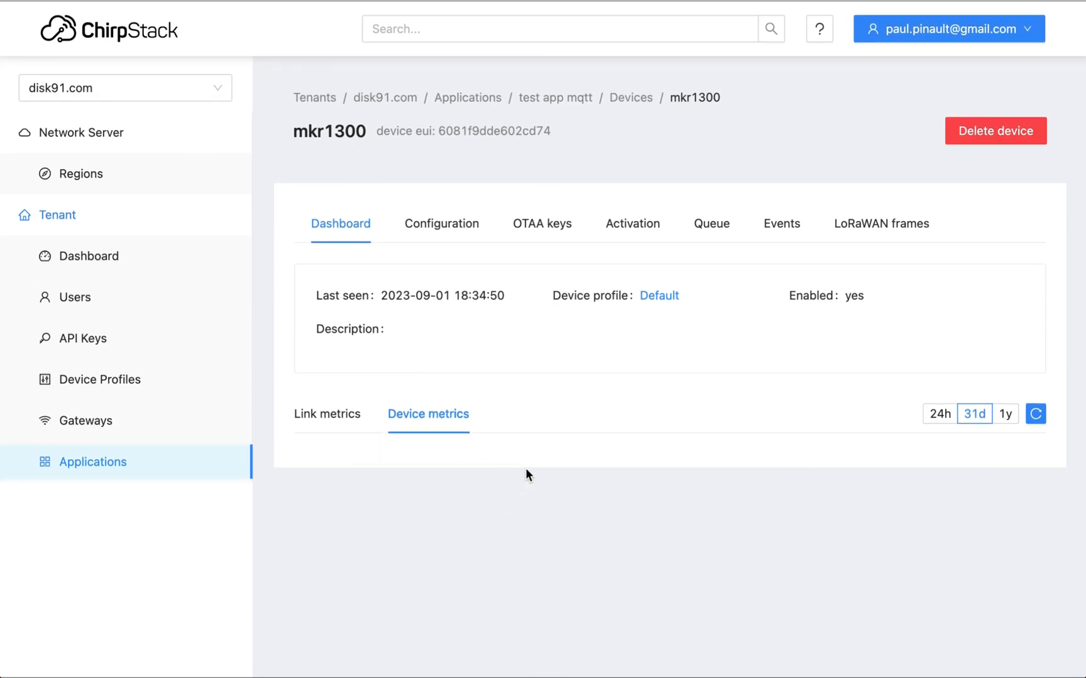
mouse_move(442, 508)
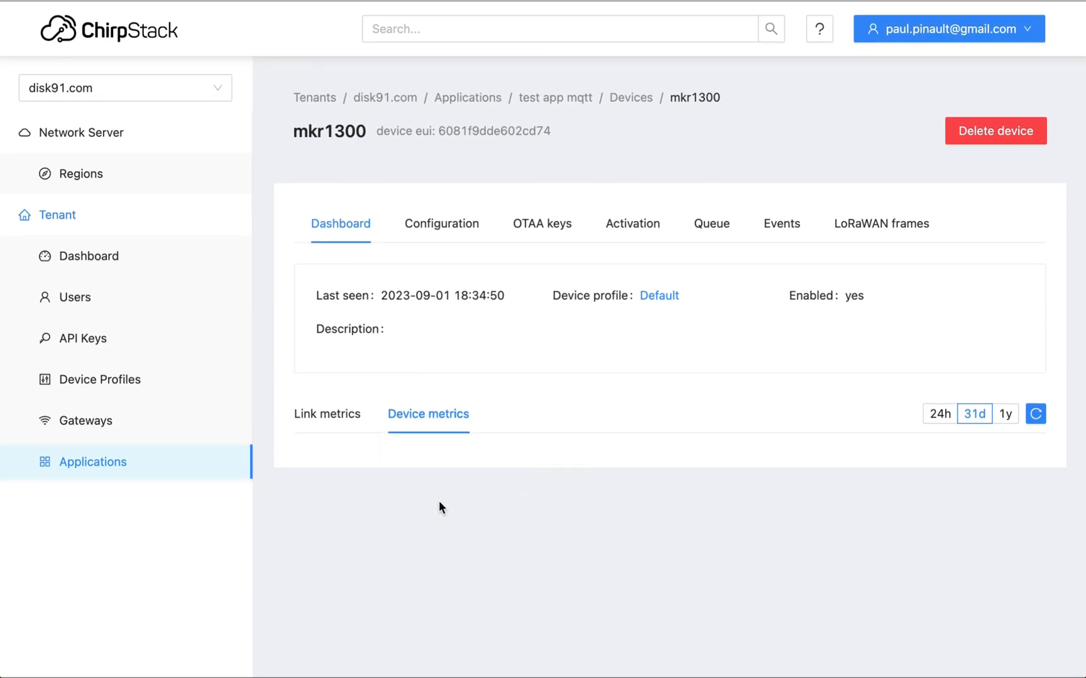
mouse_move(430, 492)
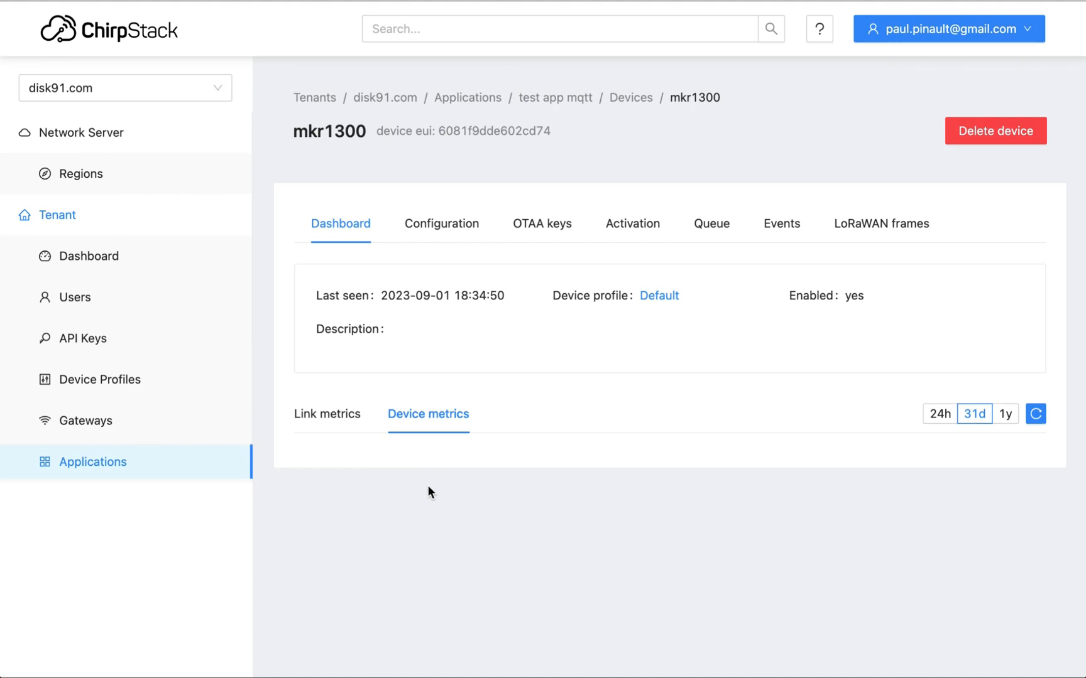
mouse_move(90, 256)
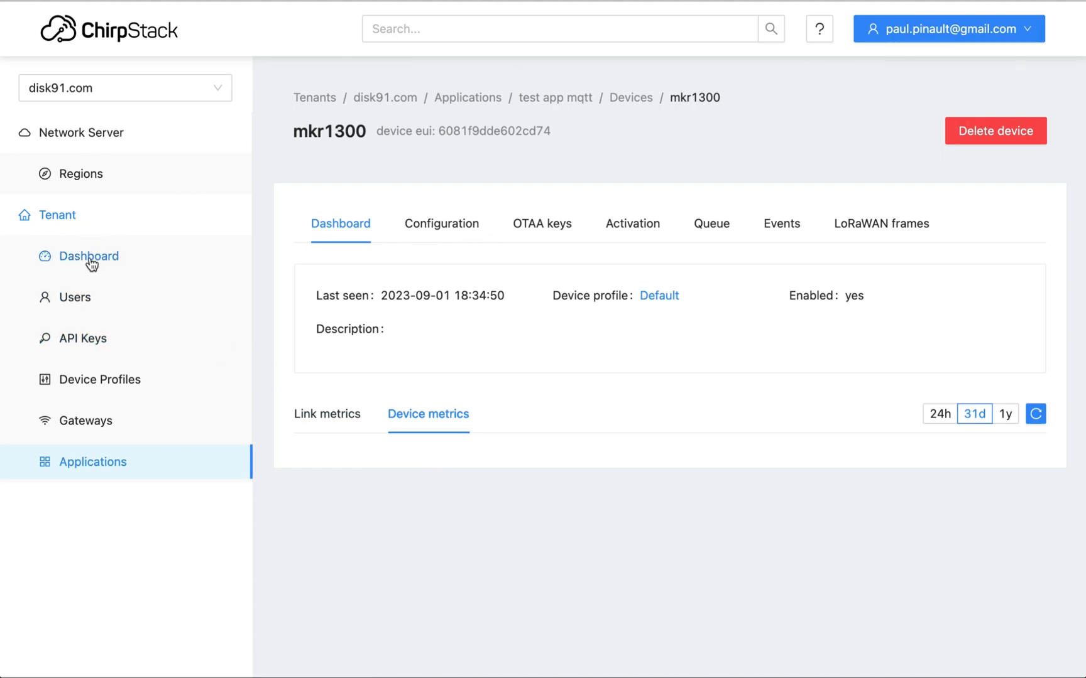
Review the disk91.com tenant dashboard, then list its one tenant-admin and device-admin user
click(89, 256)
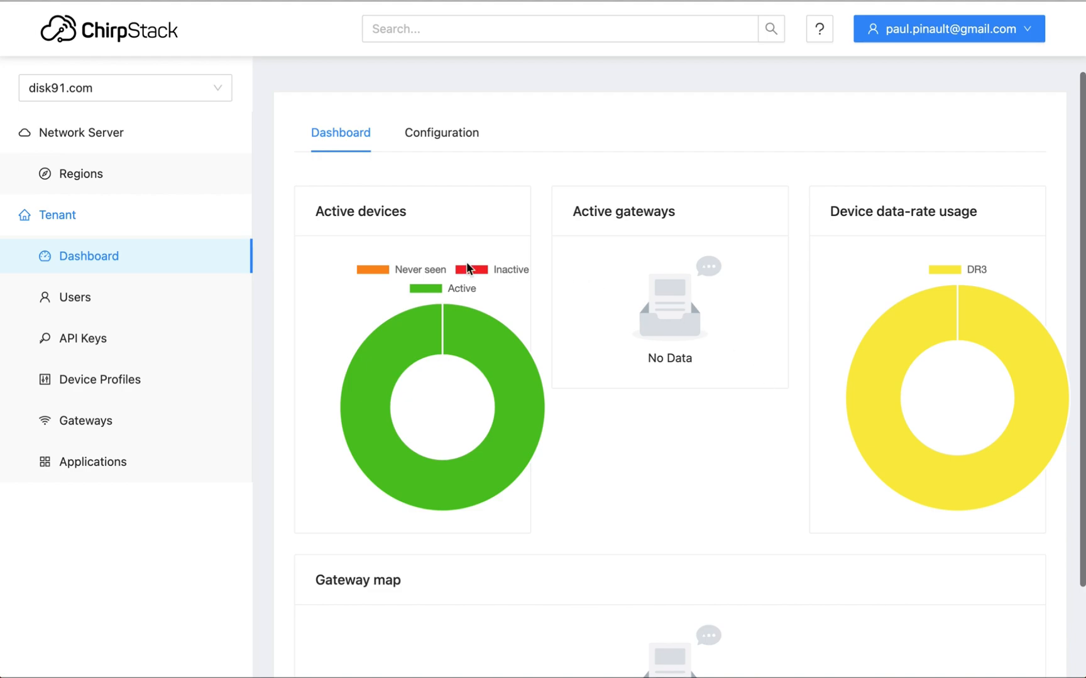
mouse_move(103, 272)
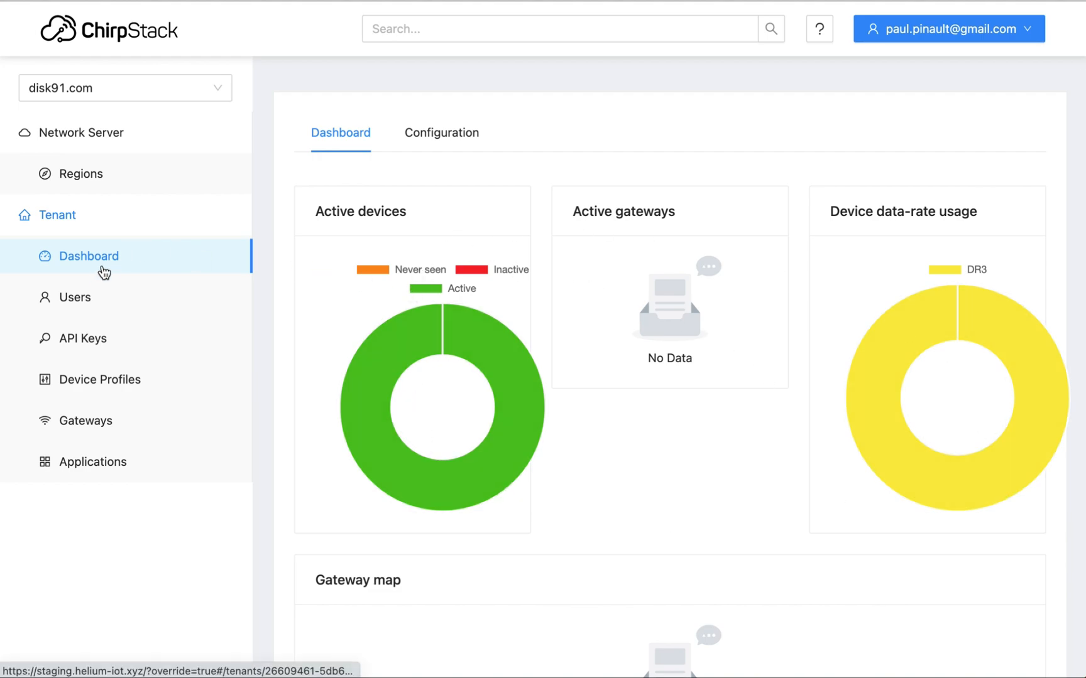
click(72, 297)
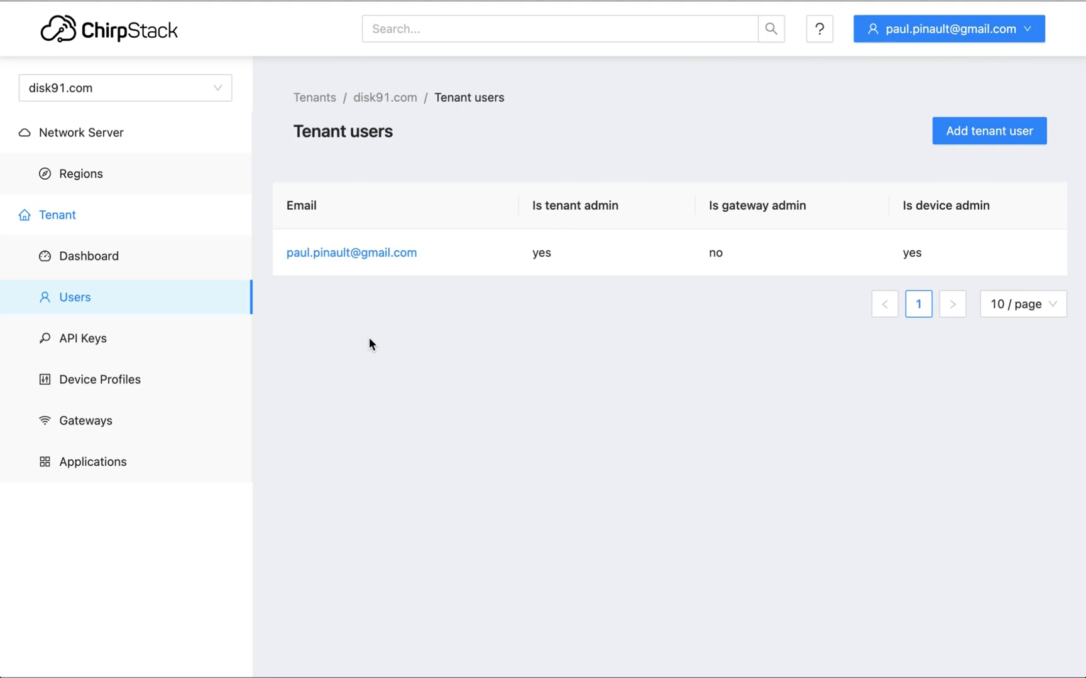
mouse_move(834, 170)
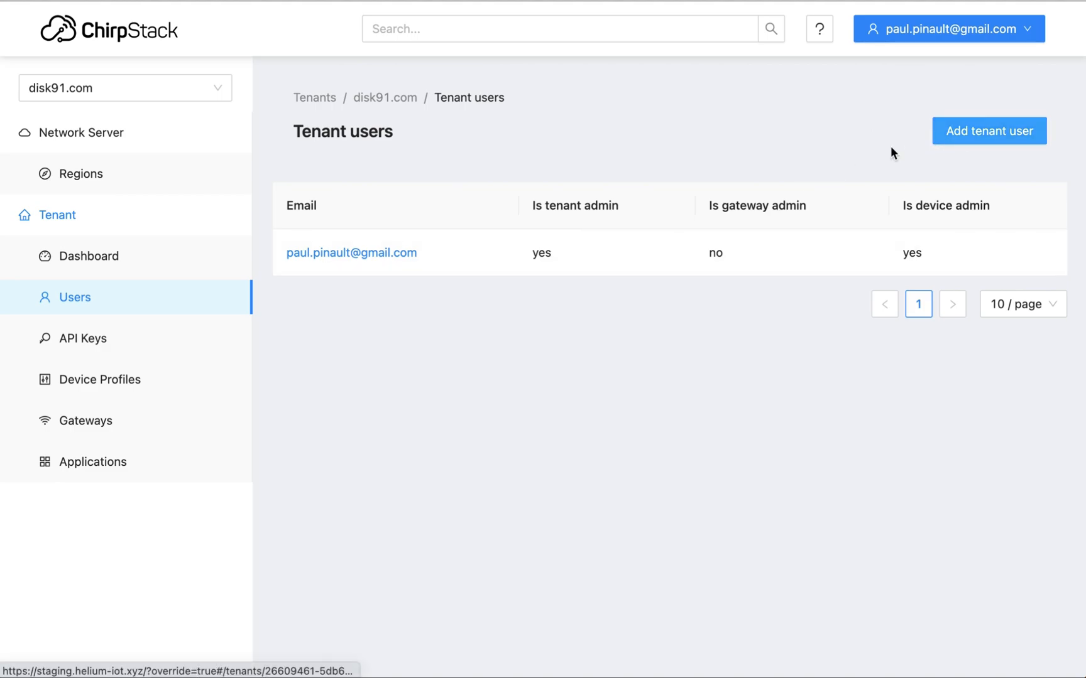
mouse_move(482, 244)
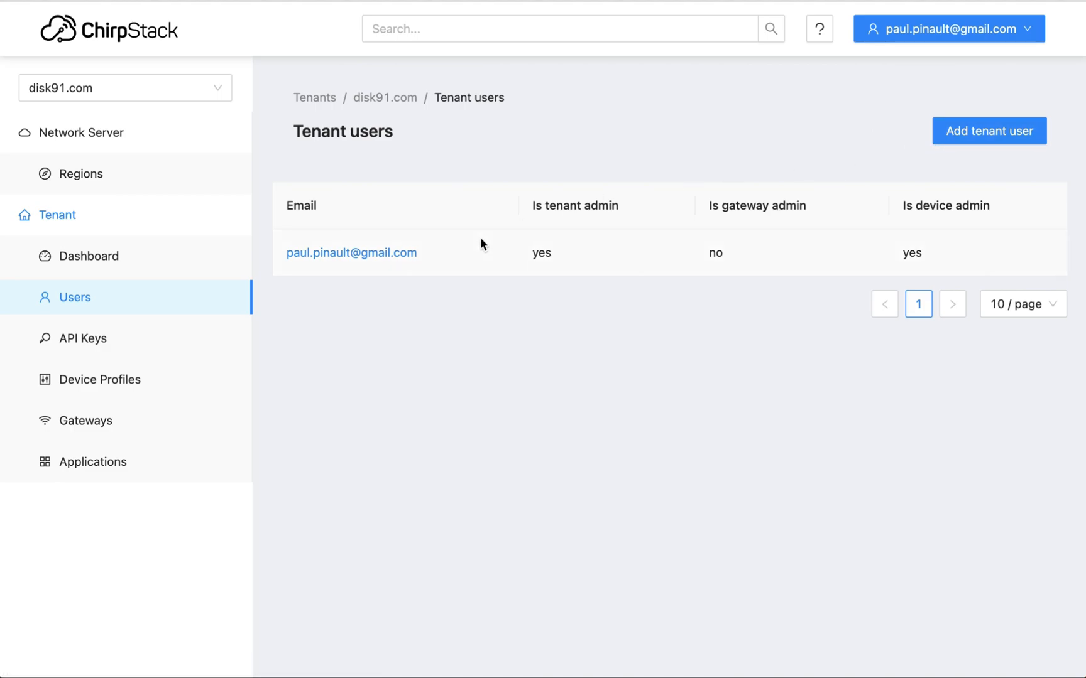
mouse_move(428, 298)
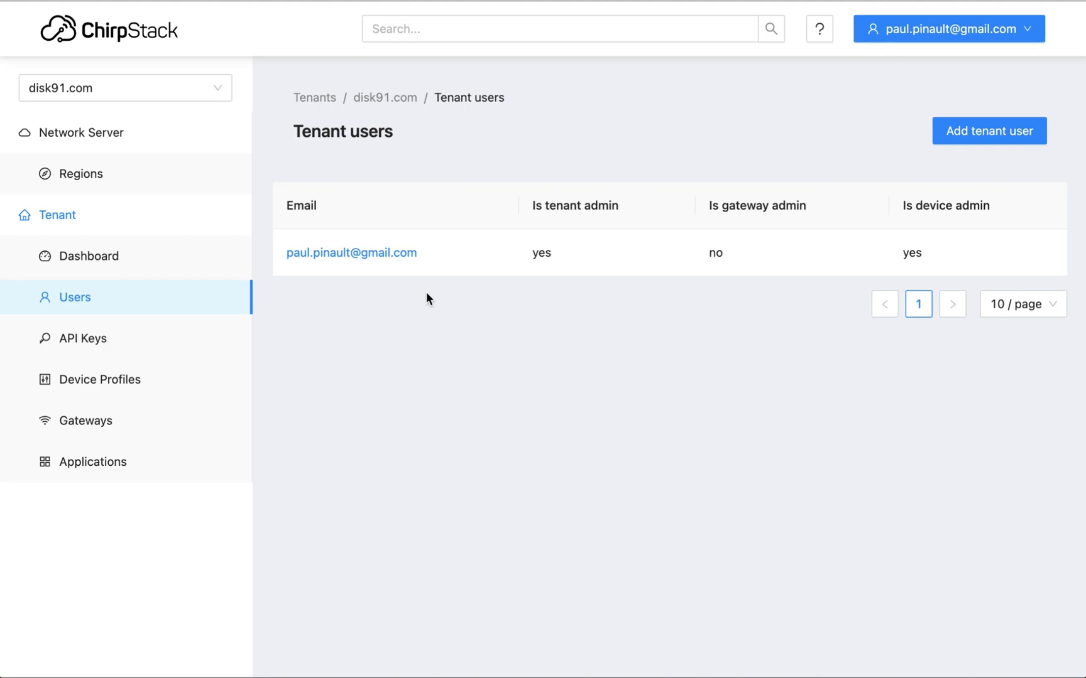
mouse_move(307, 299)
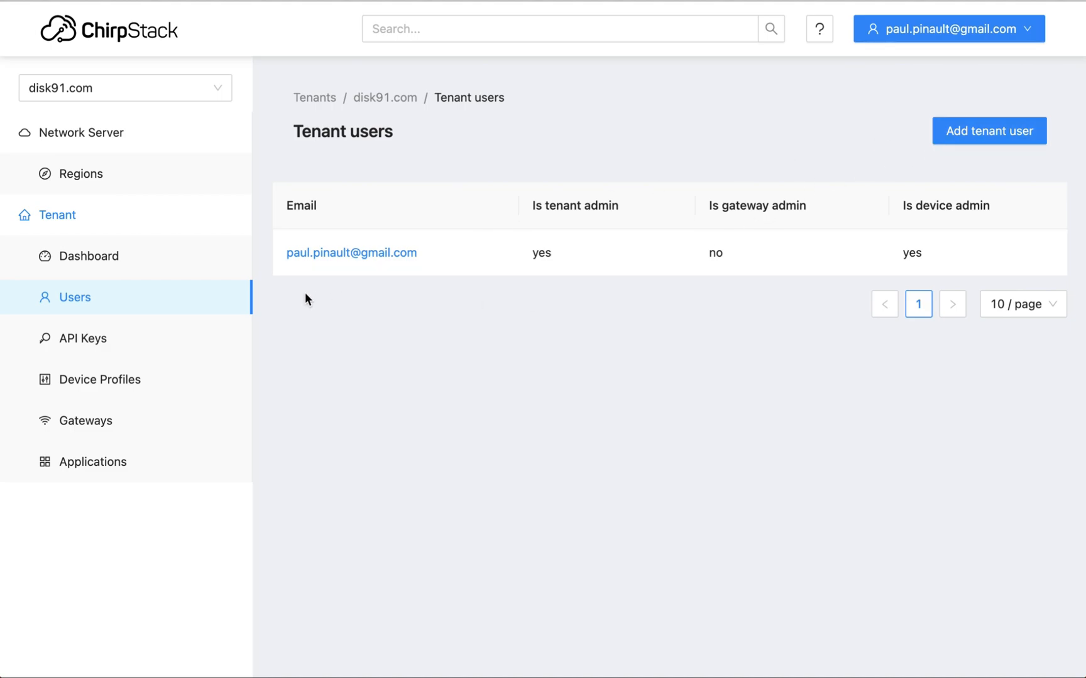
mouse_move(319, 312)
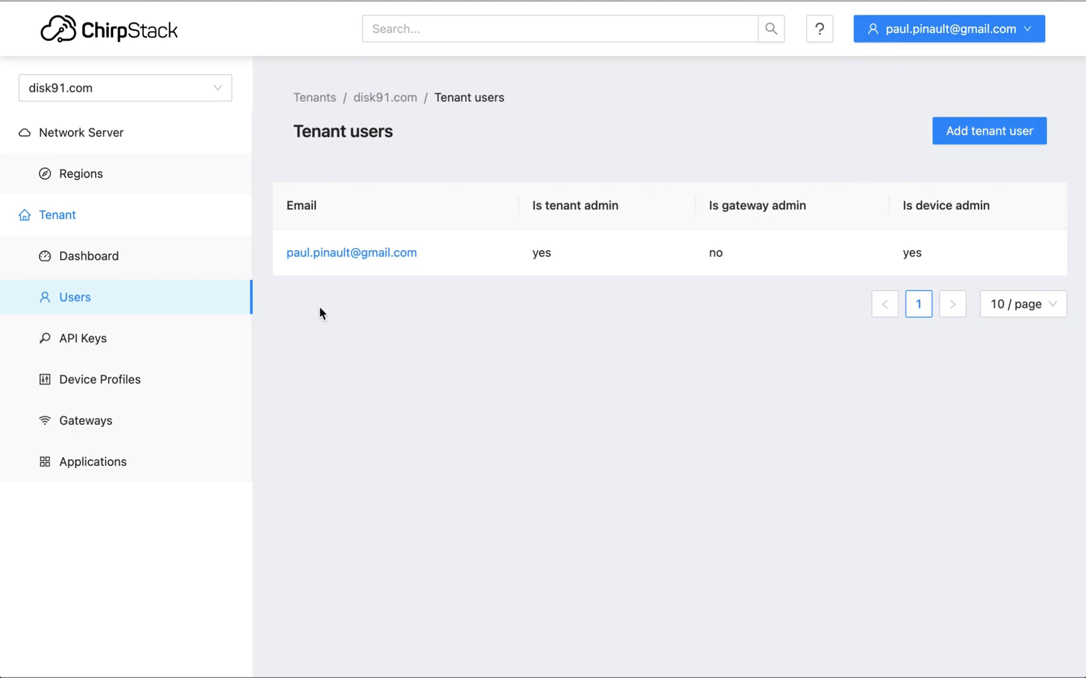
mouse_move(72, 344)
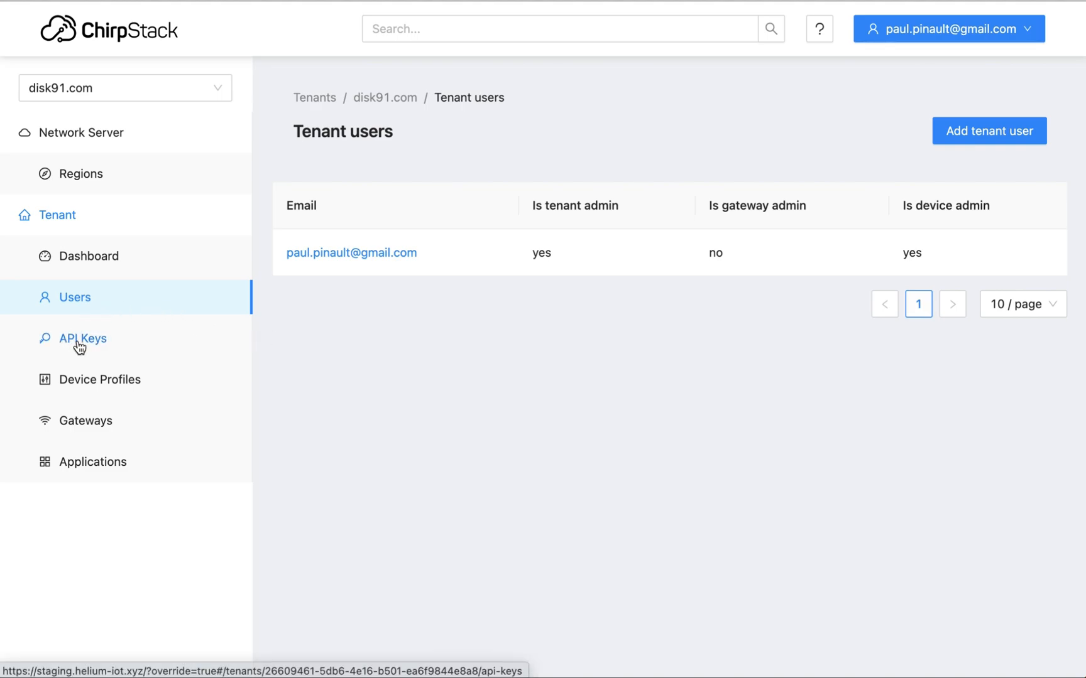
Show the disk91.com tenant's API keys page, which holds no keys yet
click(83, 338)
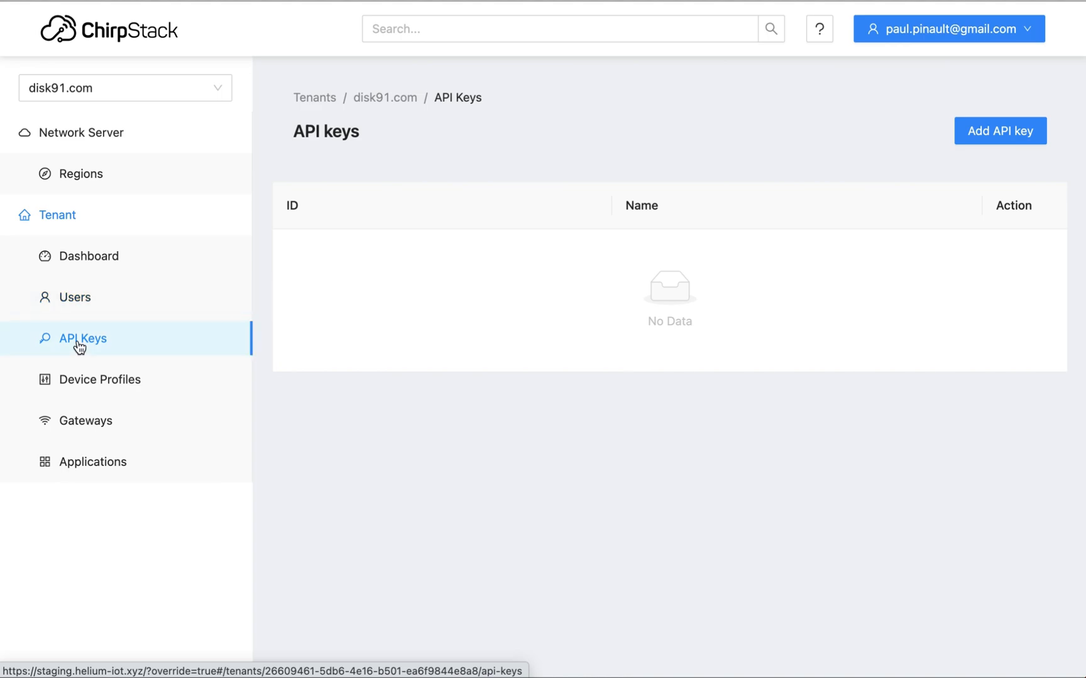
mouse_move(908, 212)
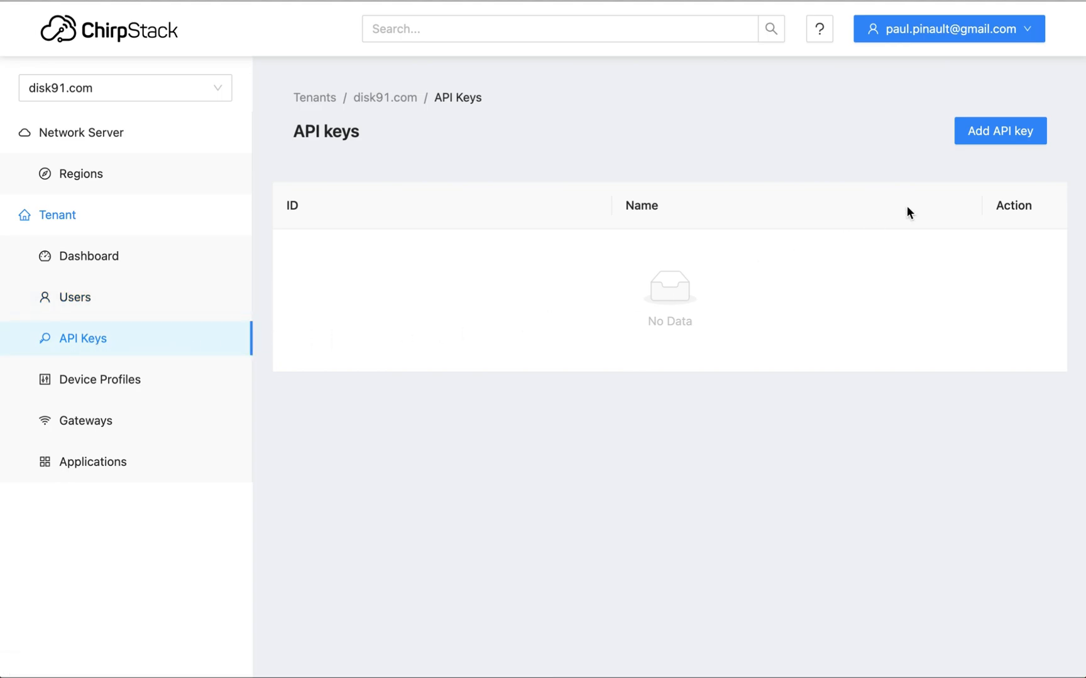
mouse_move(197, 349)
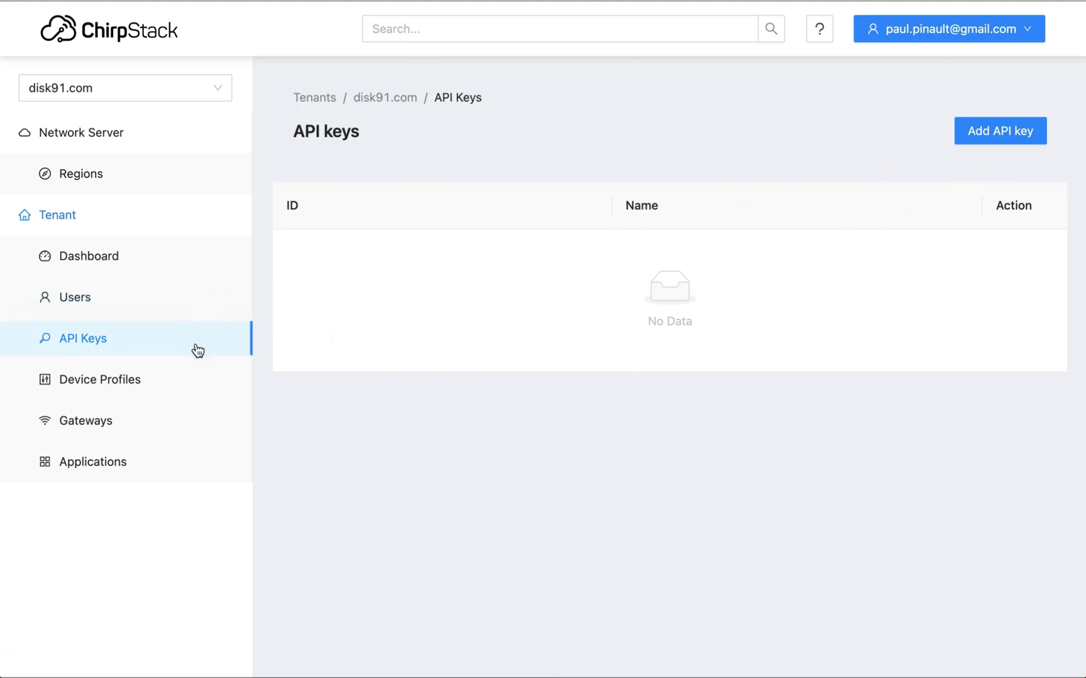
mouse_move(174, 130)
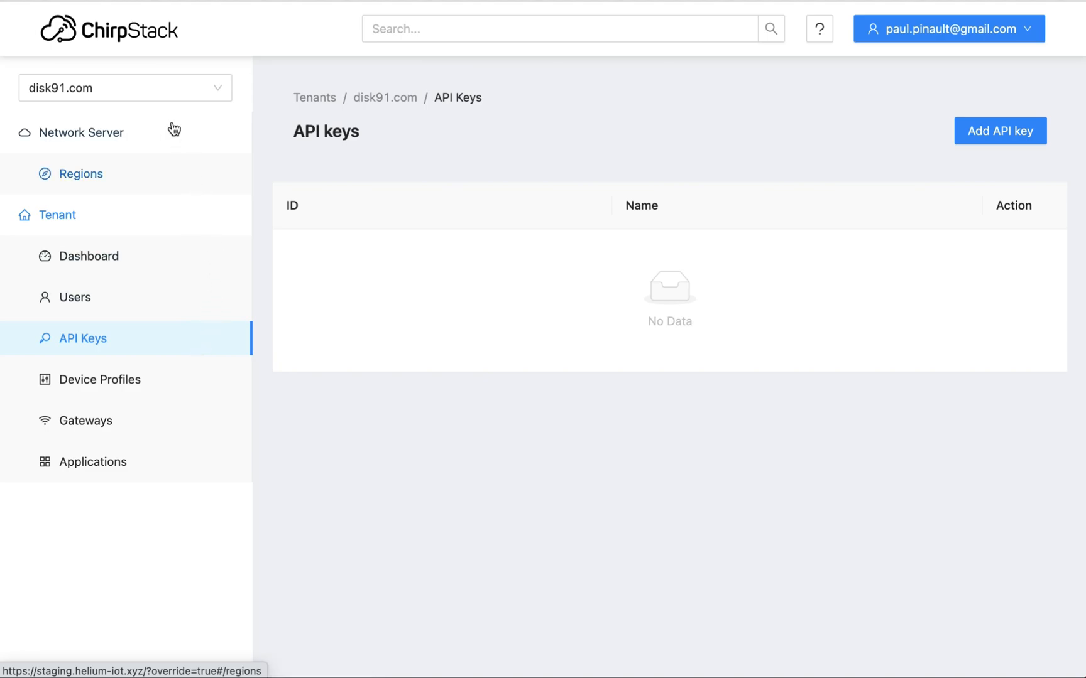
mouse_move(518, 266)
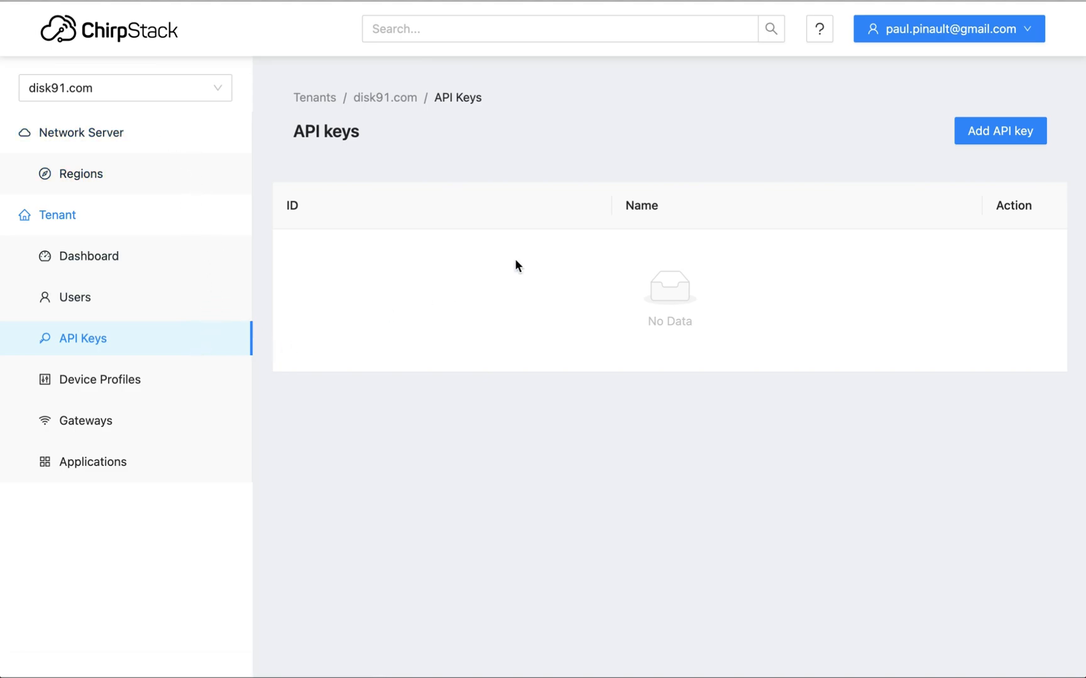
mouse_move(1055, 29)
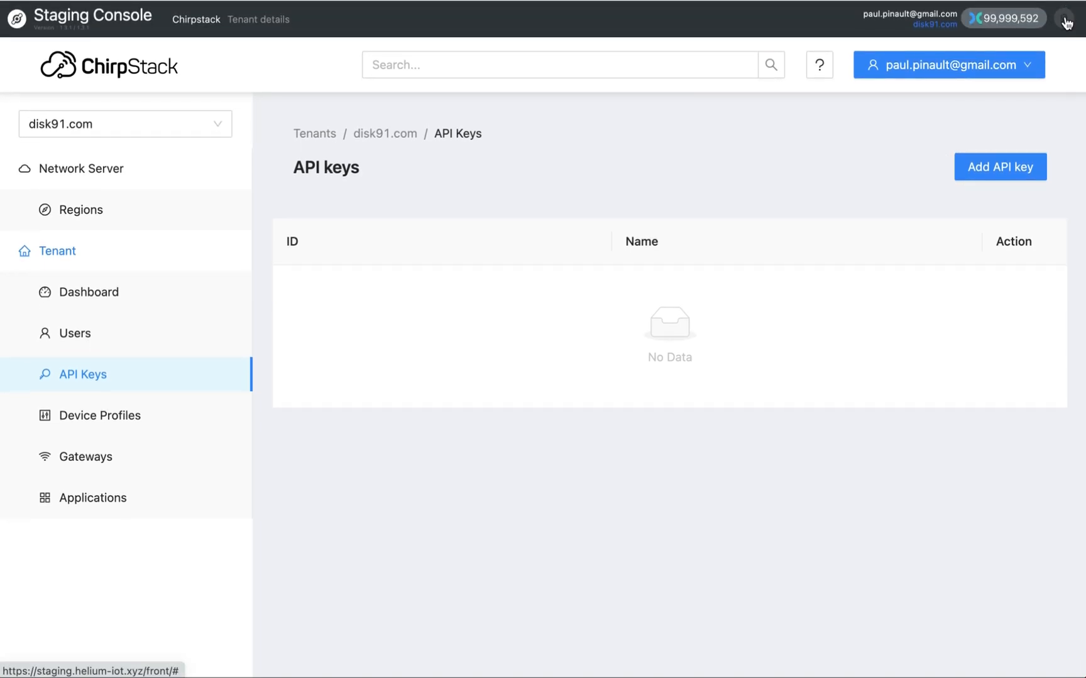
click(1070, 18)
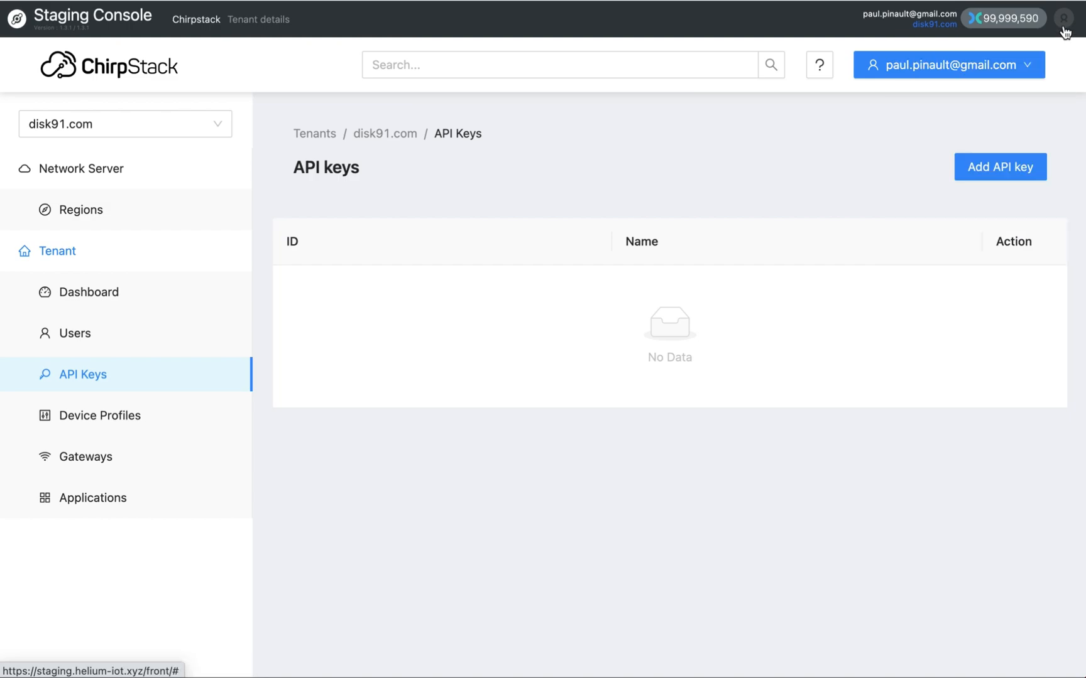
mouse_move(518, 239)
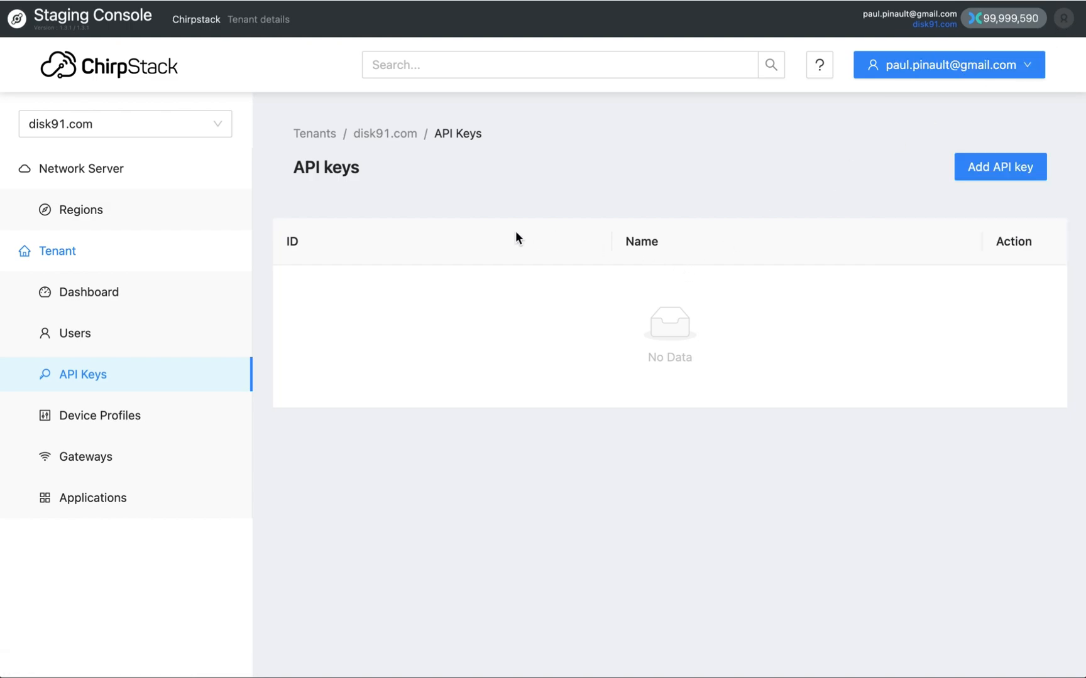